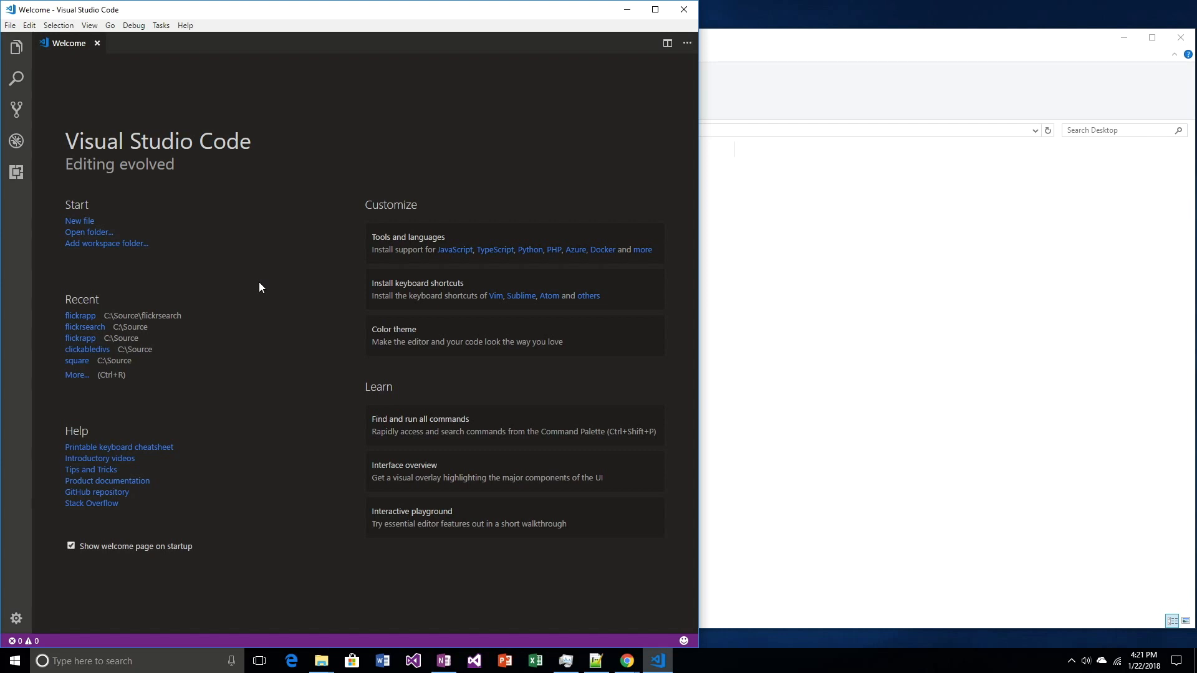
mouse_move(269, 320)
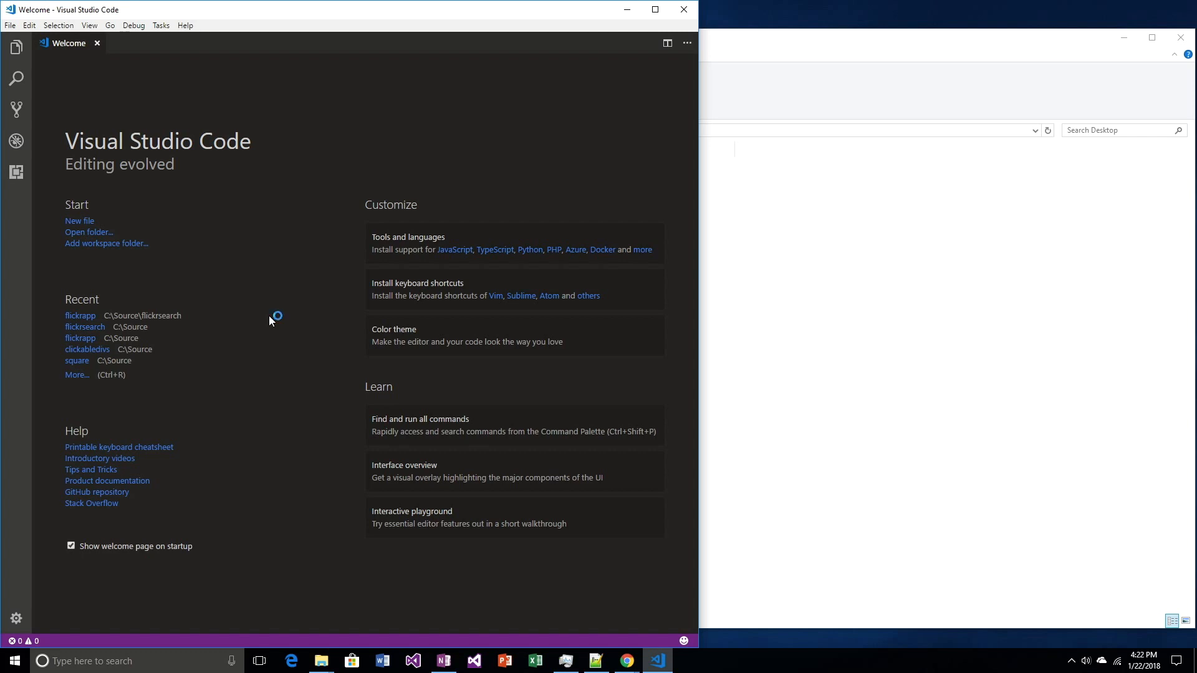
key("ctrl+`")
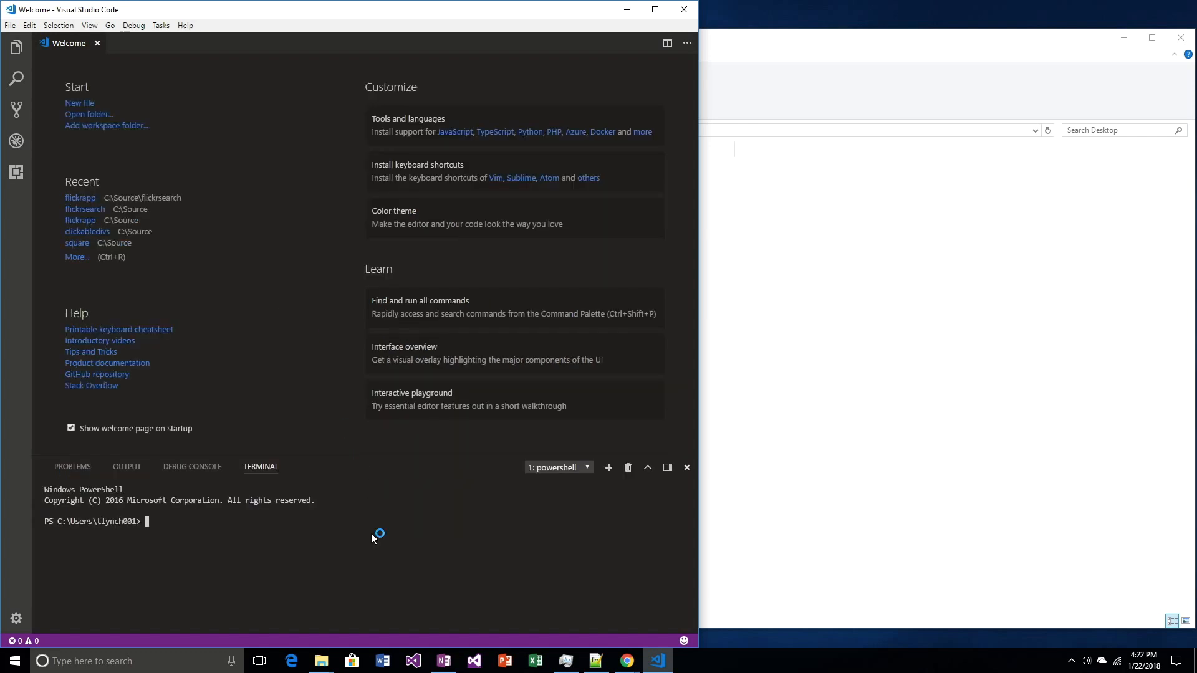
type("cd c:\\source\\flic")
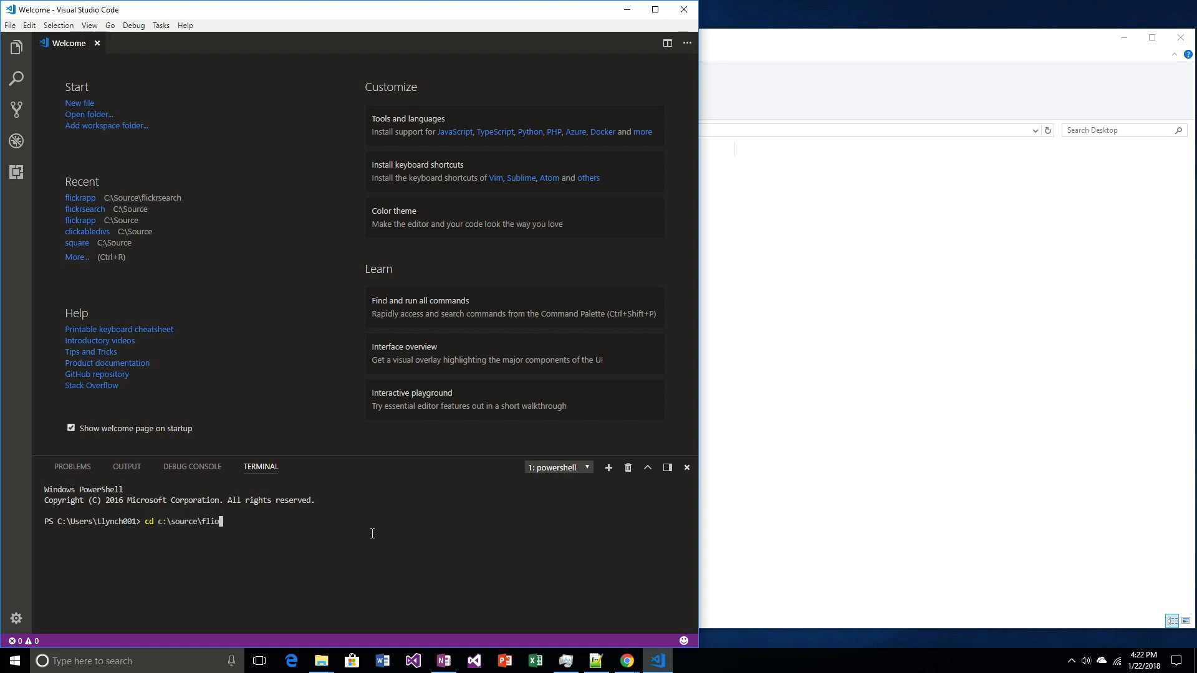
type("krsearch\\")
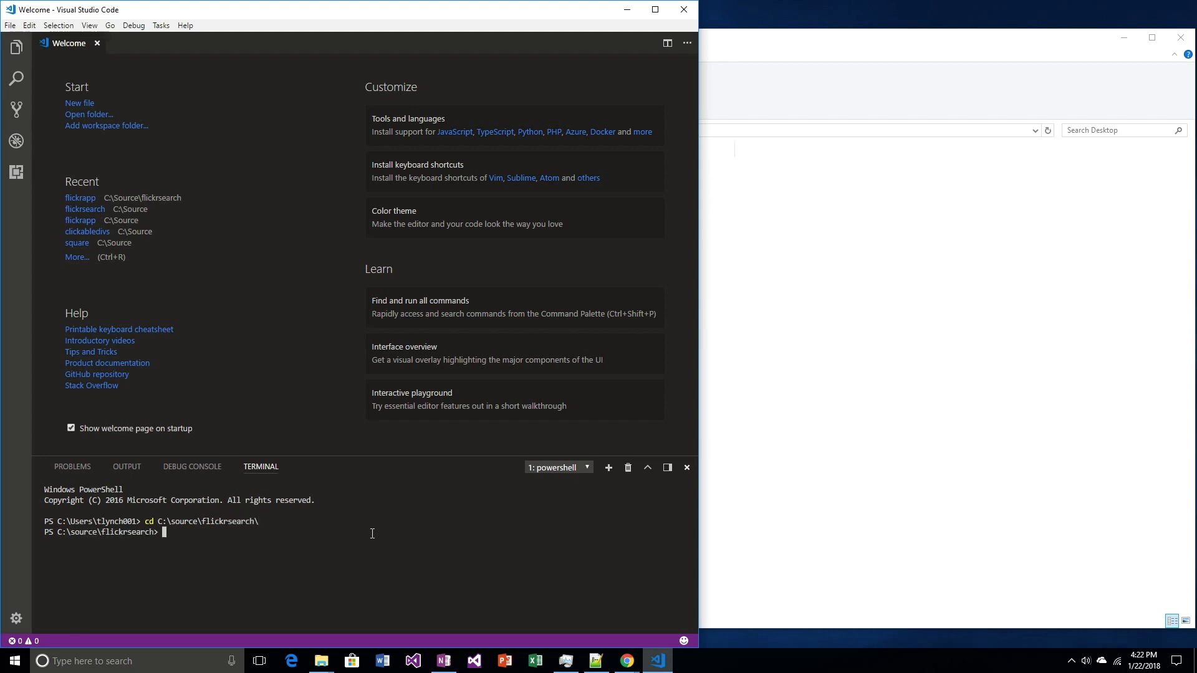
type("dir")
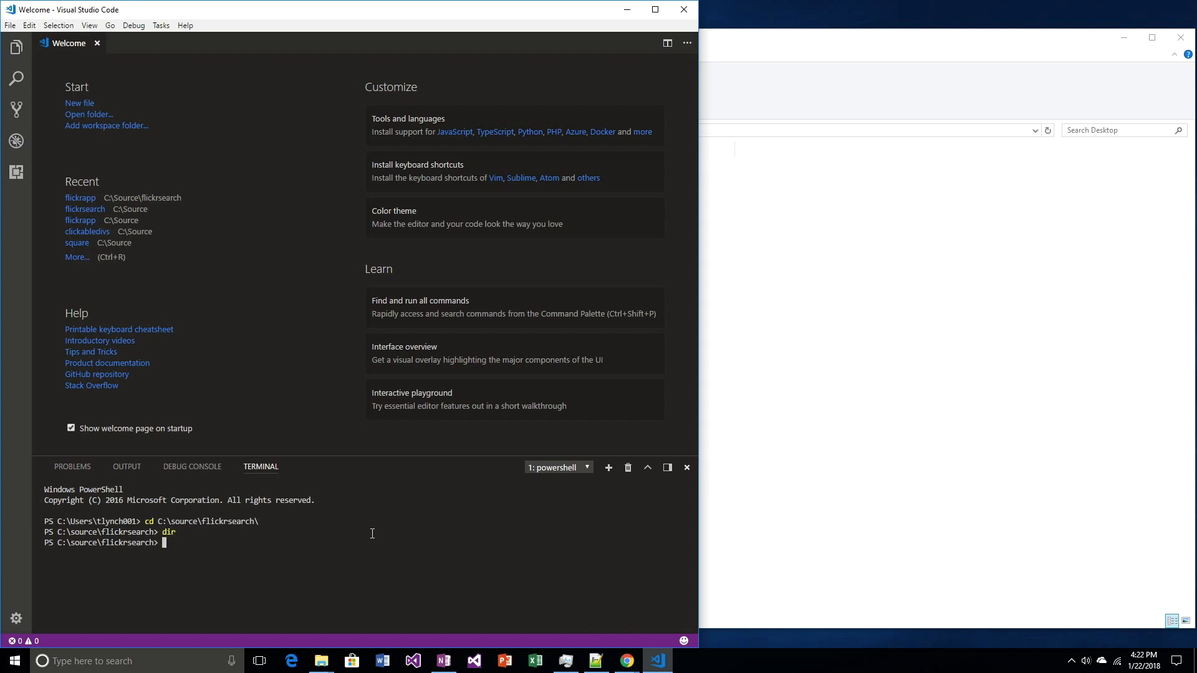
type("npm start")
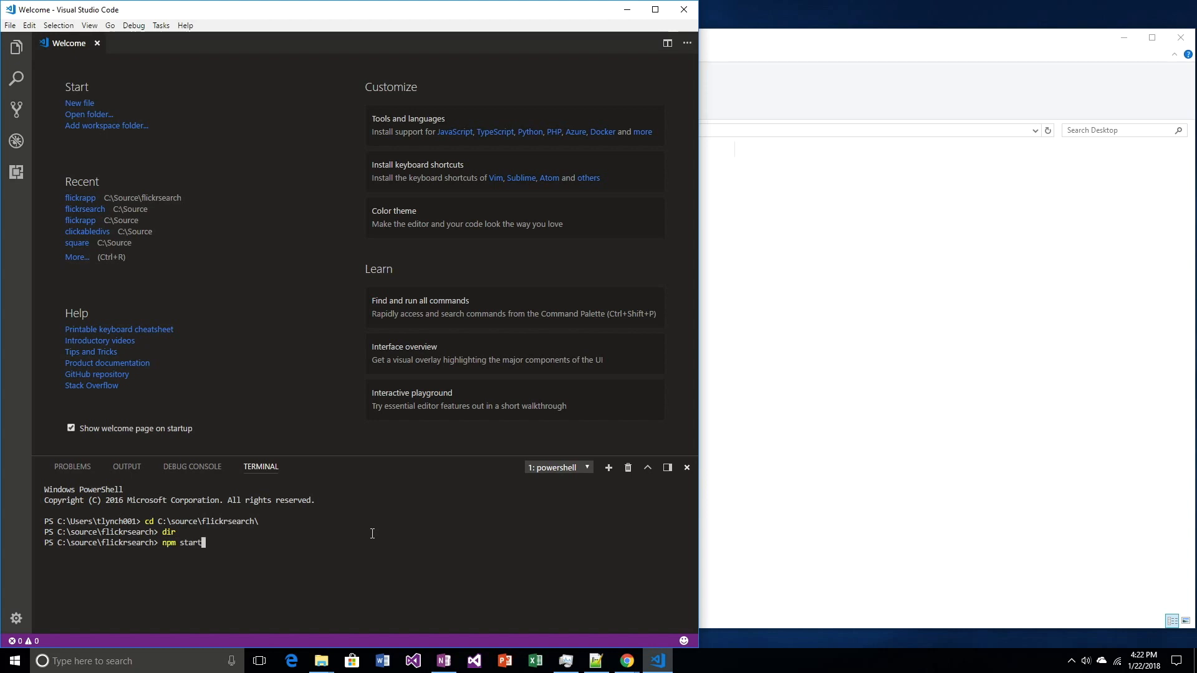
type("git clone https://github.com/tlynch001/flickrapp.git")
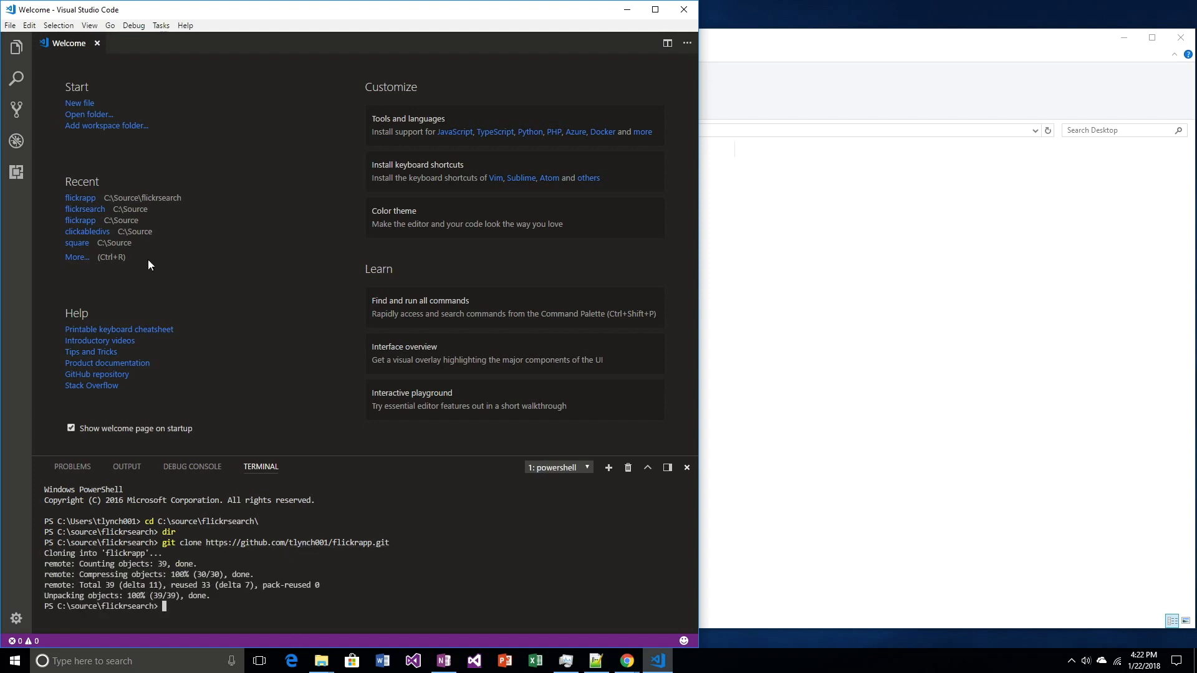
mouse_move(9, 24)
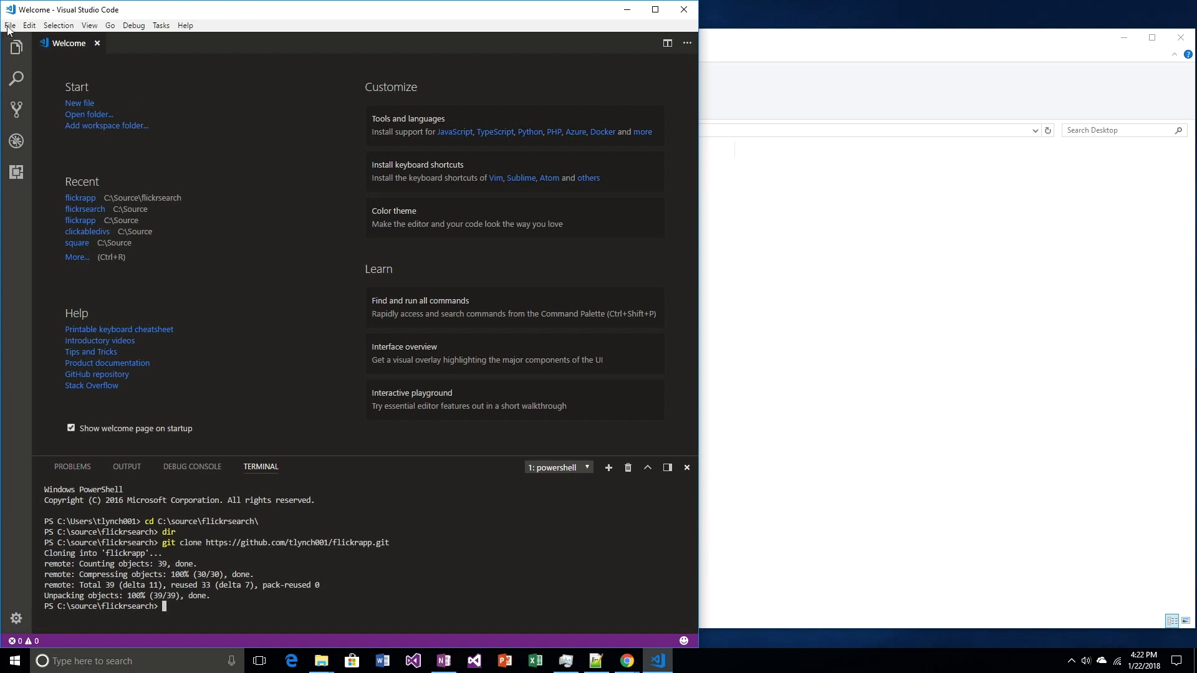
Step: Open the cloned flickrapp folder as the workspace and open package-lock.json
left_click(10, 25)
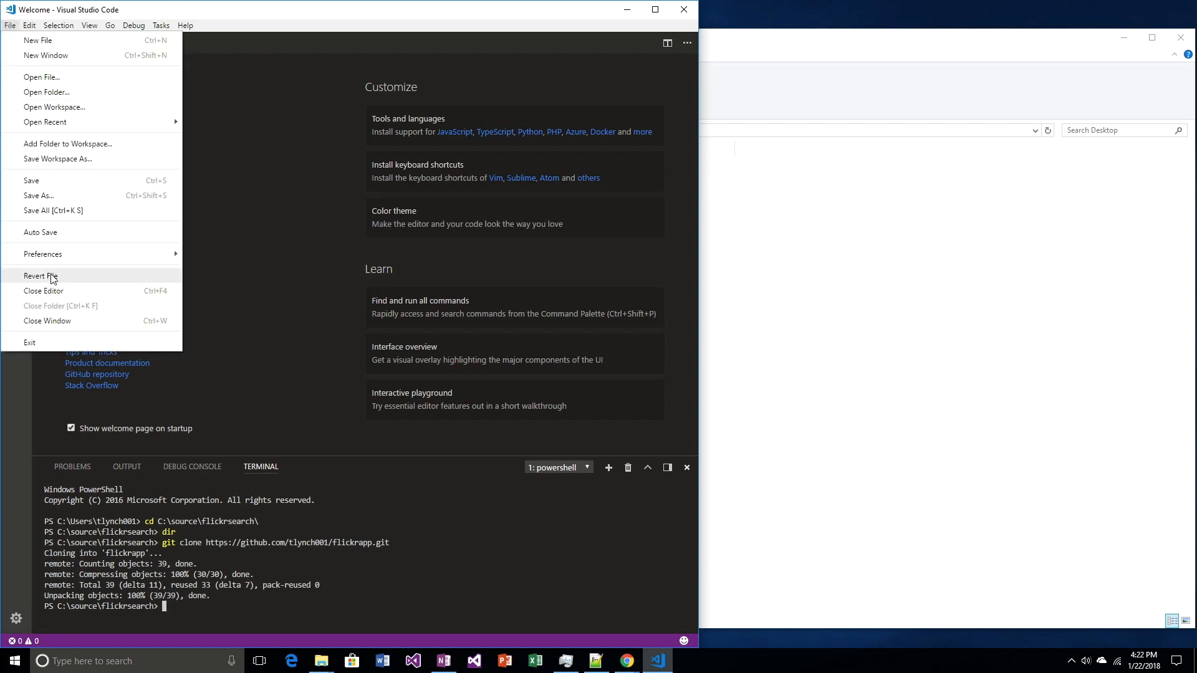
left_click(47, 92)
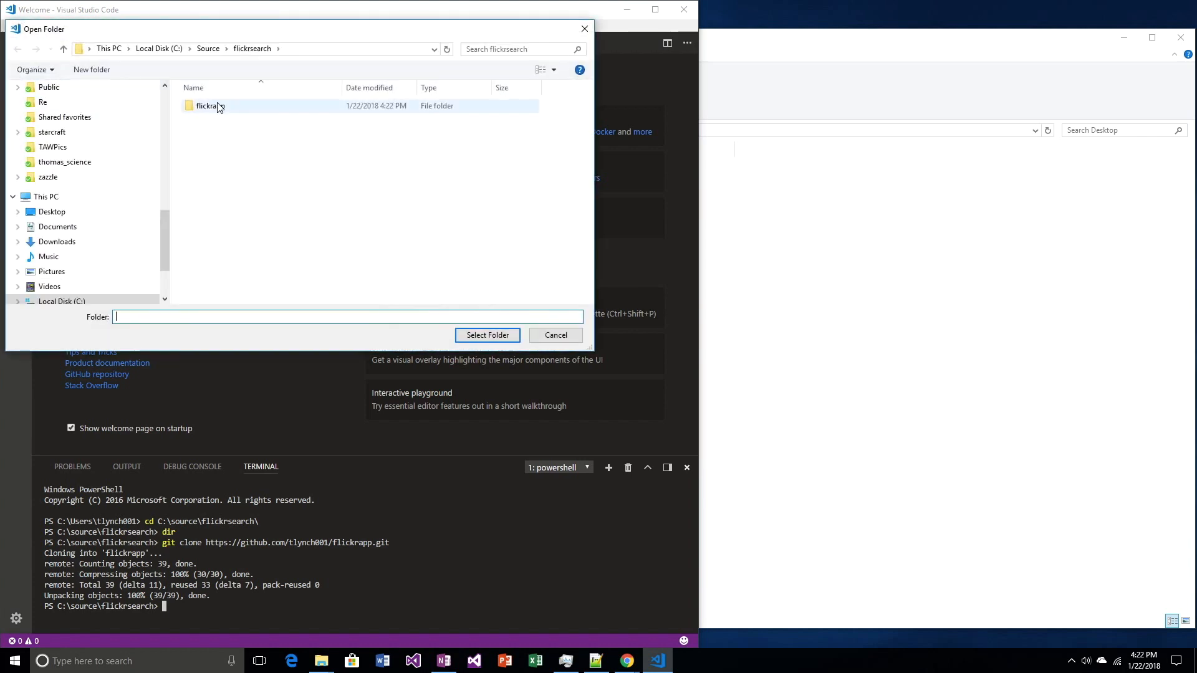
double_click(210, 105)
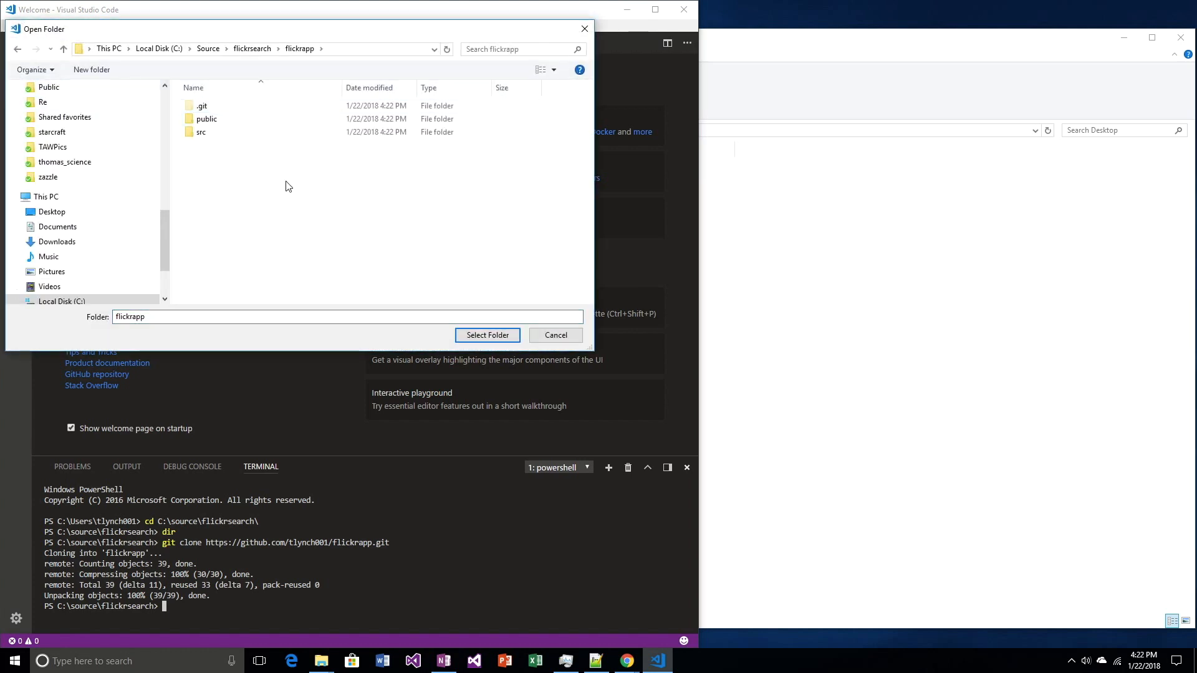
left_click(486, 335)
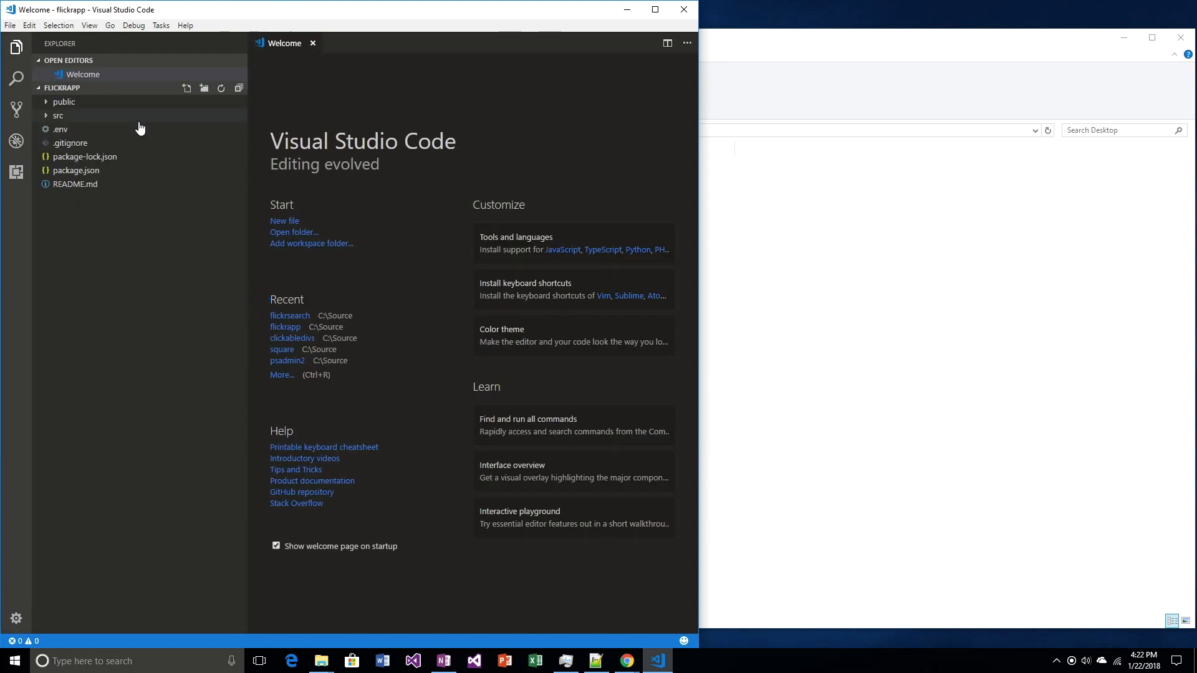
mouse_move(134, 160)
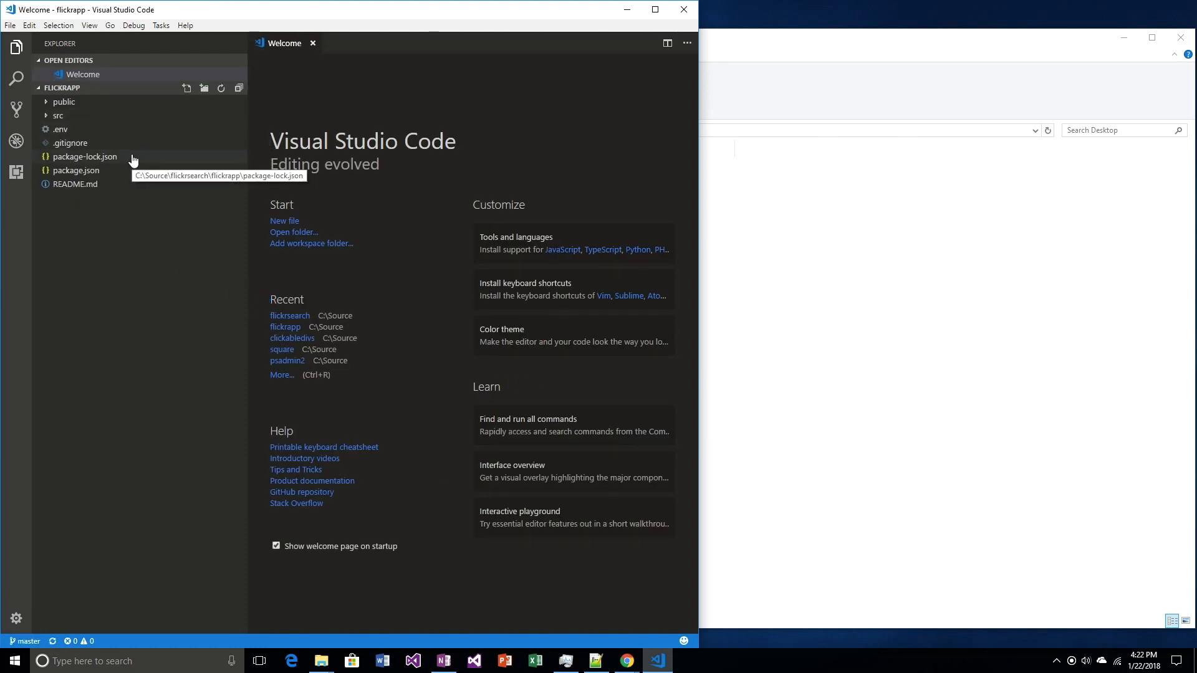
double_click(84, 157)
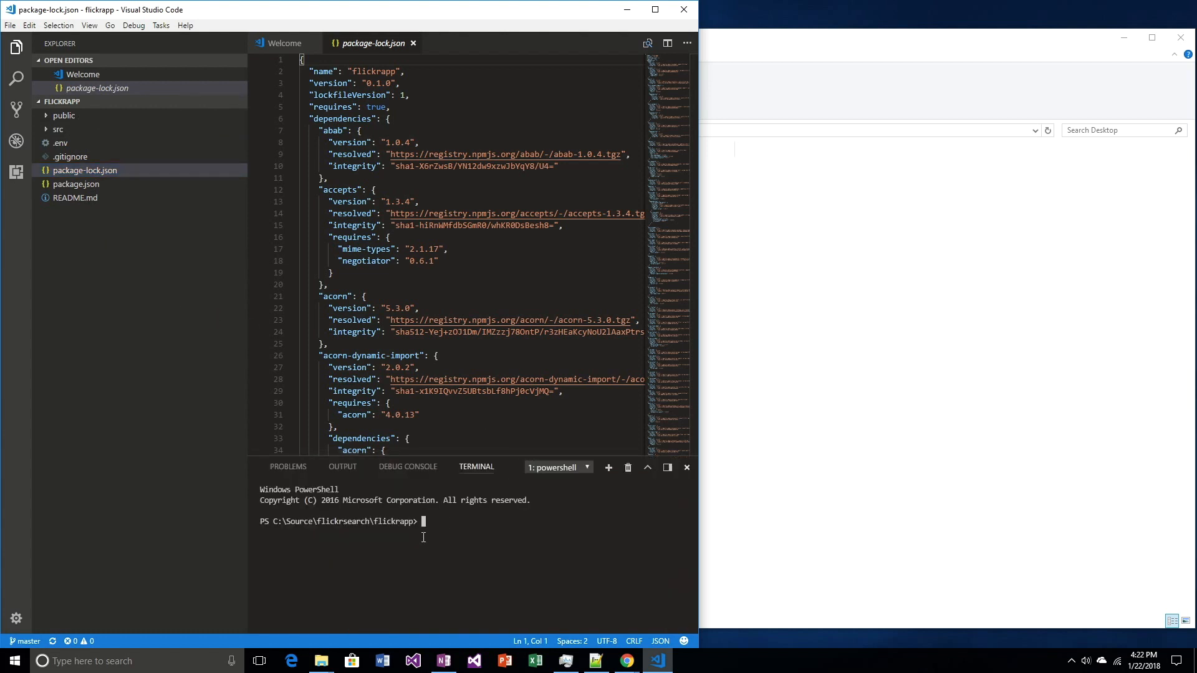
Step: Run npm install in the terminal, collapsing node_modules in the Explorer meanwhile
type("npm install")
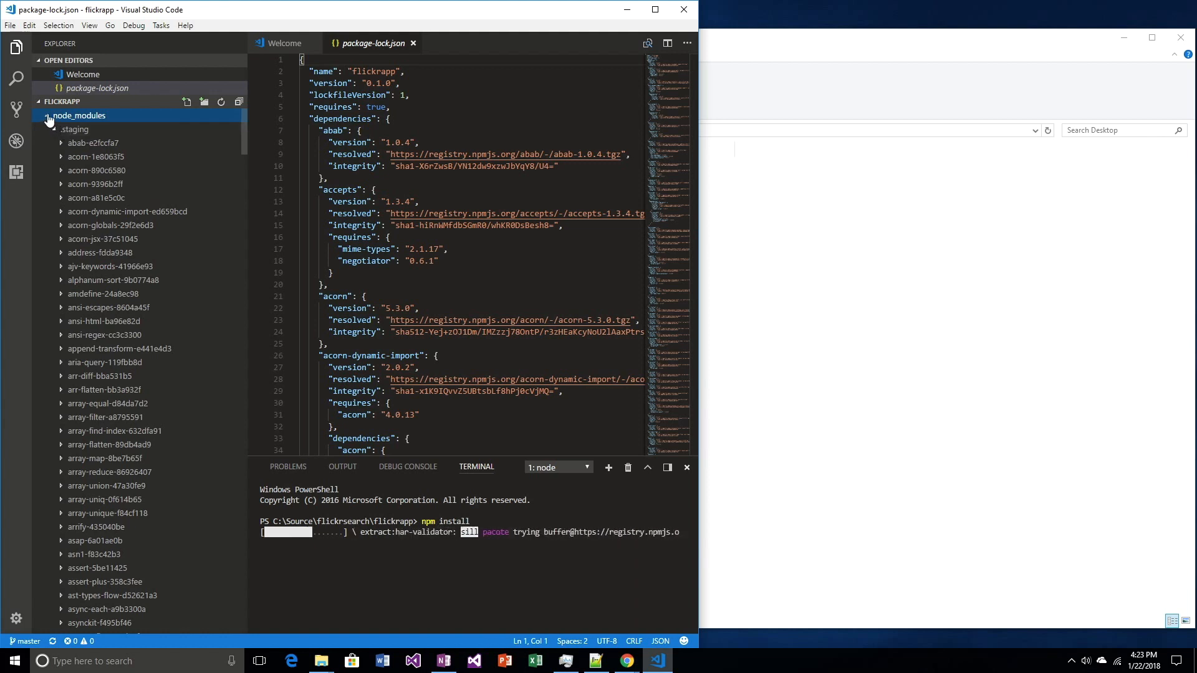
left_click(78, 116)
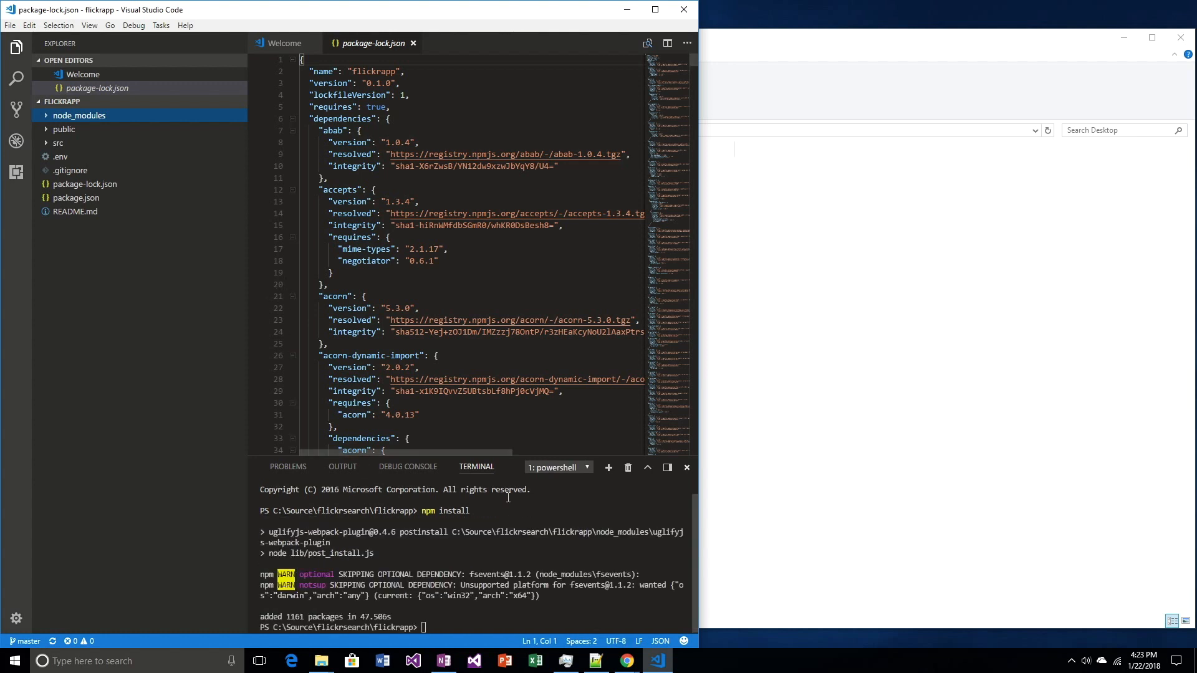
mouse_move(76, 135)
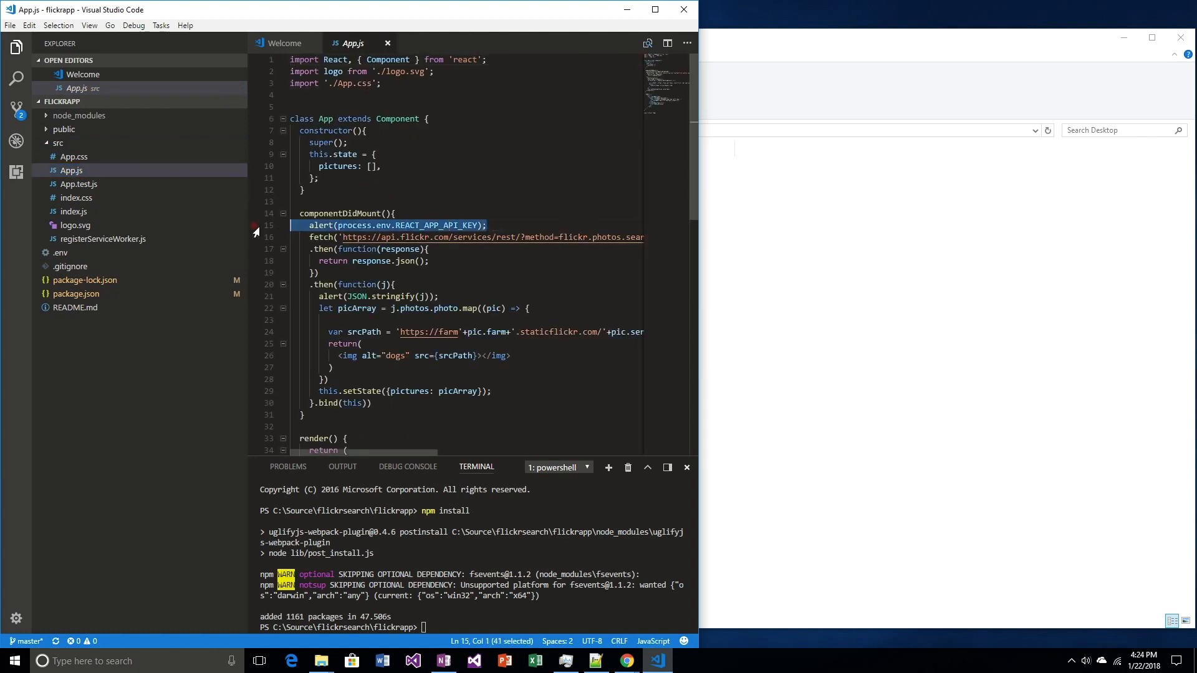
Step: Delete the API-key and JSON-response alerts in App.js, and paste the API key into .env
key("Delete")
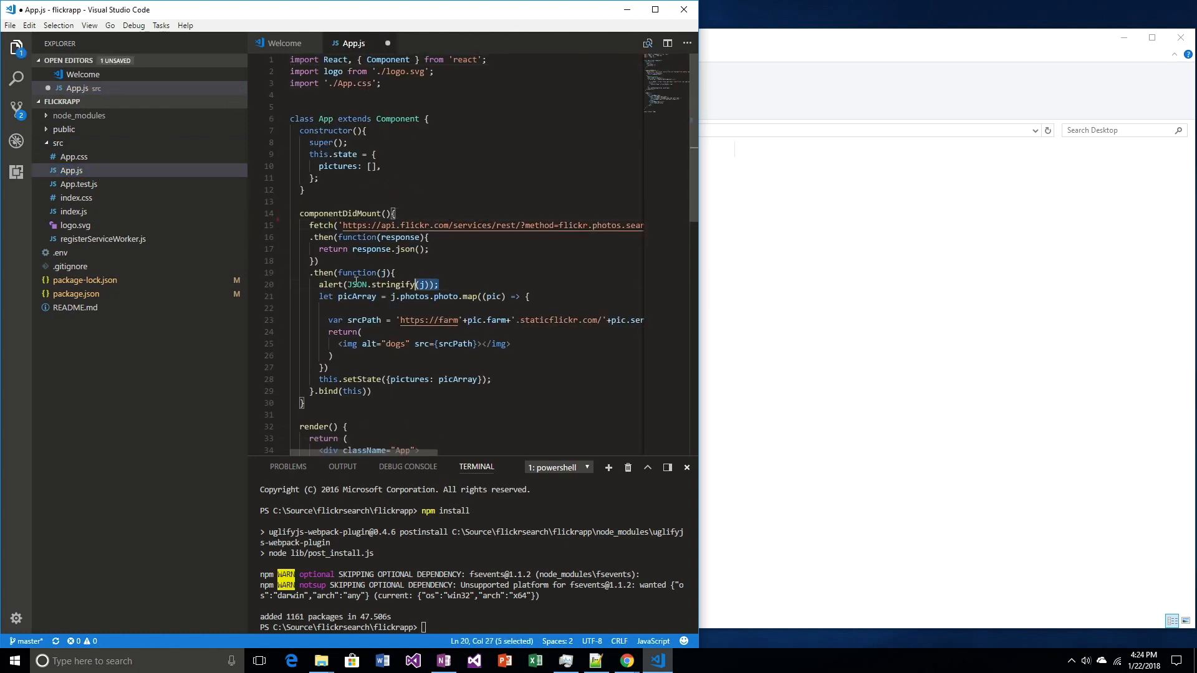
key("Delete")
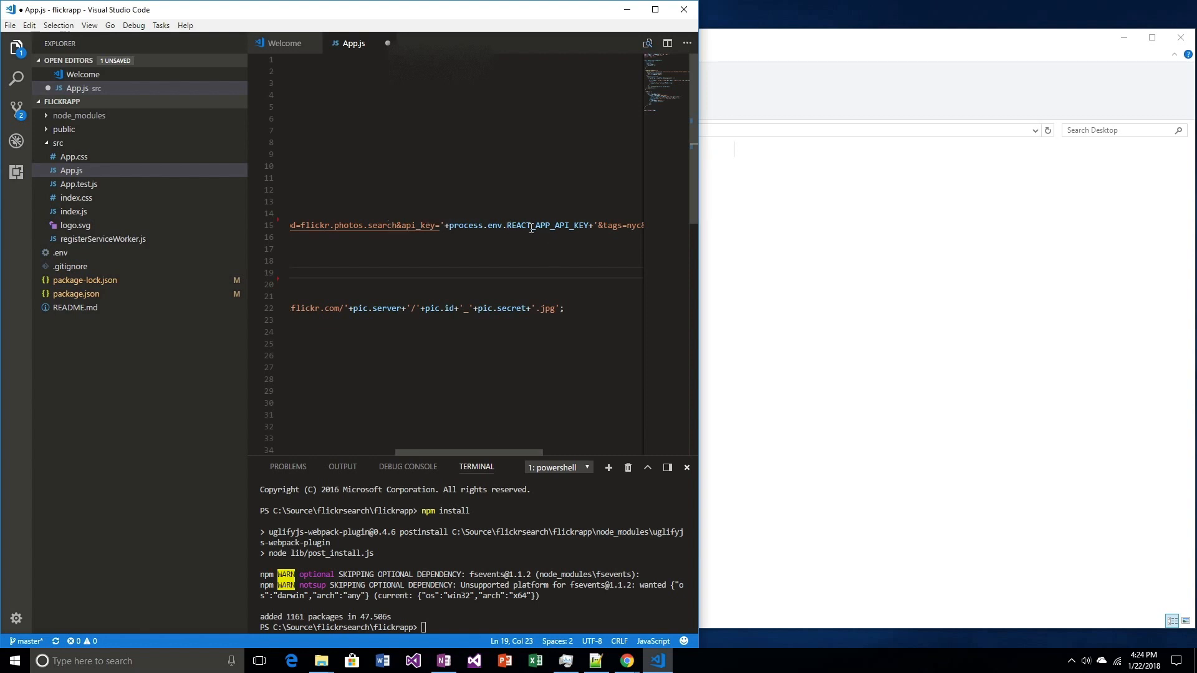
mouse_move(544, 225)
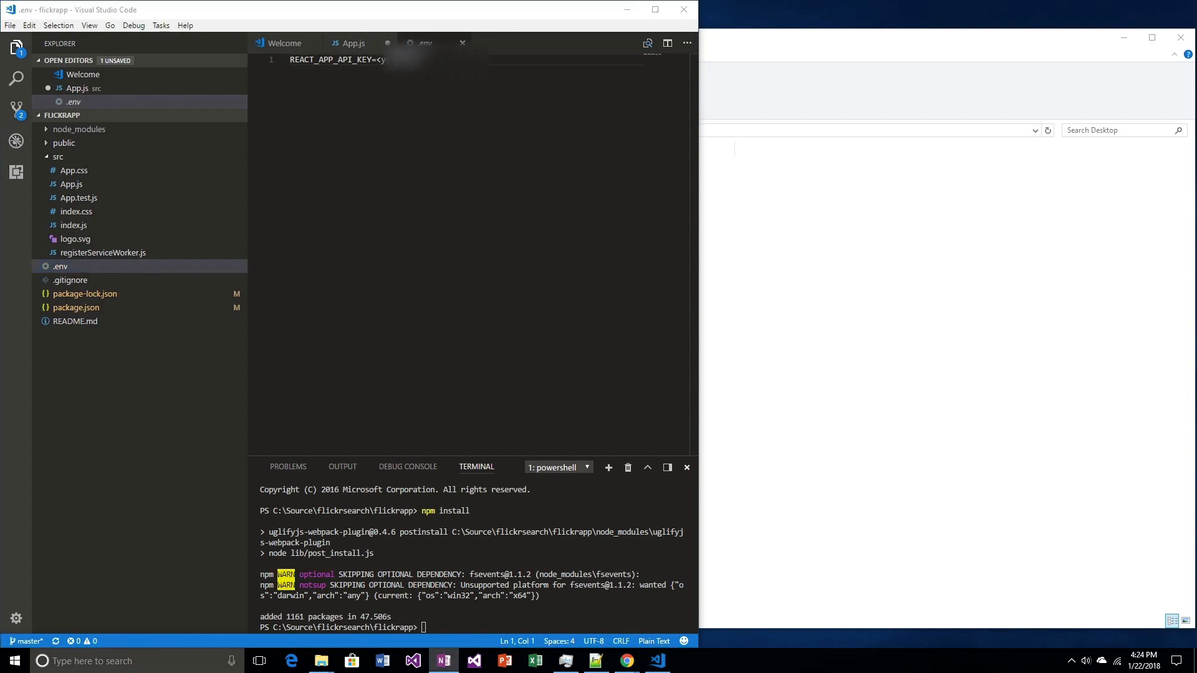
mouse_move(750, 106)
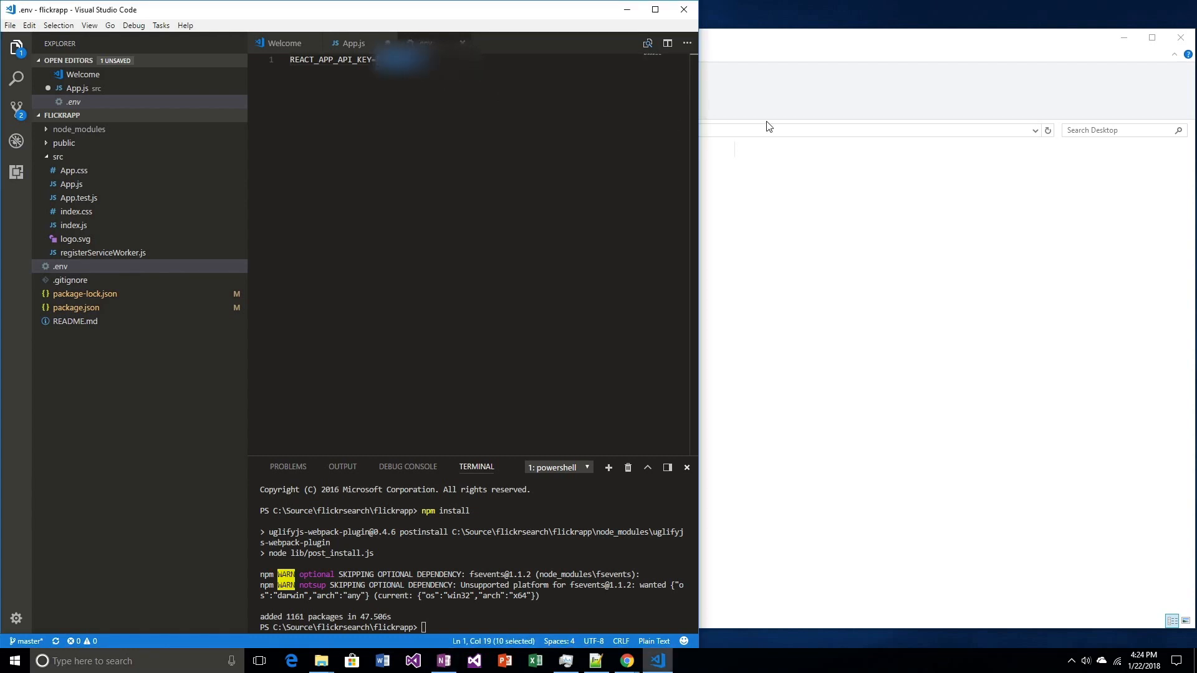
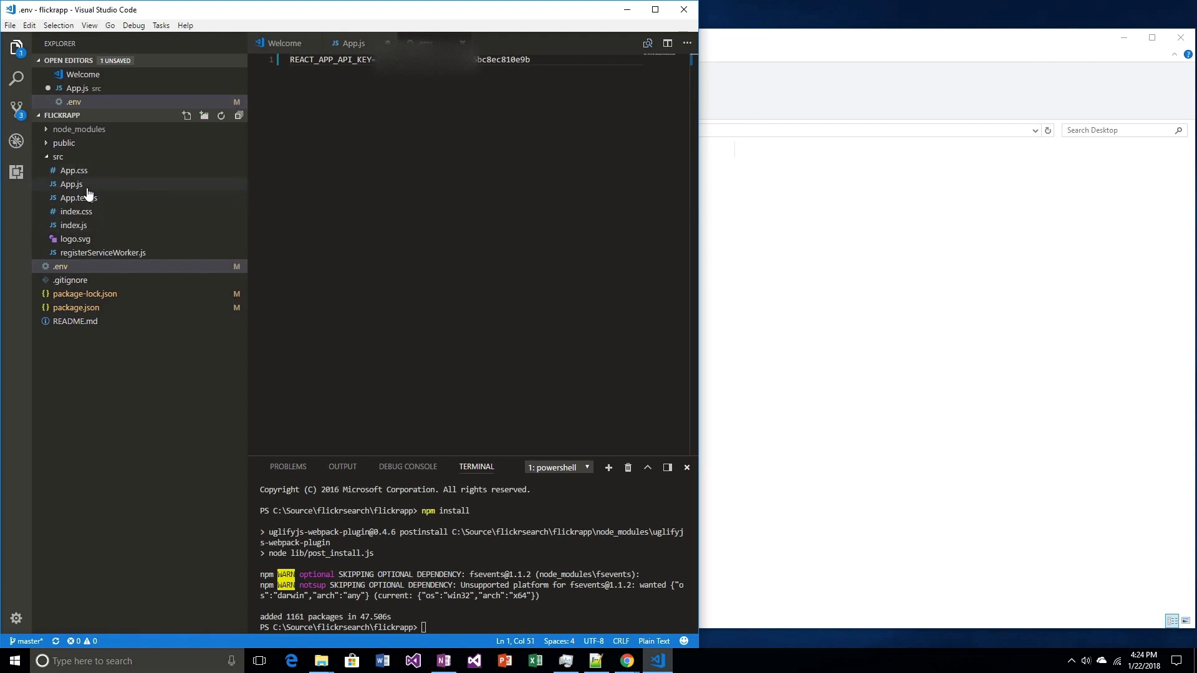
left_click(71, 184)
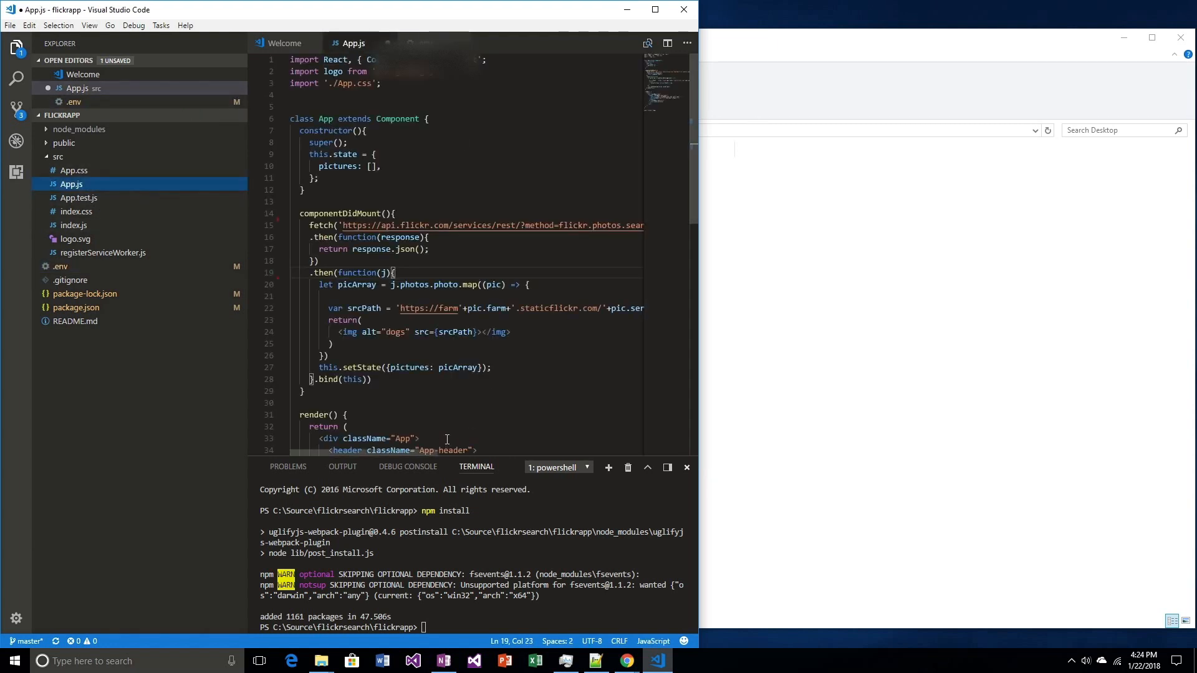
scroll("down", 3)
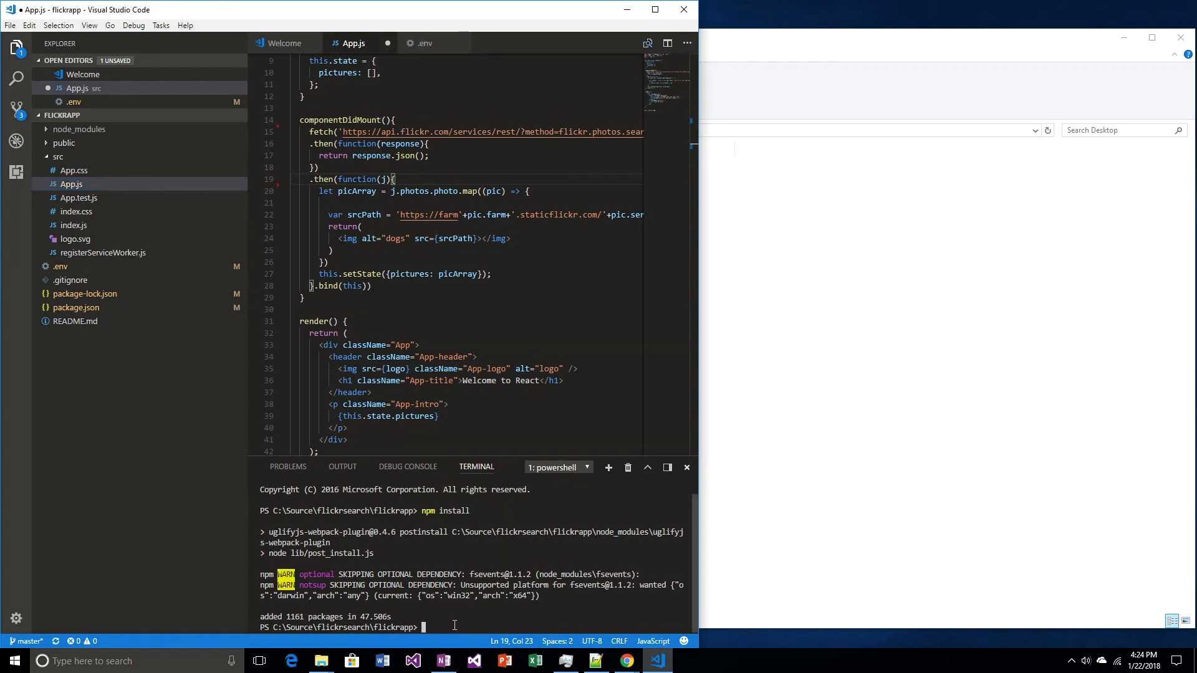
Step: Run npm start in the integrated terminal to launch the dev server
type("npm")
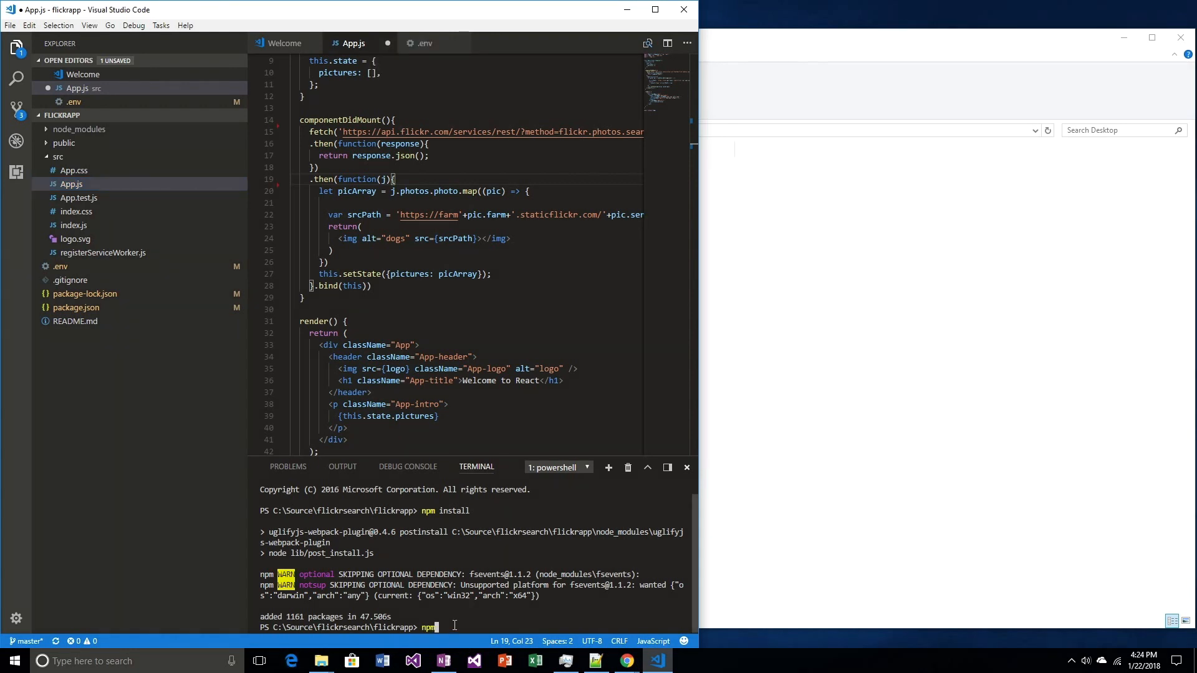
type("start")
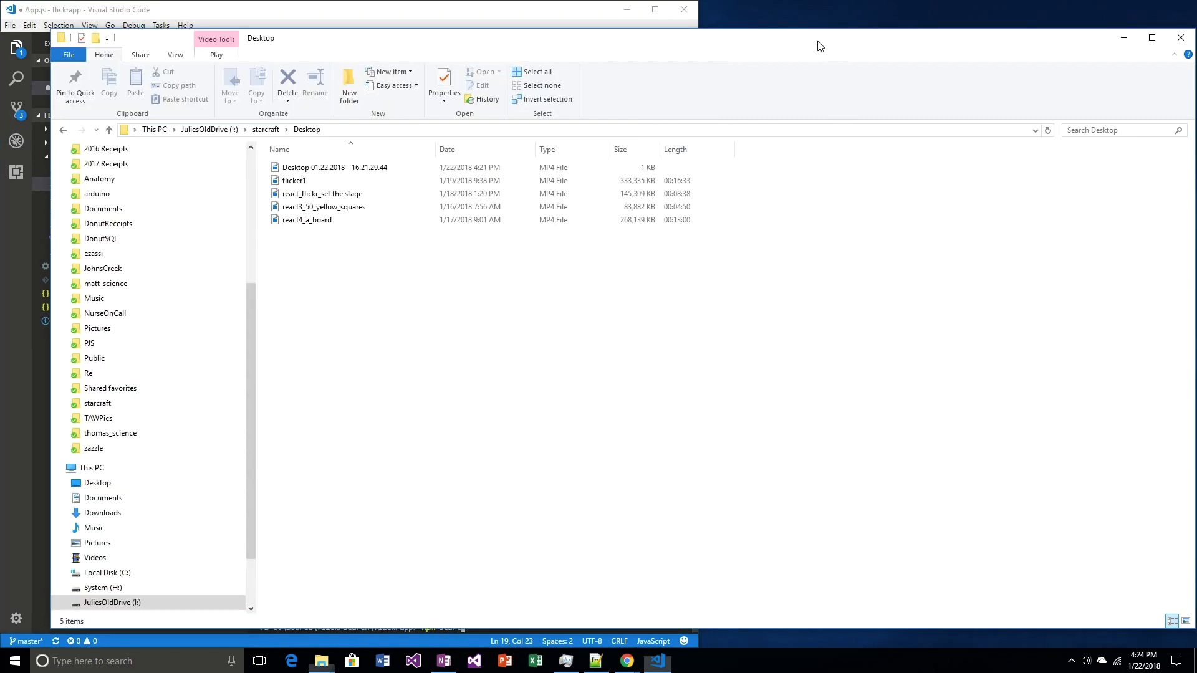
left_click(656, 661)
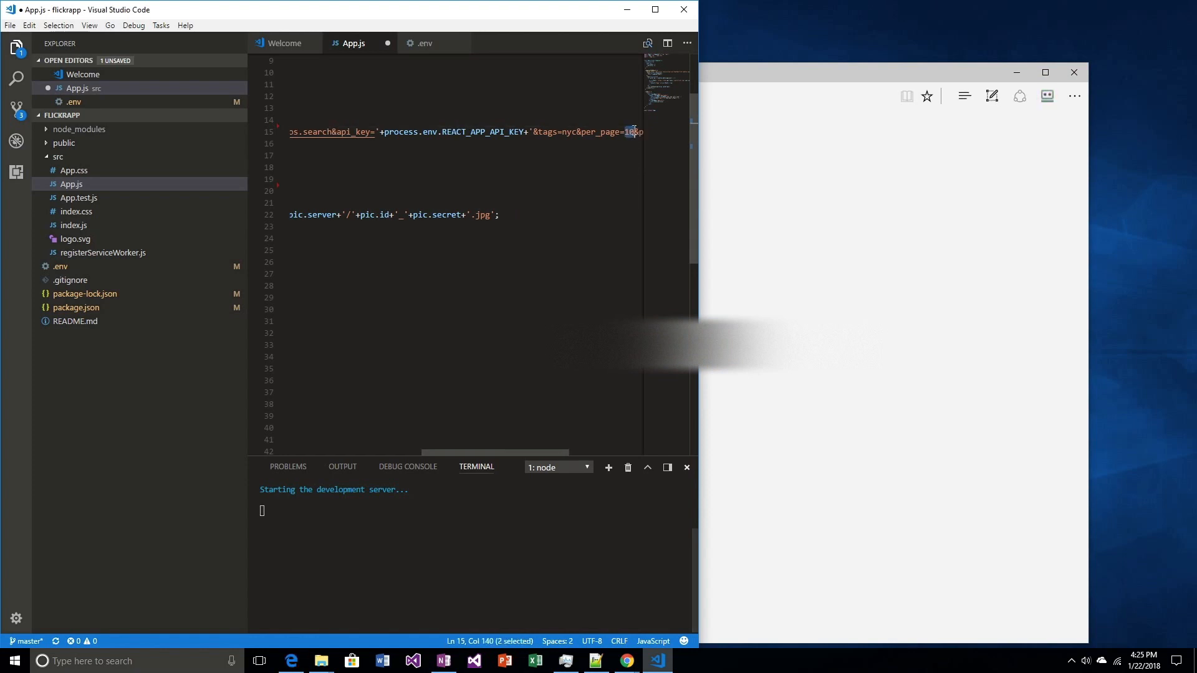
Step: Dismiss the localhost raw-data alert and scroll through the nyc photo grid
left_click(565, 131)
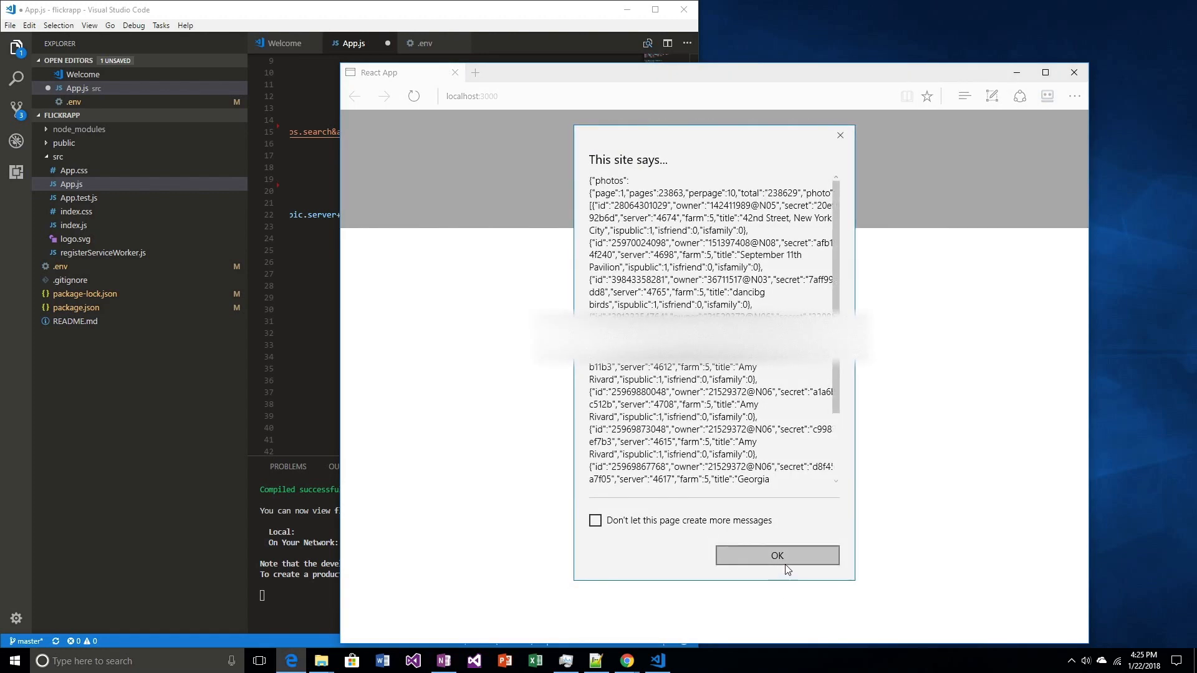
left_click(775, 555)
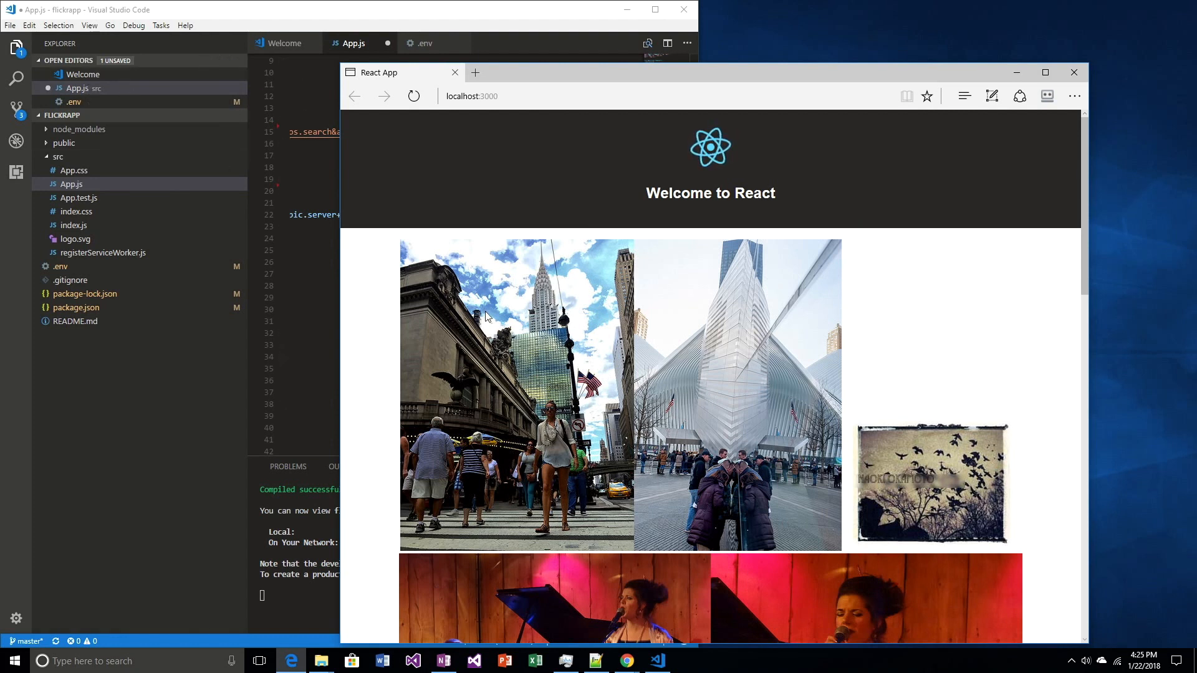
scroll("down", 3)
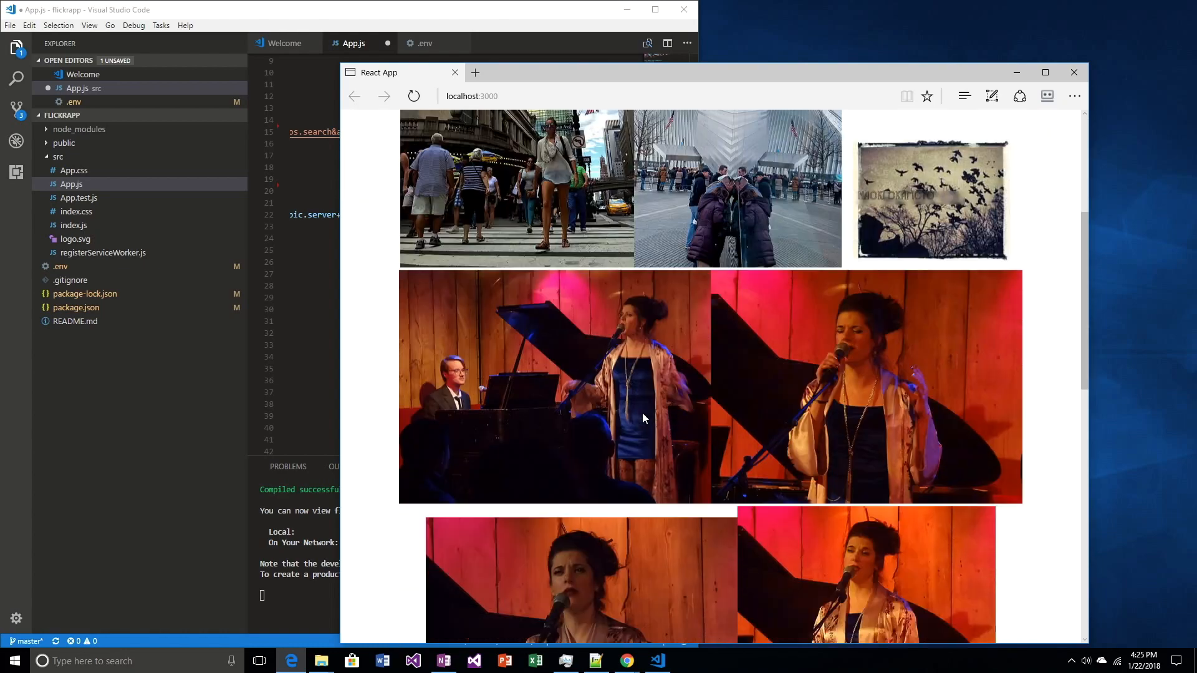
scroll("down", 3)
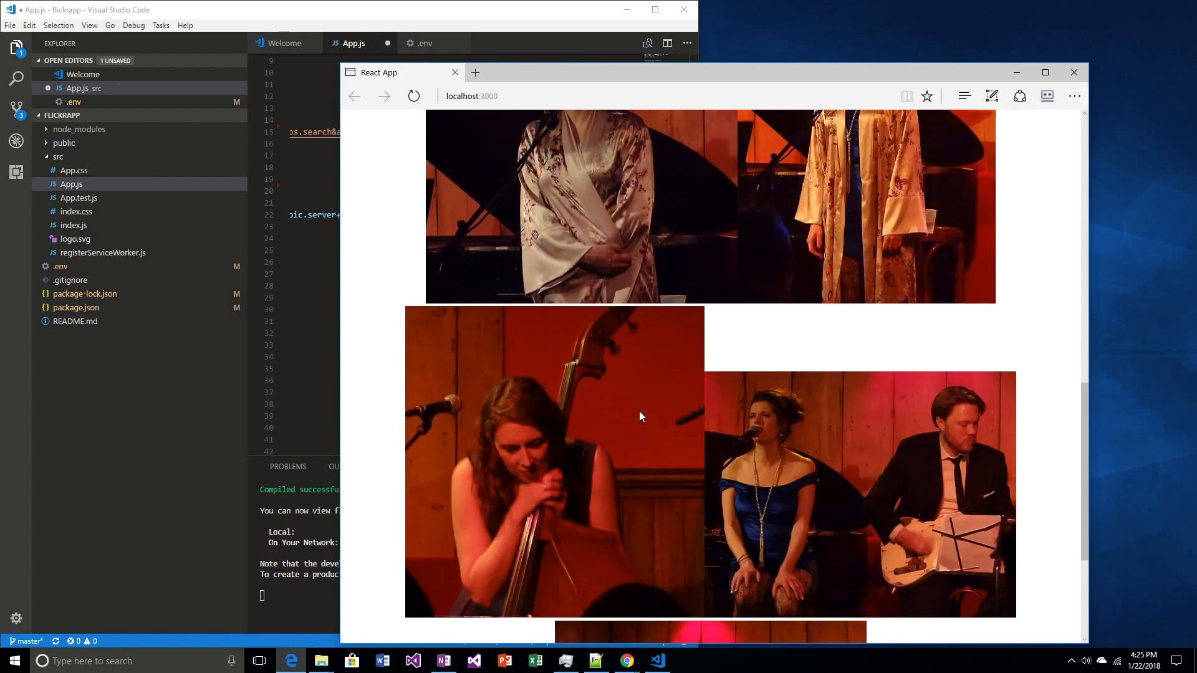
scroll("up", 3)
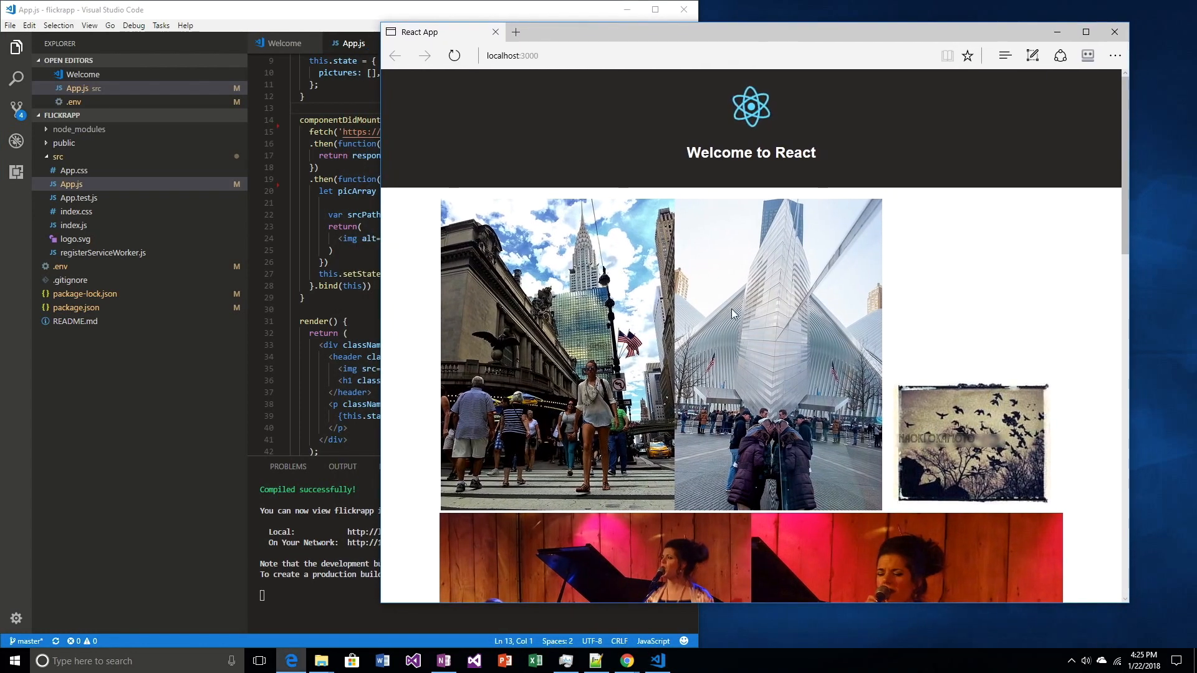
scroll("down", 3)
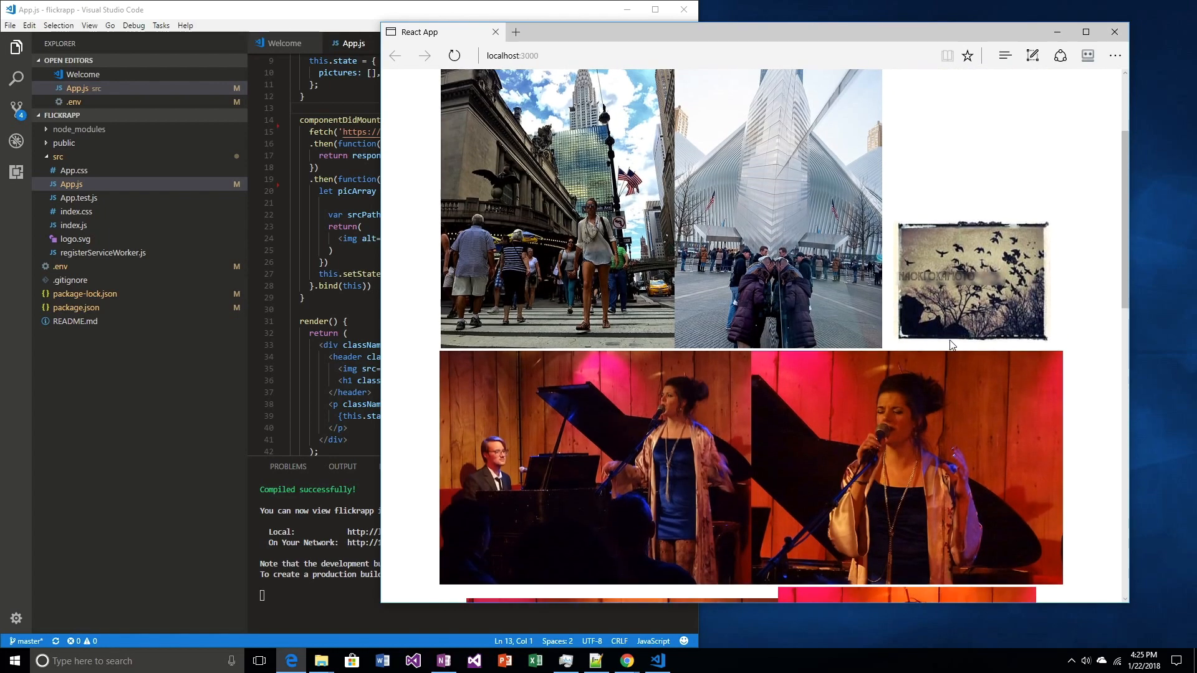
scroll("up", 3)
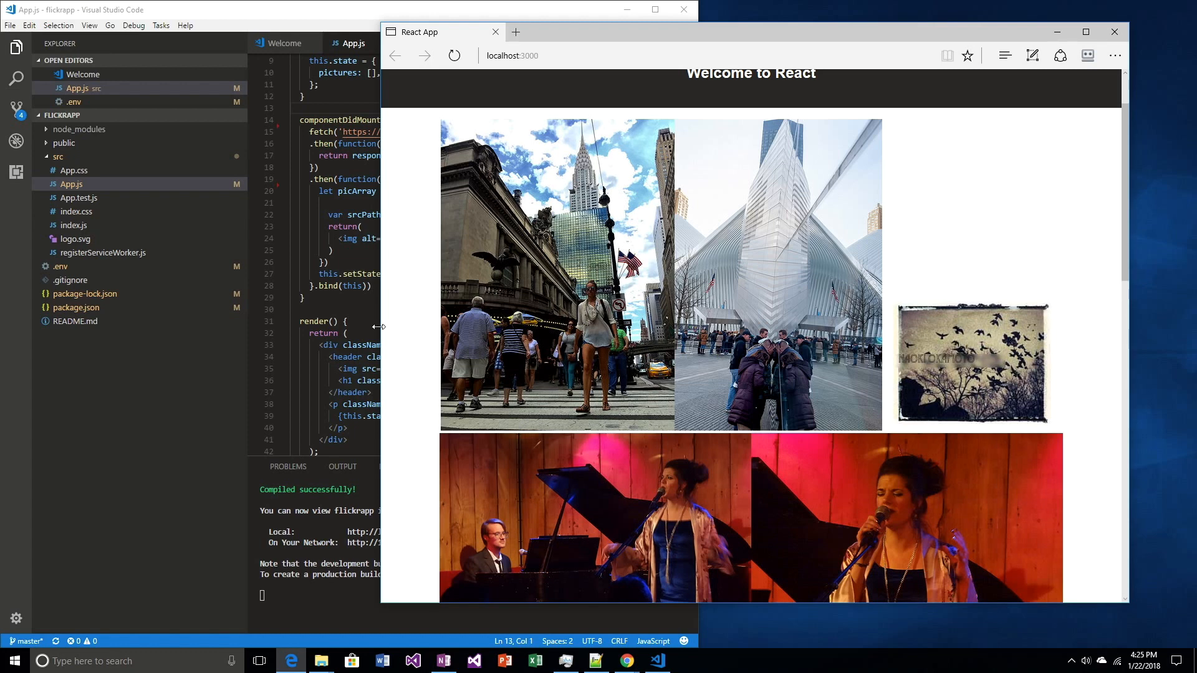
mouse_move(329, 305)
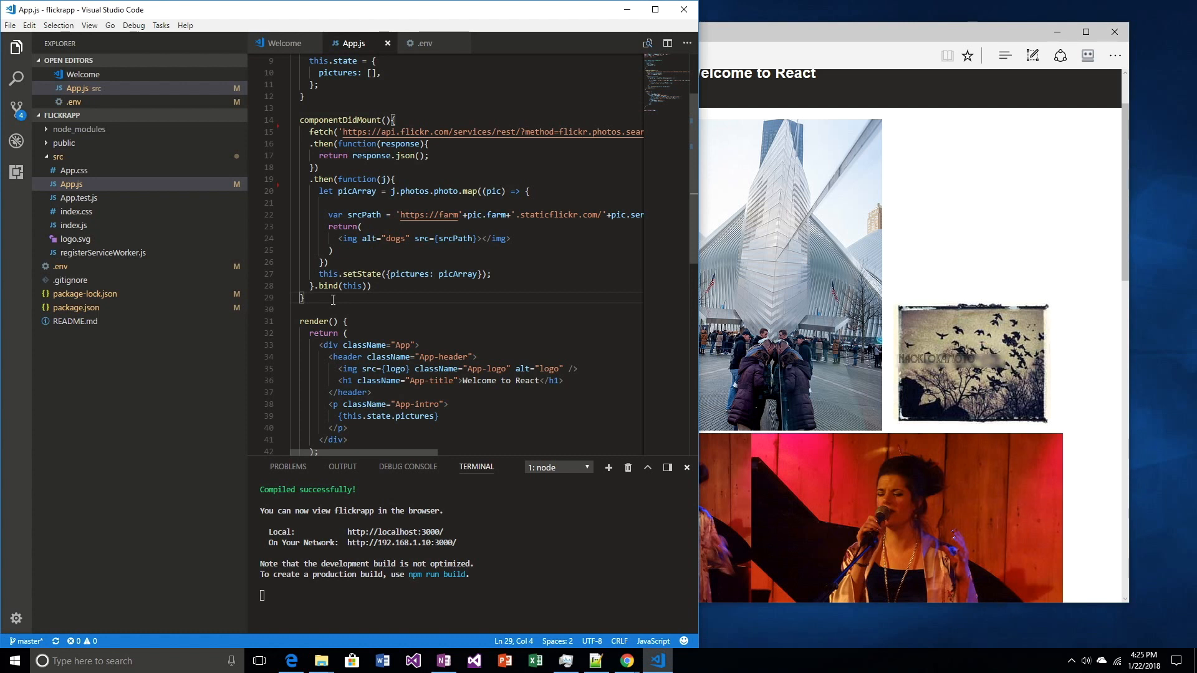
Step: Change {this.state.pictures} to {this.state.pictures[0]} in render(), then start replacing 0 with this.state
scroll("down", 3)
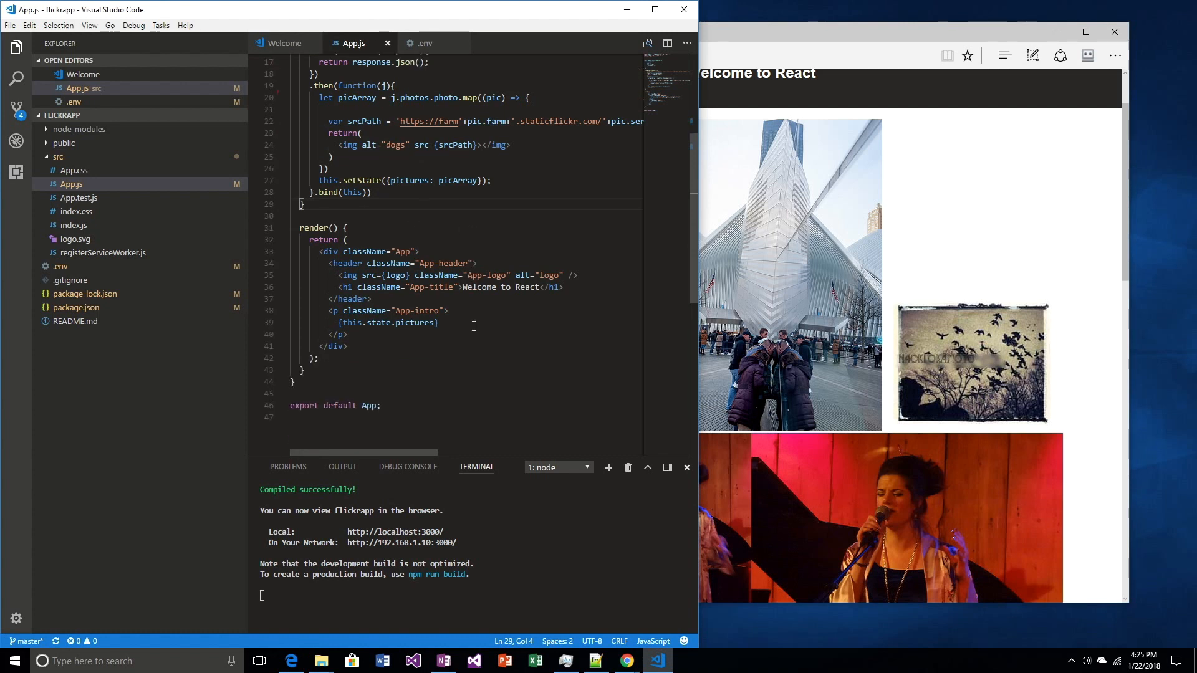
scroll("down", 3)
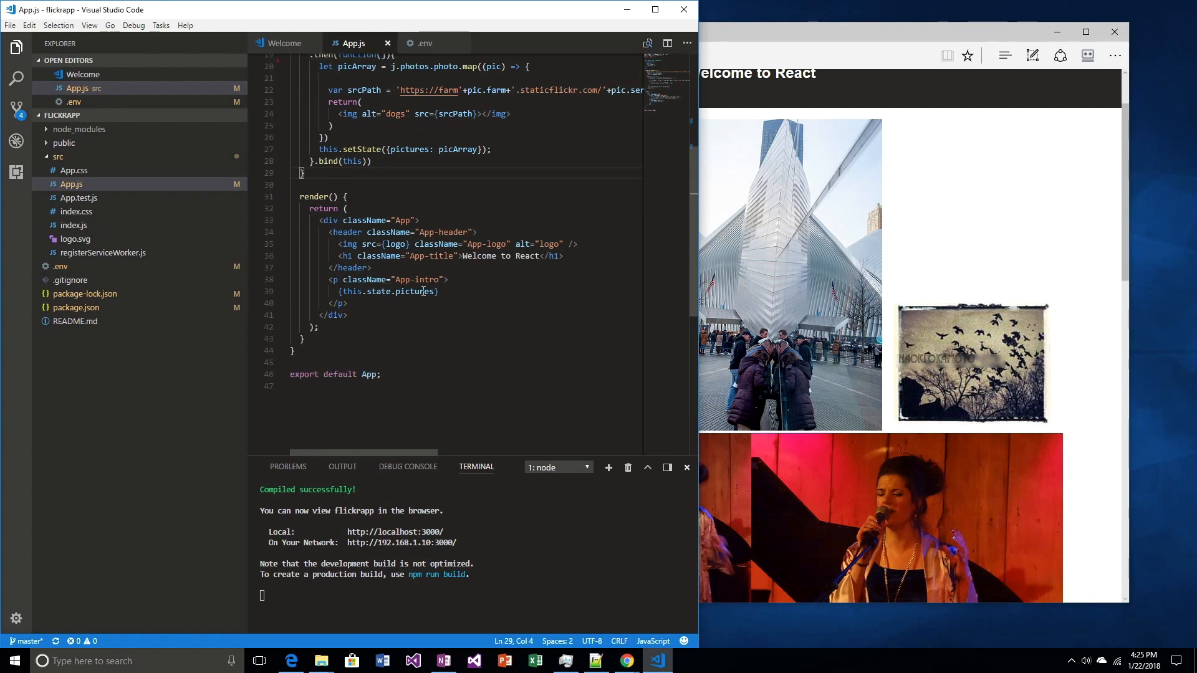
double_click(419, 291)
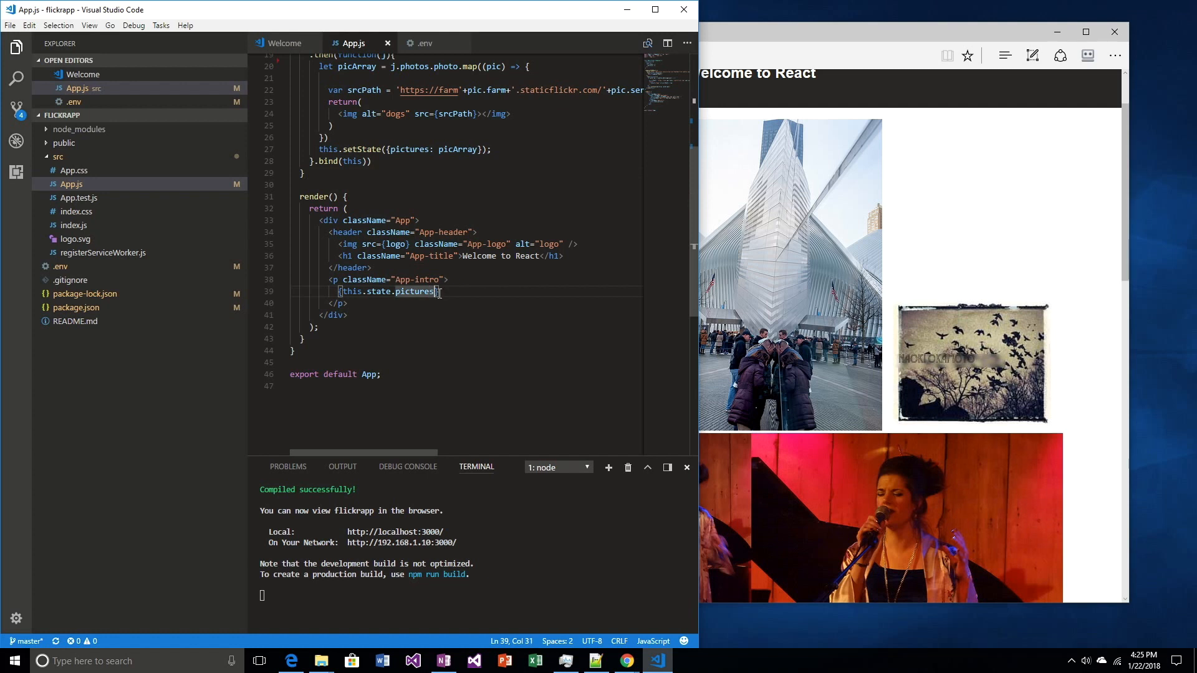
type("[0]")
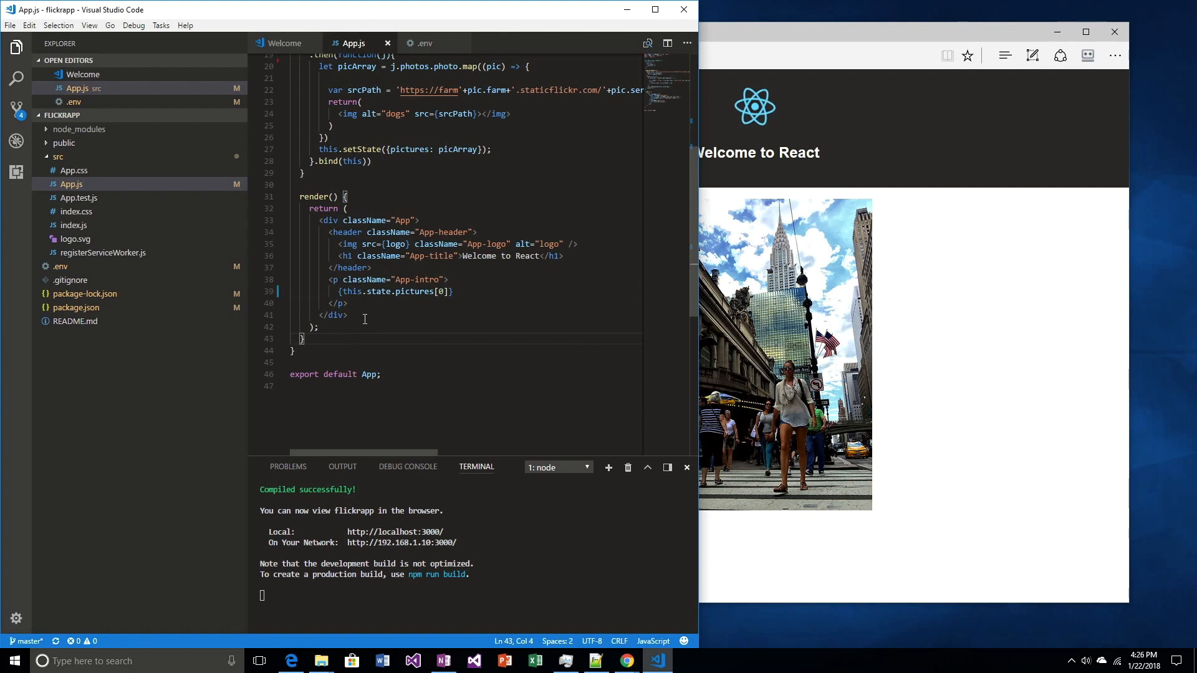
double_click(439, 292)
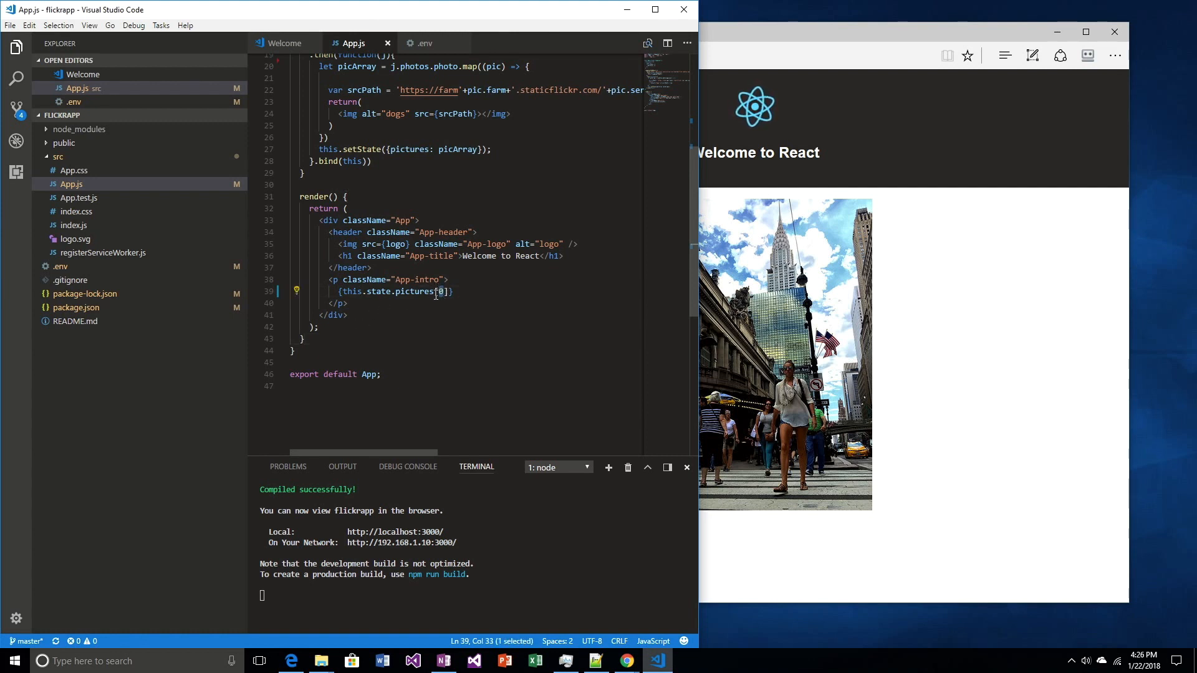
type("this.state")
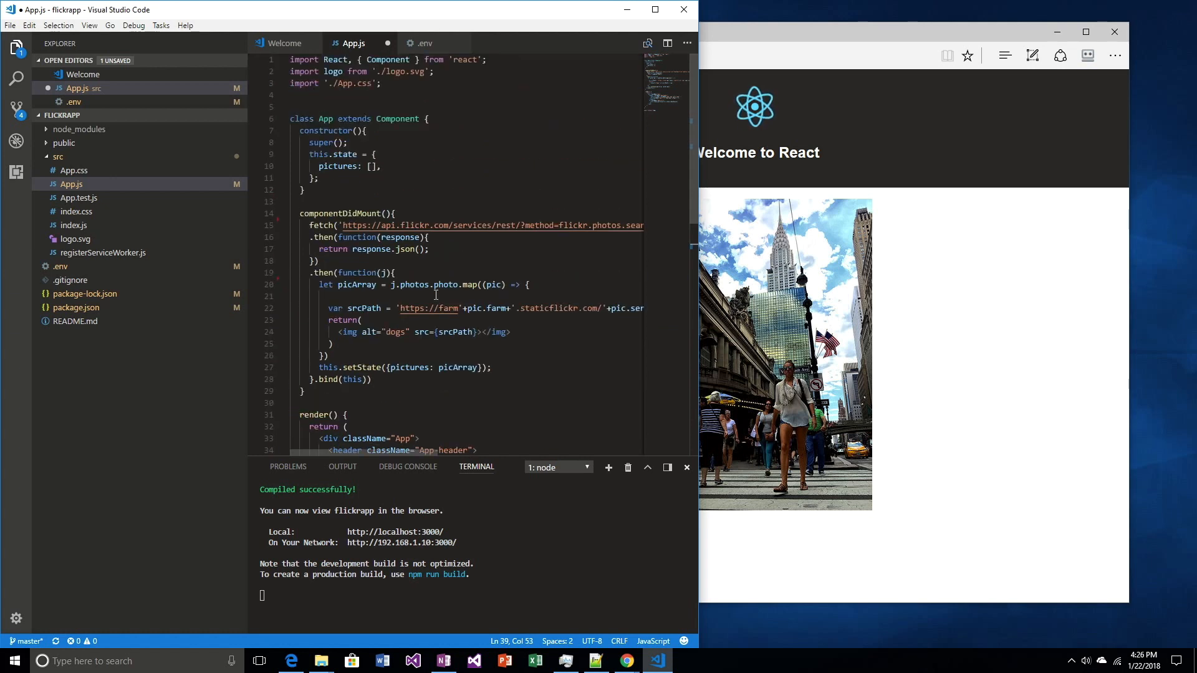
Step: Add indexValue: 0 to the constructor state and render pictures[this.state.indexValue]
left_click(389, 166)
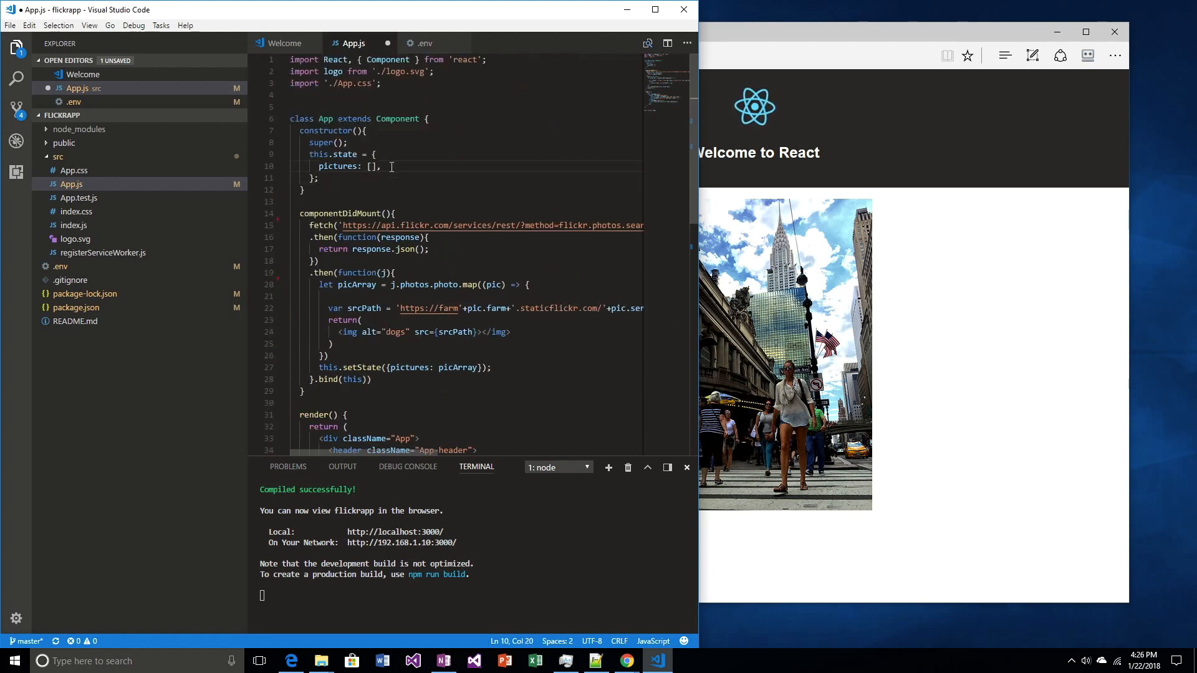
type("index")
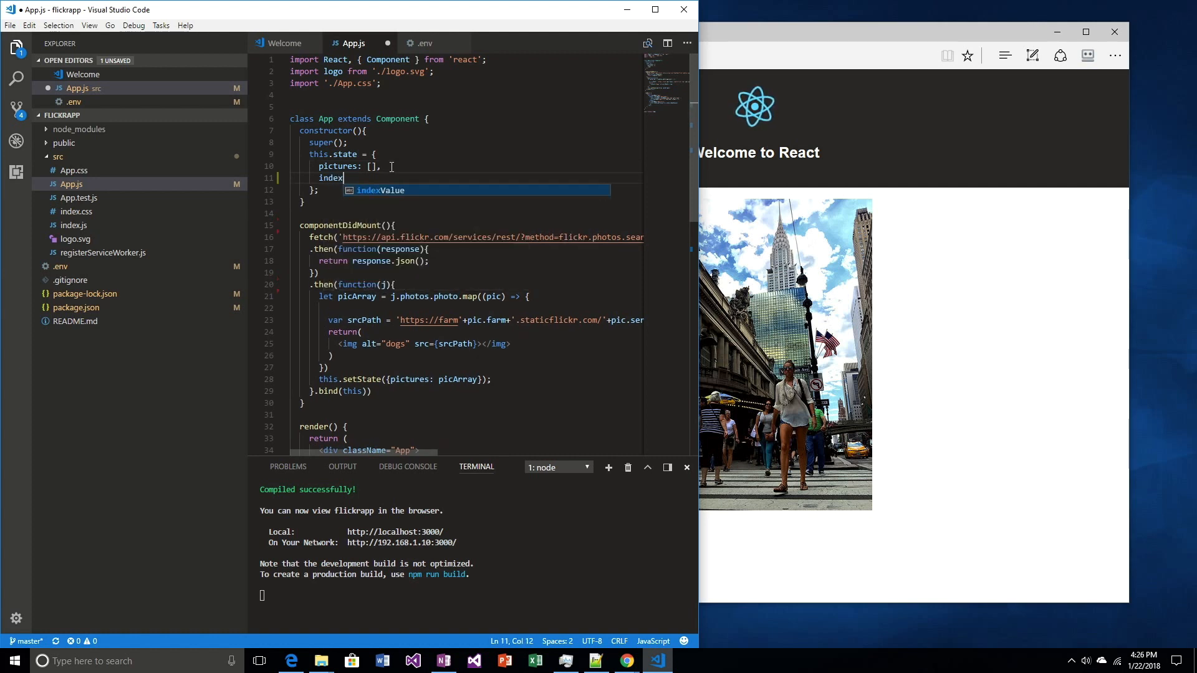
type("Value: 0")
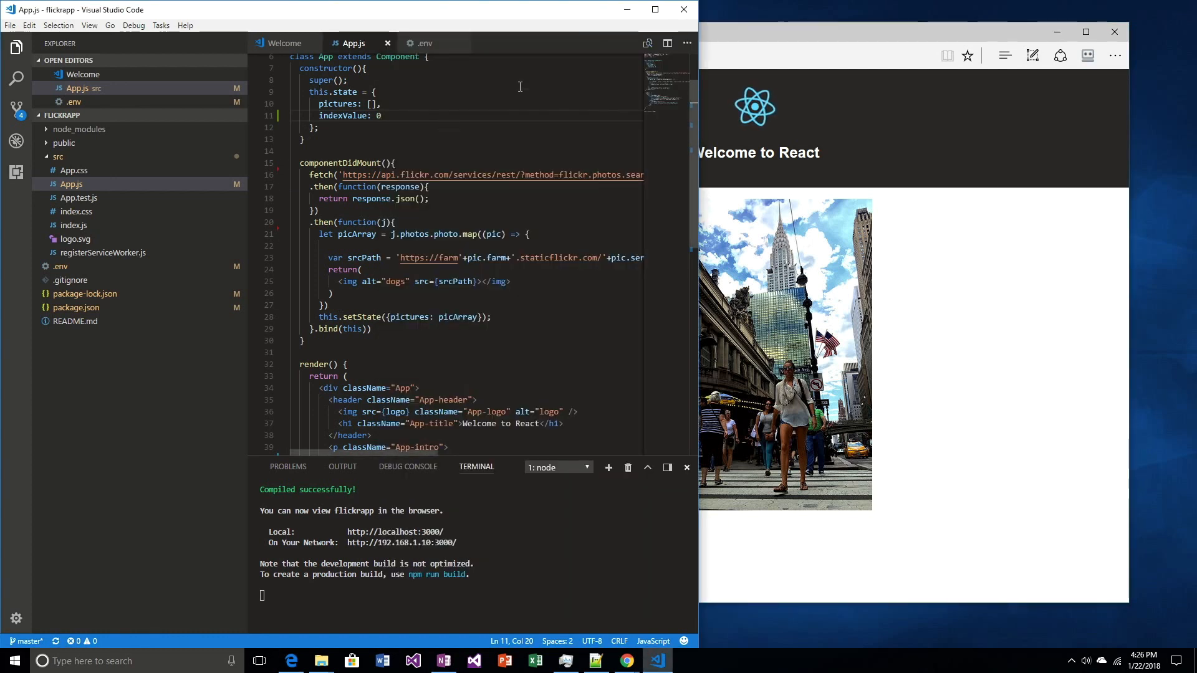
mouse_move(536, 93)
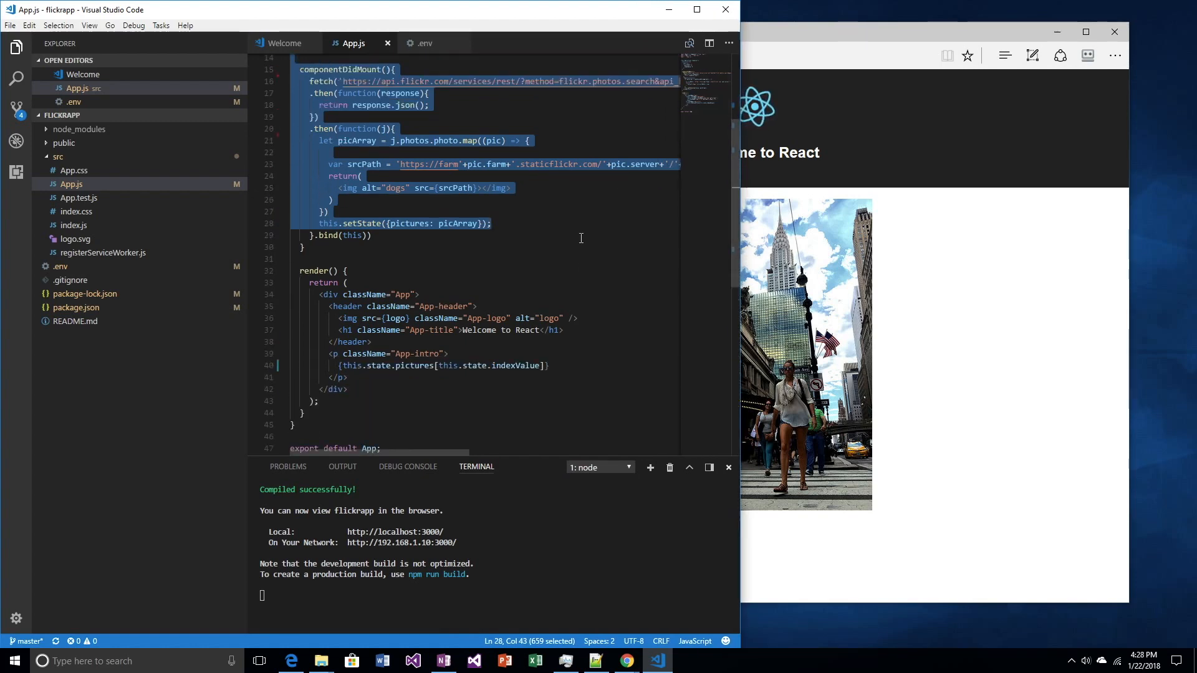
scroll("down", 3)
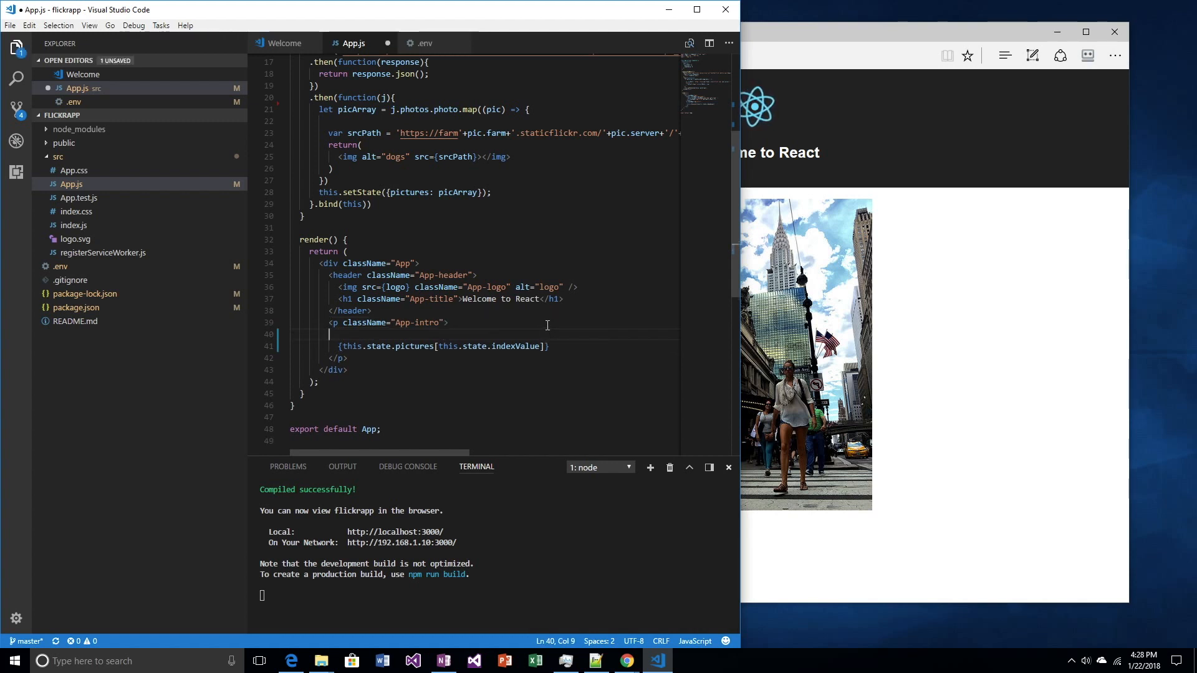
Step: Type <div>Picture #{this.state.indexValue}</div> above the photo so Edge shows Picture #0
type("<div>")
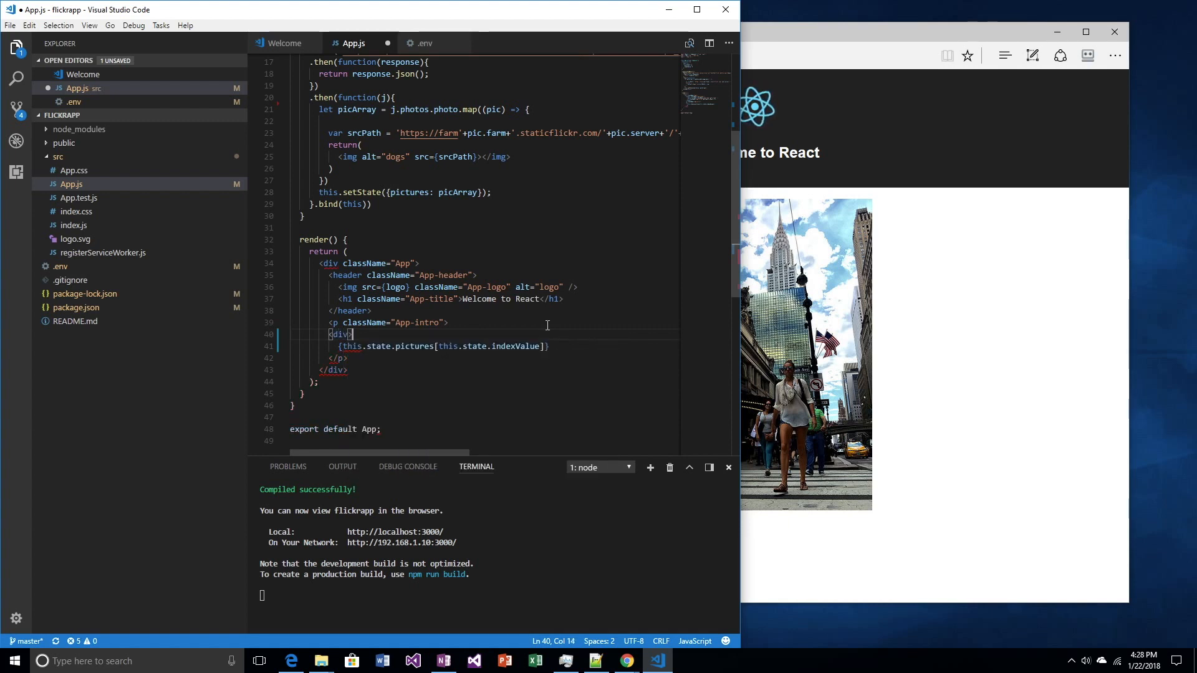
type("</div>")
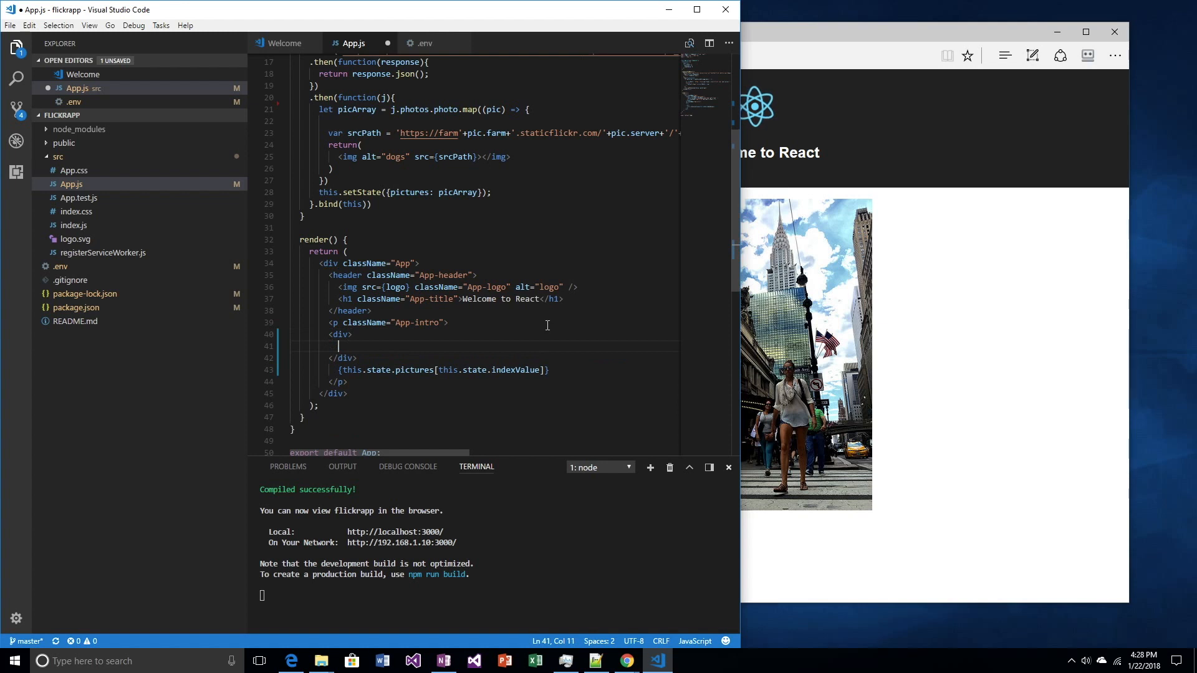
type("Picture")
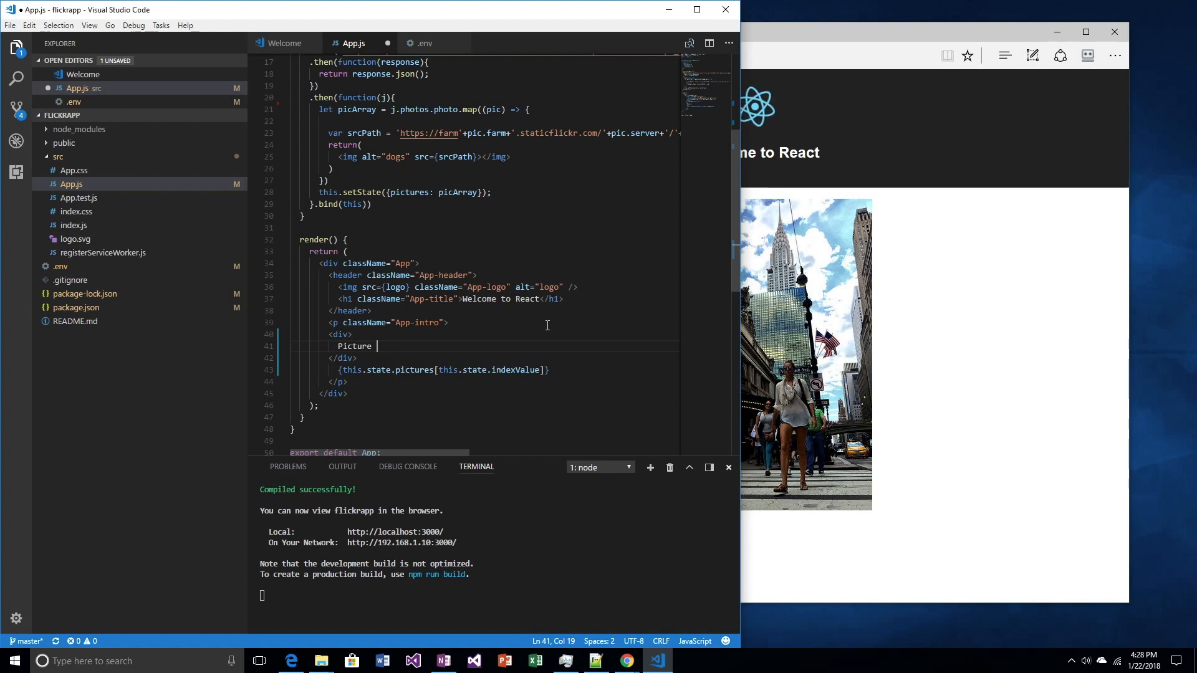
type("#")
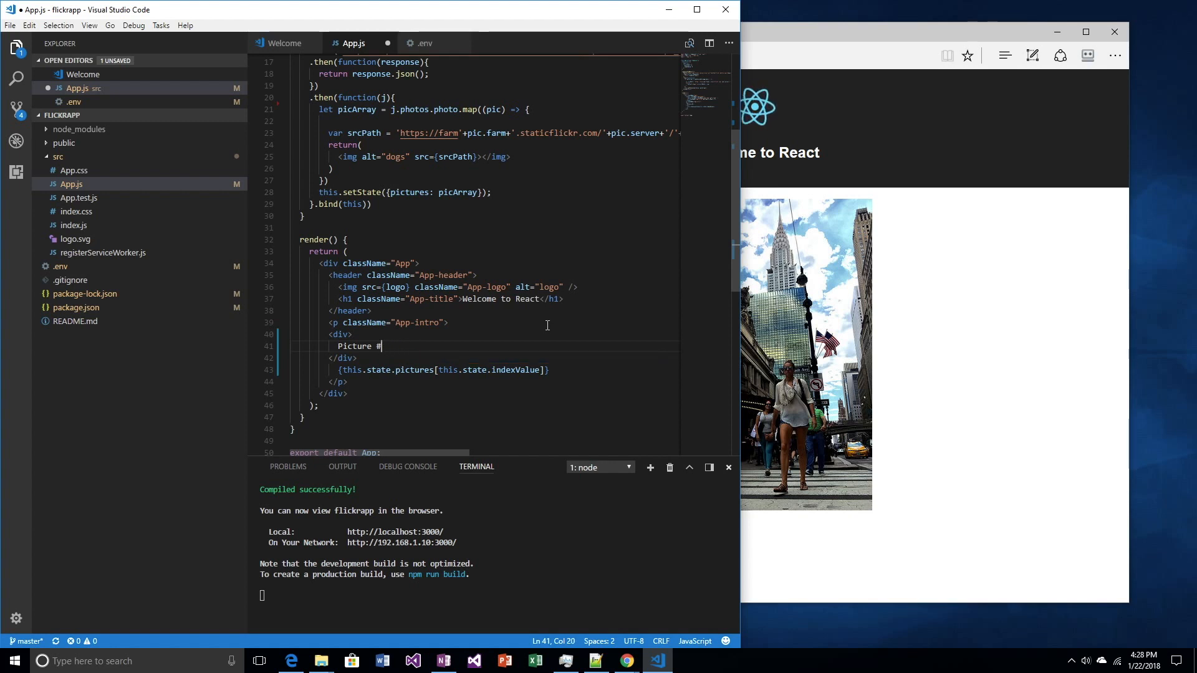
type("{this.staat}")
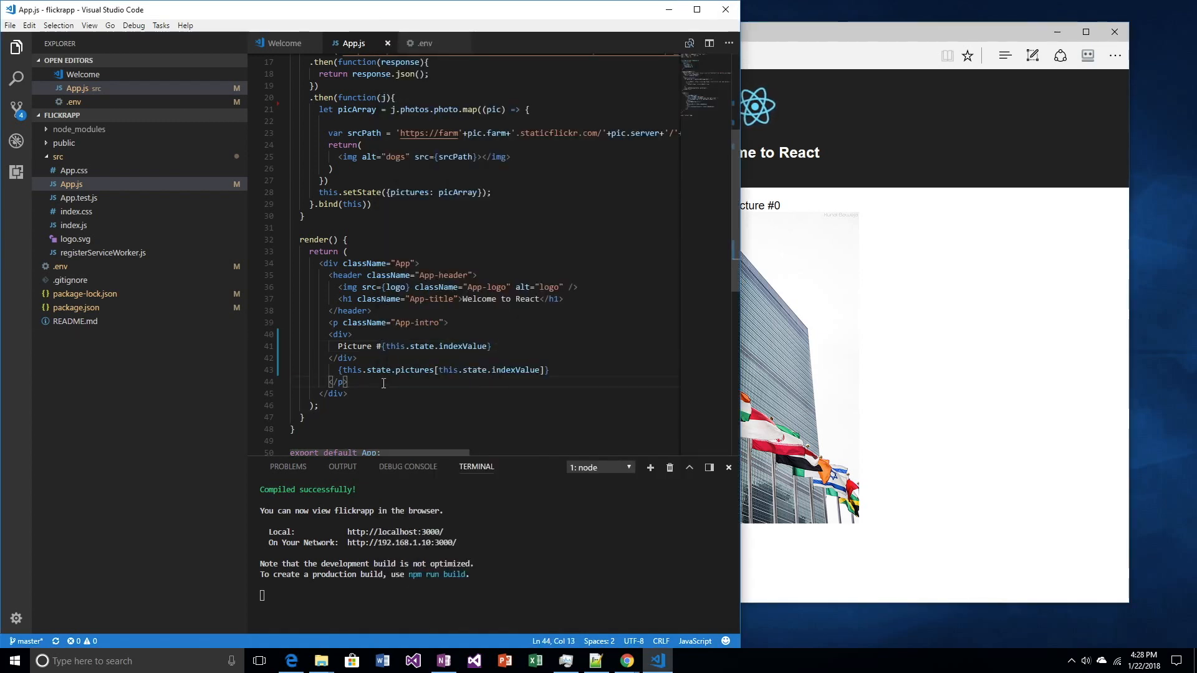
Step: Create a new div below the picture containing a <button>Prev</button>
type("<div>")
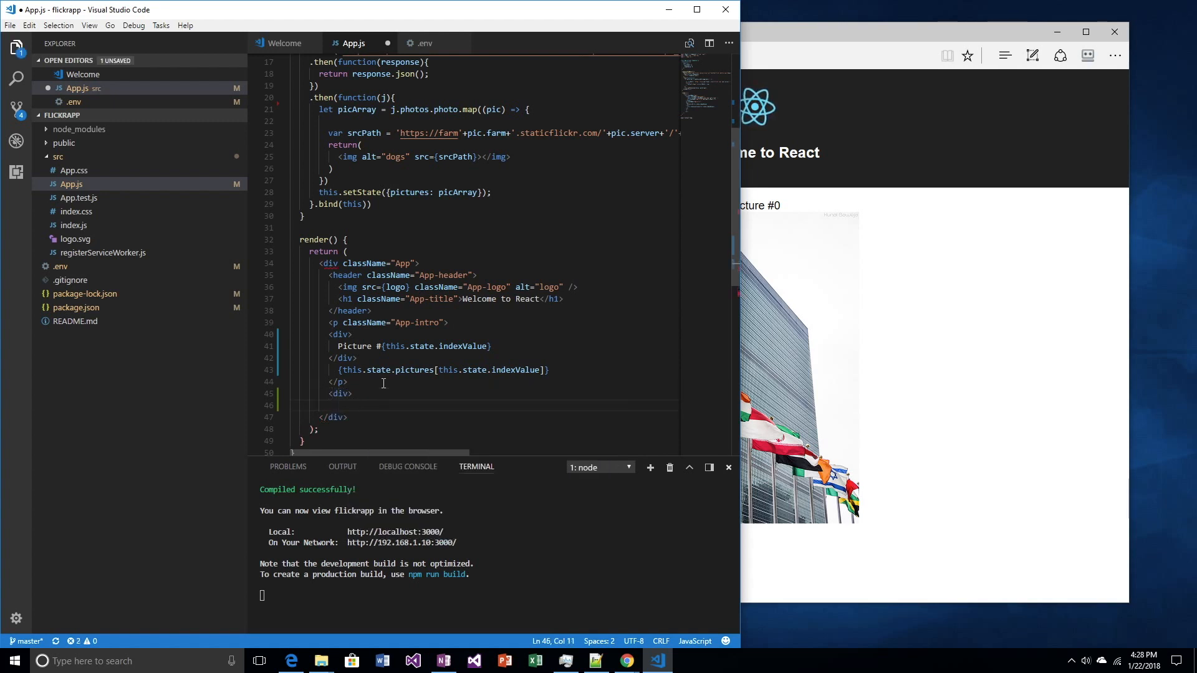
type("</doiv>")
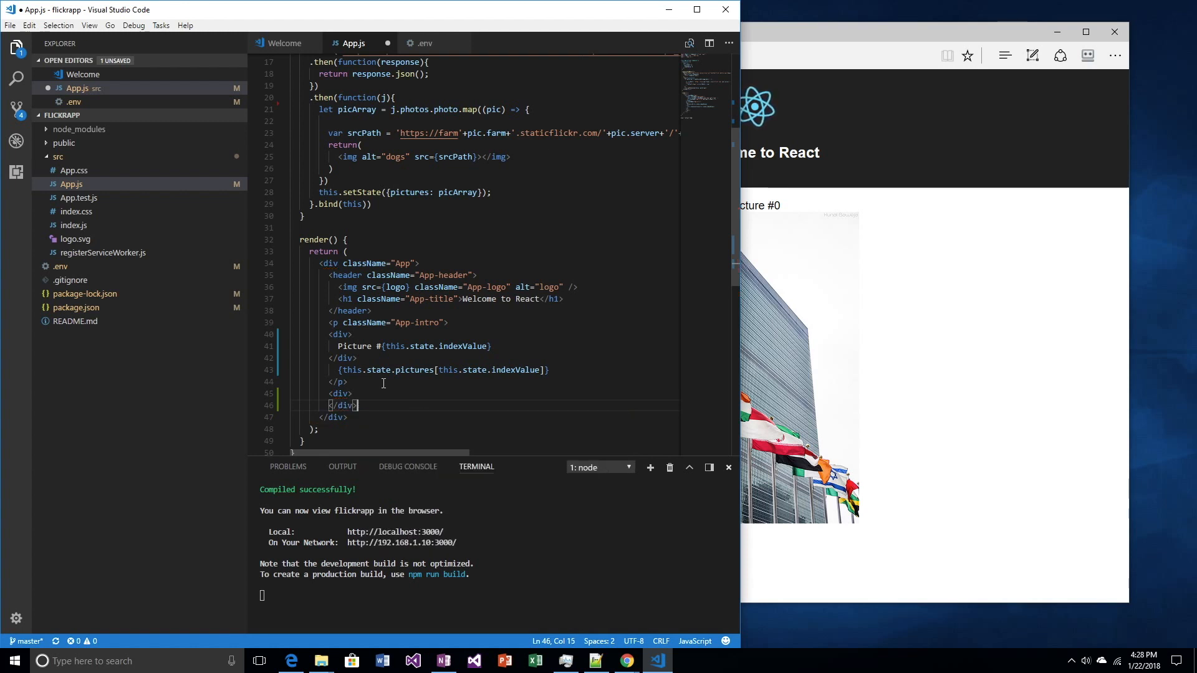
key("enter")
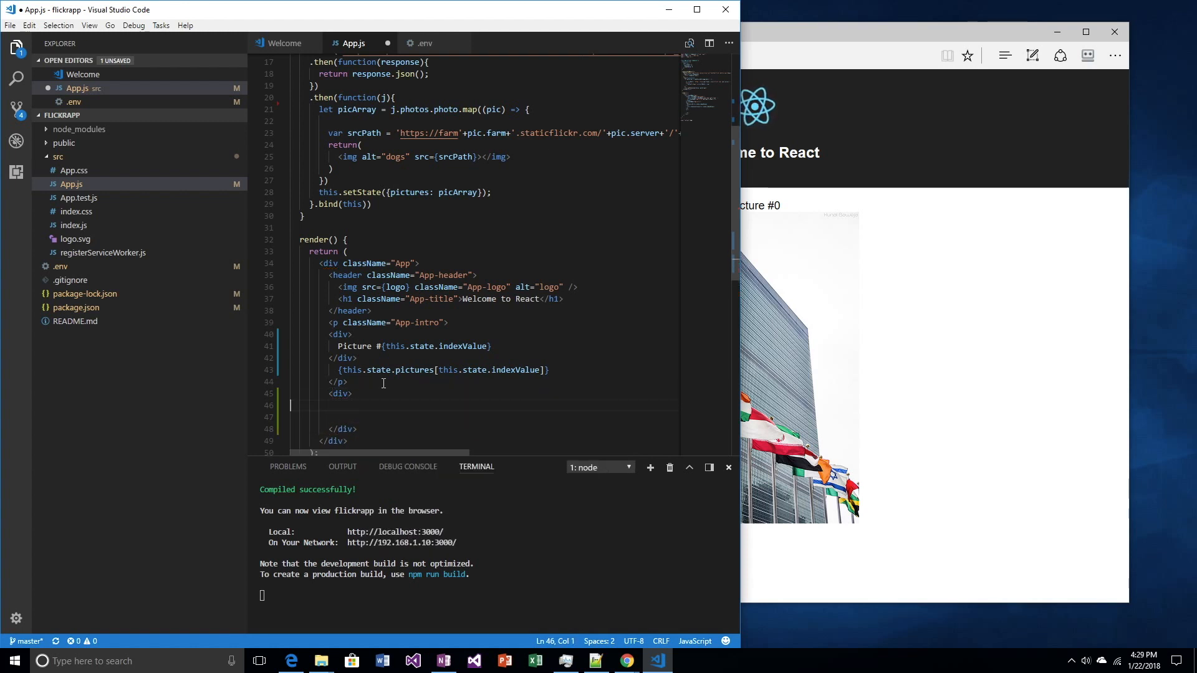
type(">")
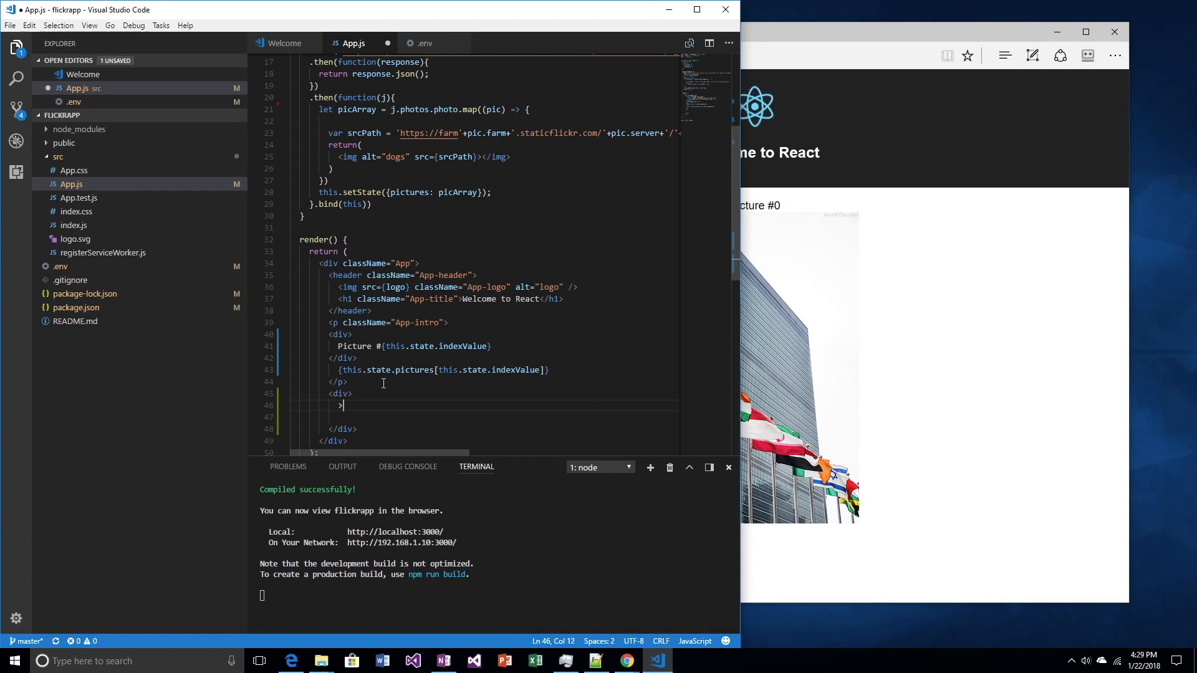
type("button")
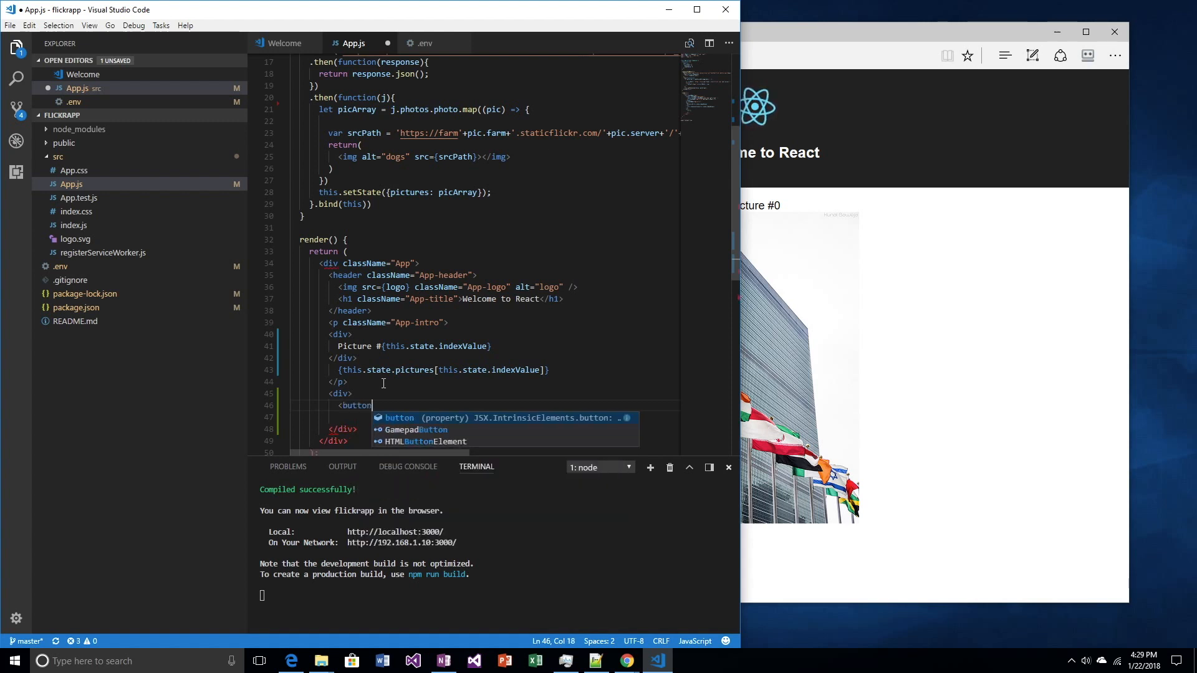
type(">Pre")
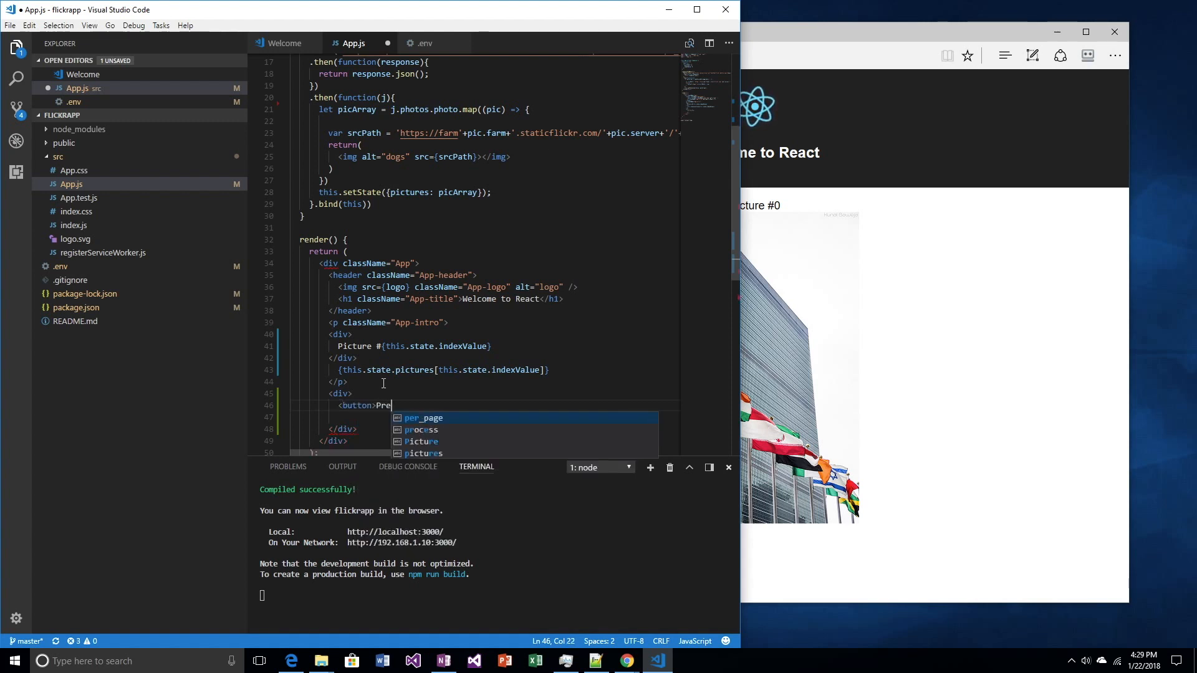
type("v</button>")
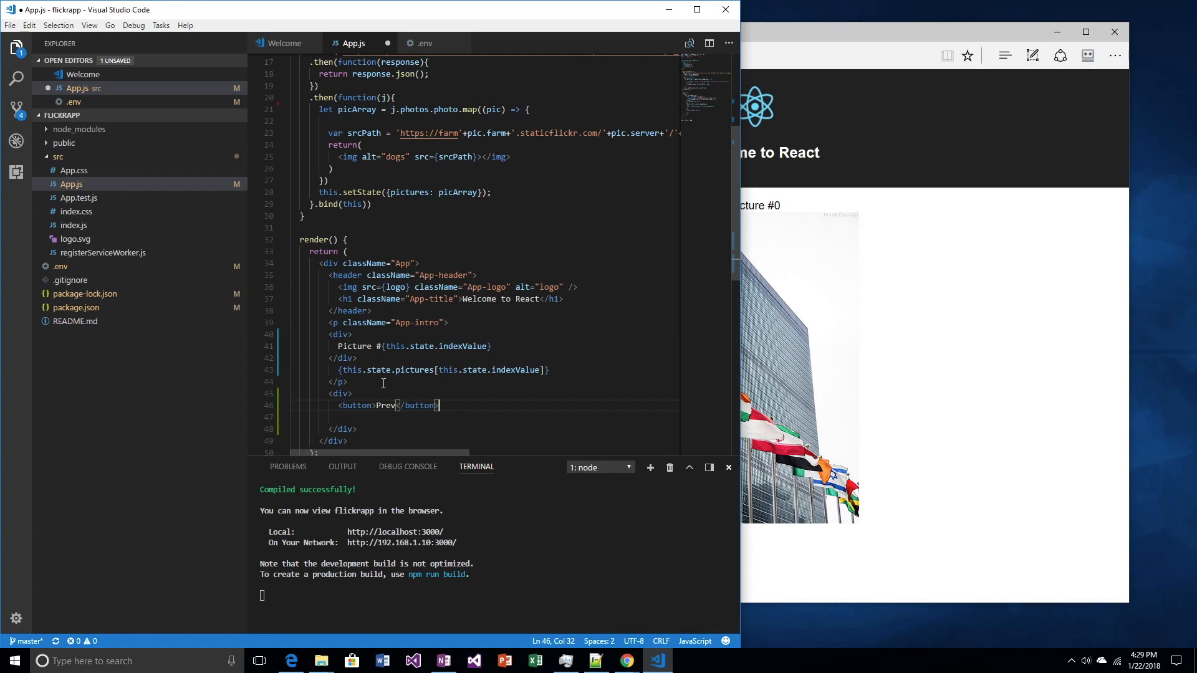
Step: Add &nbsp; and a <button>Next</button> after the Prev button
type("&nbsp;")
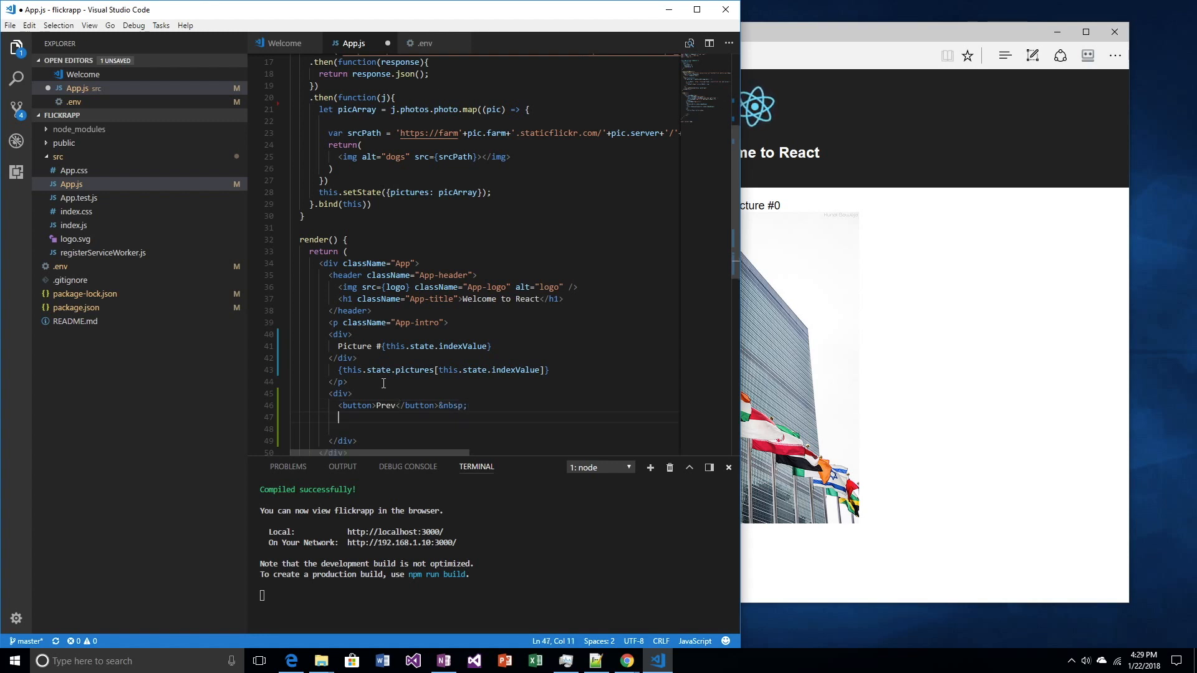
type("<")
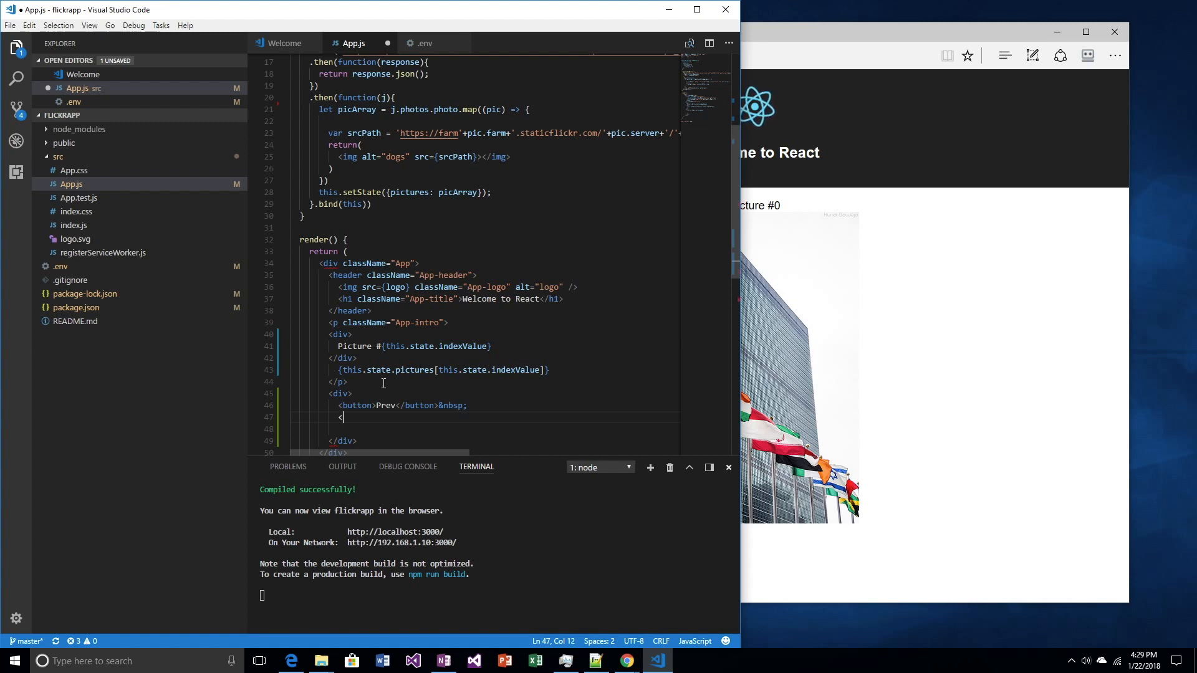
type("button>")
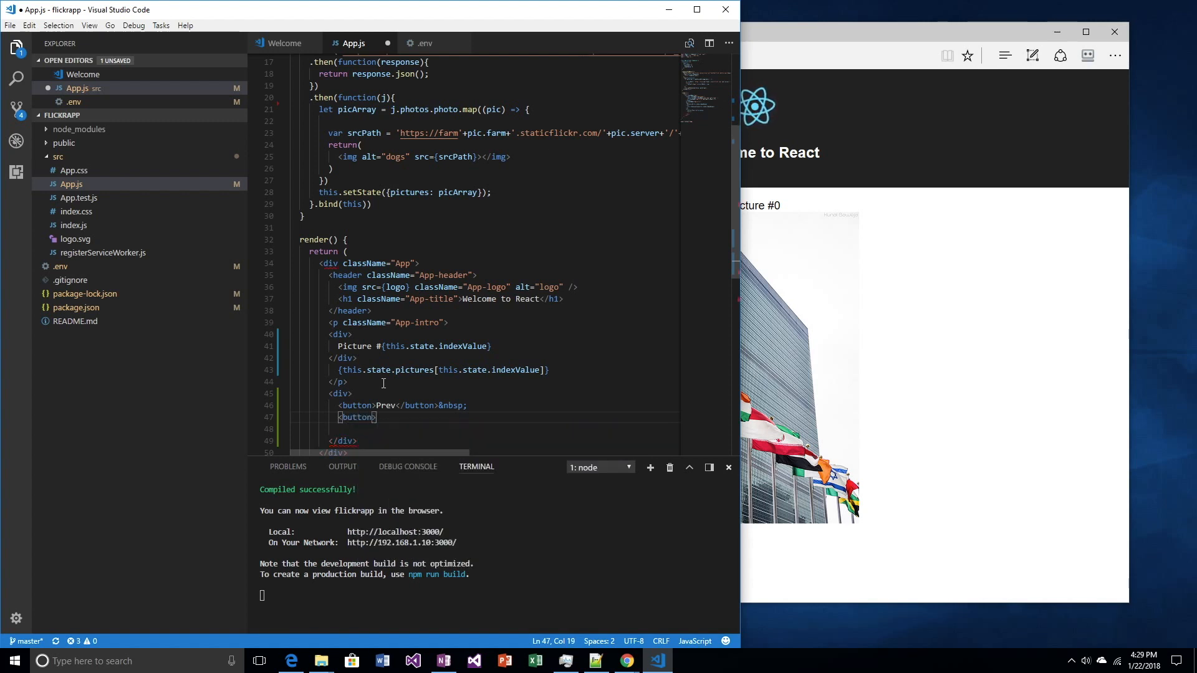
type("Next</button>")
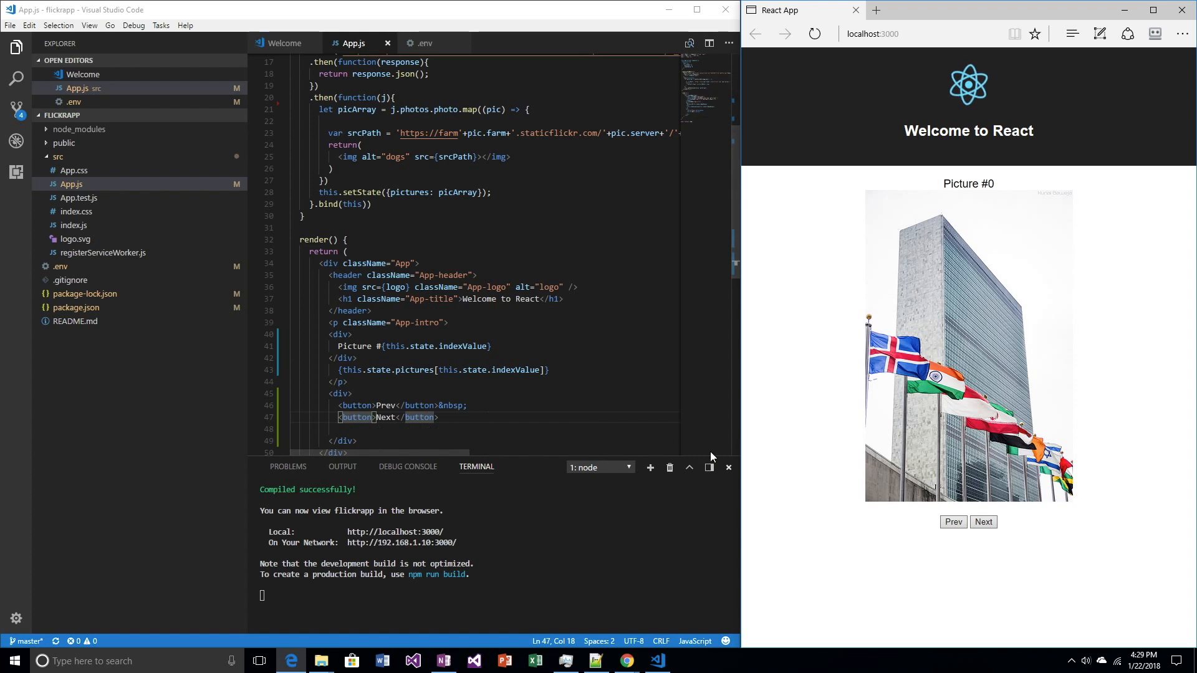
mouse_move(1087, 349)
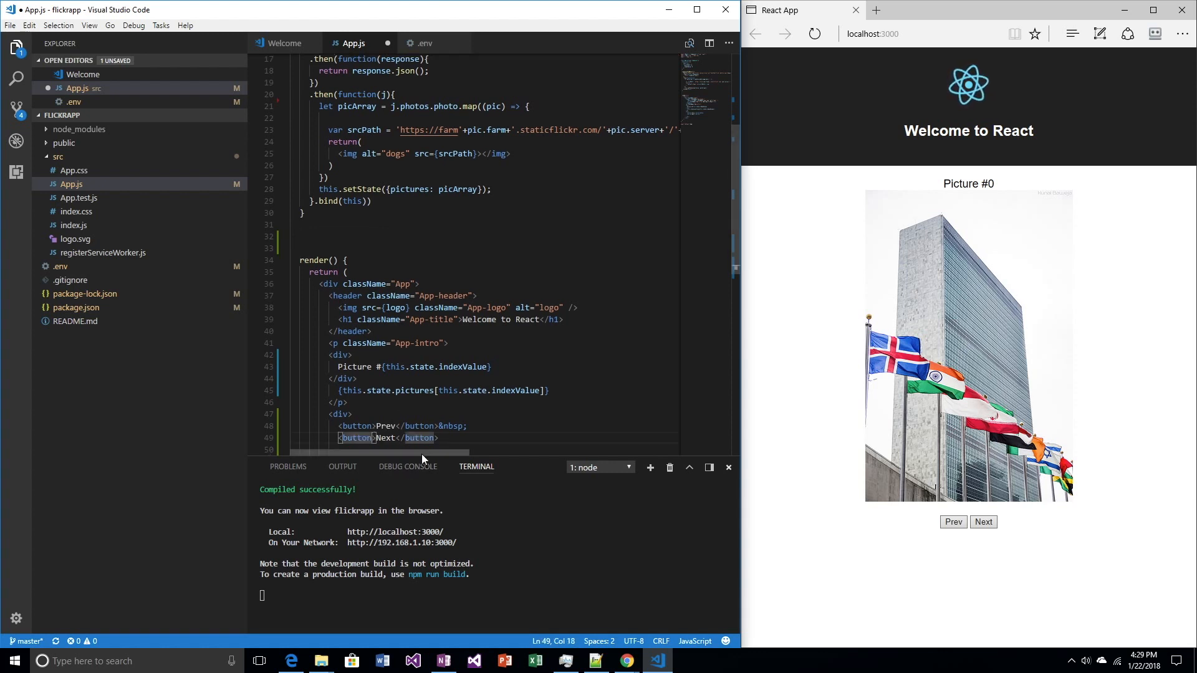
Step: Start adding an onClick attribute to the Next button in App.js
type("onClick")
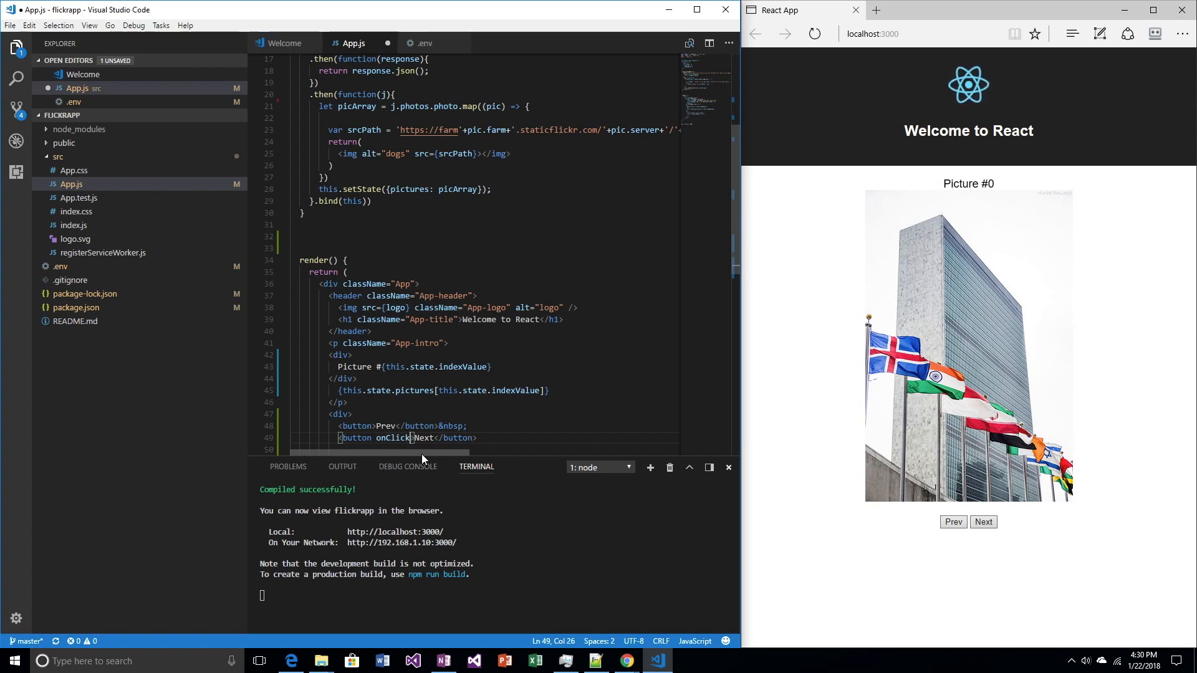
Step: Set the Next button's onClick to {this.NextHandler} and stub an empty NextHandler arrow function above render()
type("={}")
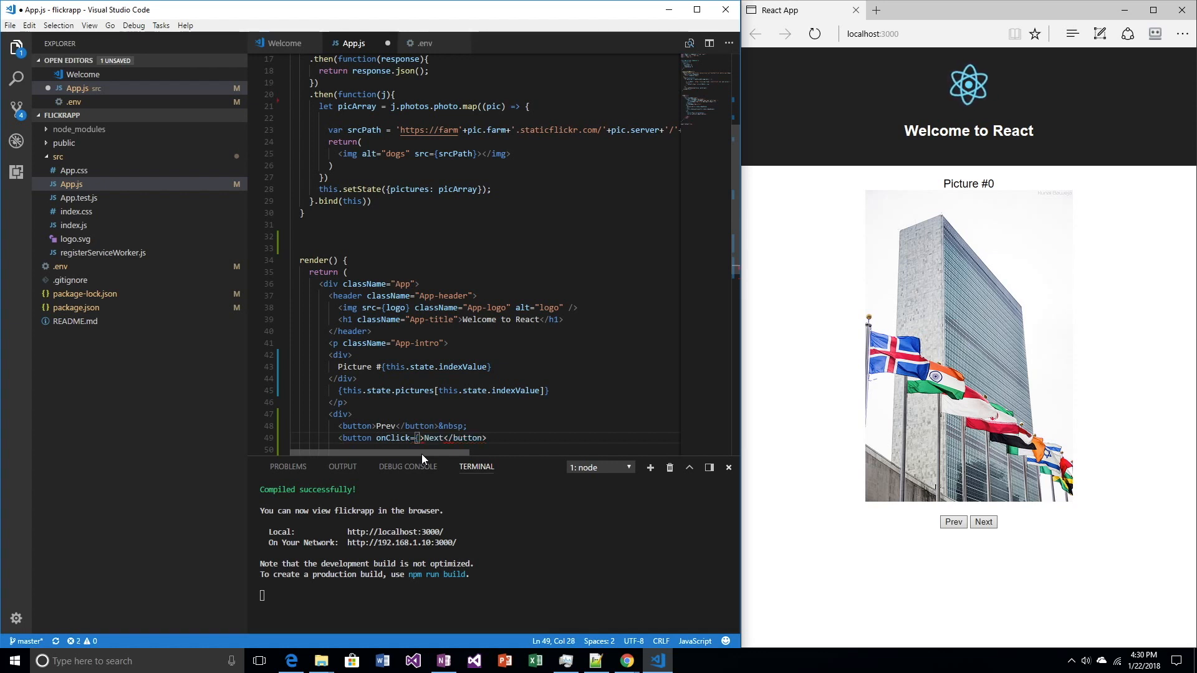
type("{this.N")
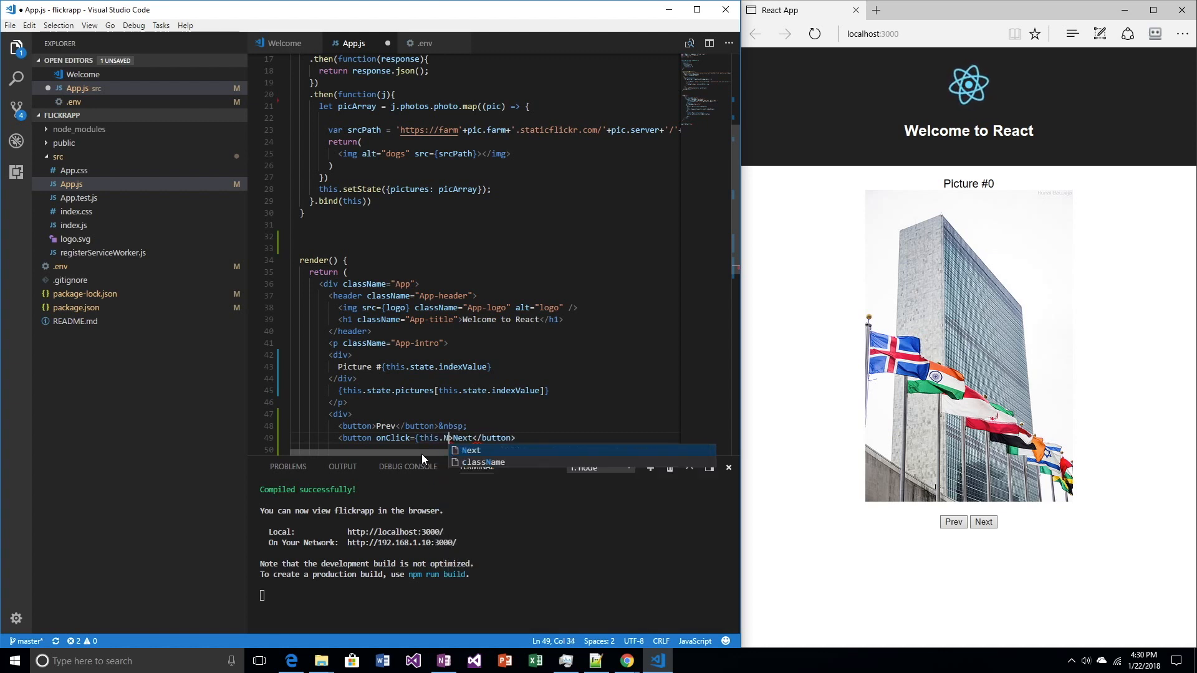
type("extHandler")
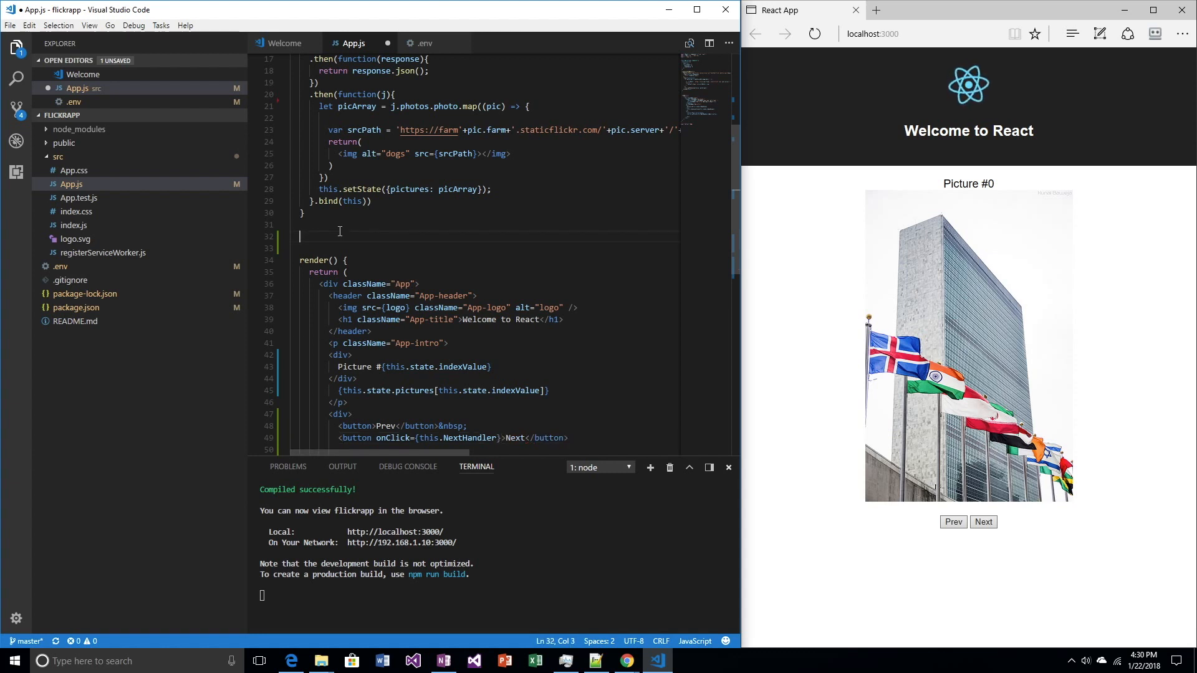
type("NextHandler =")
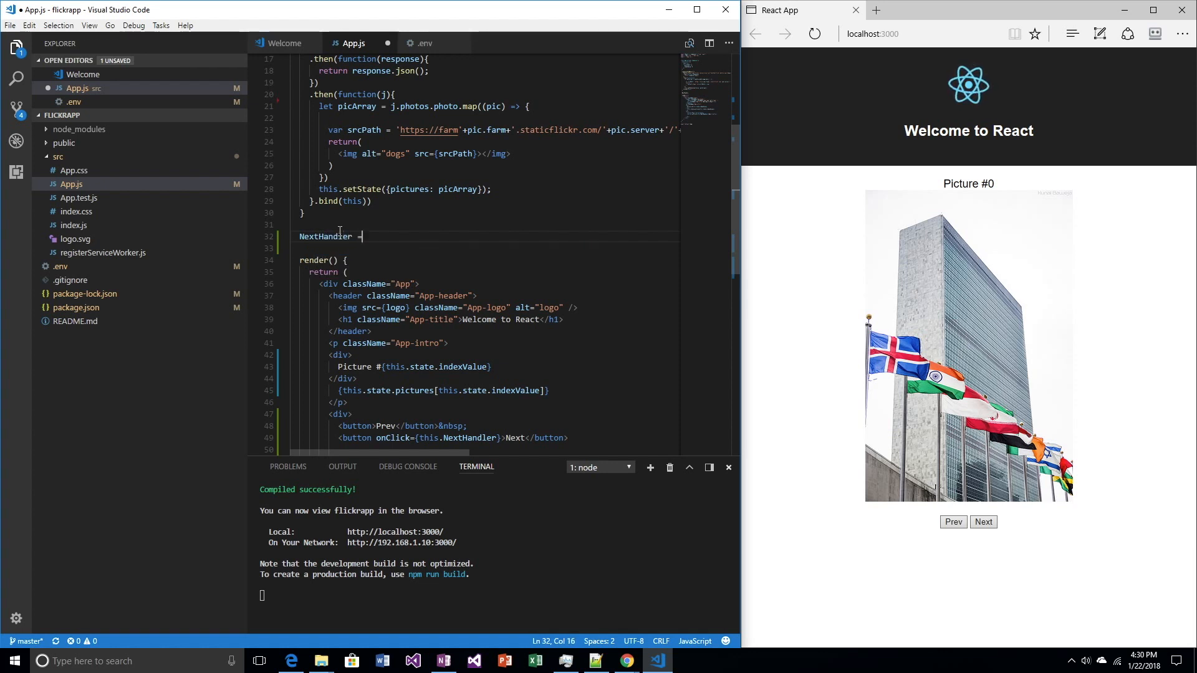
type("{}")
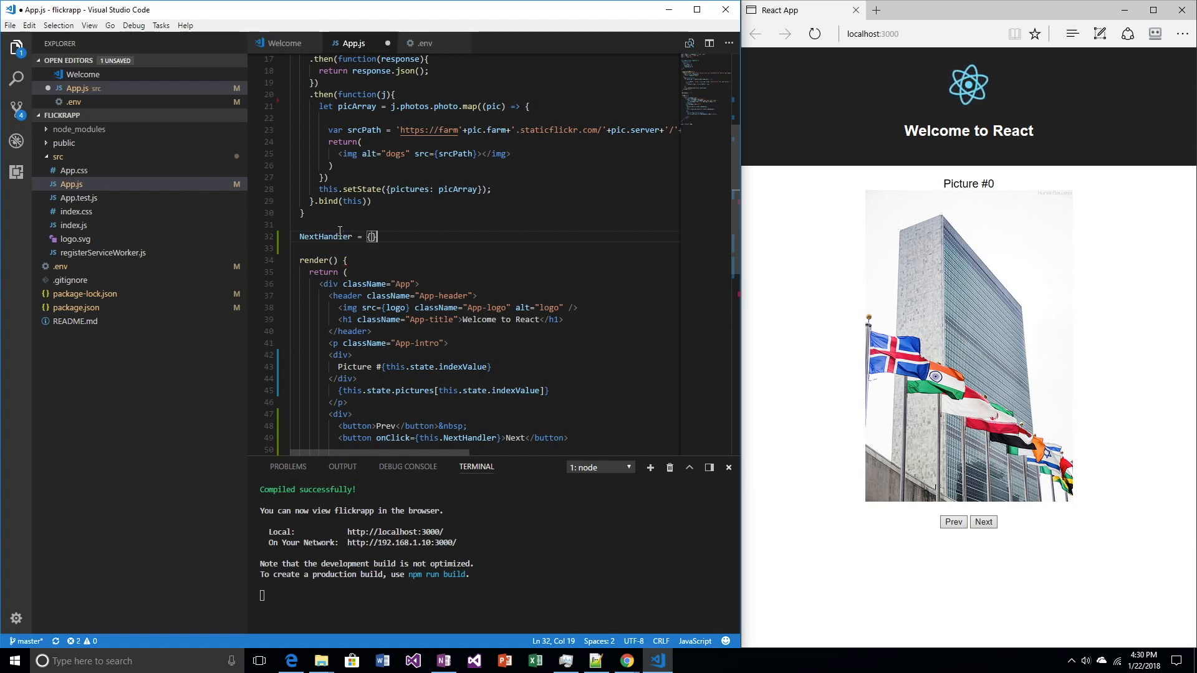
type("=>")
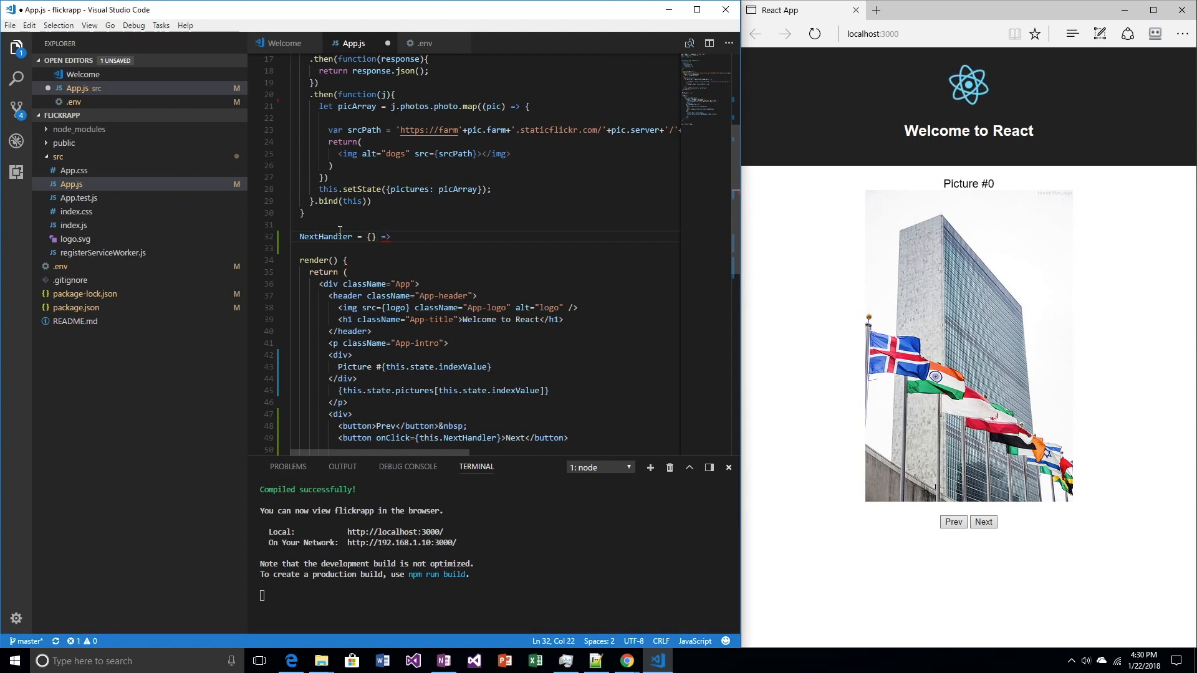
type("{")
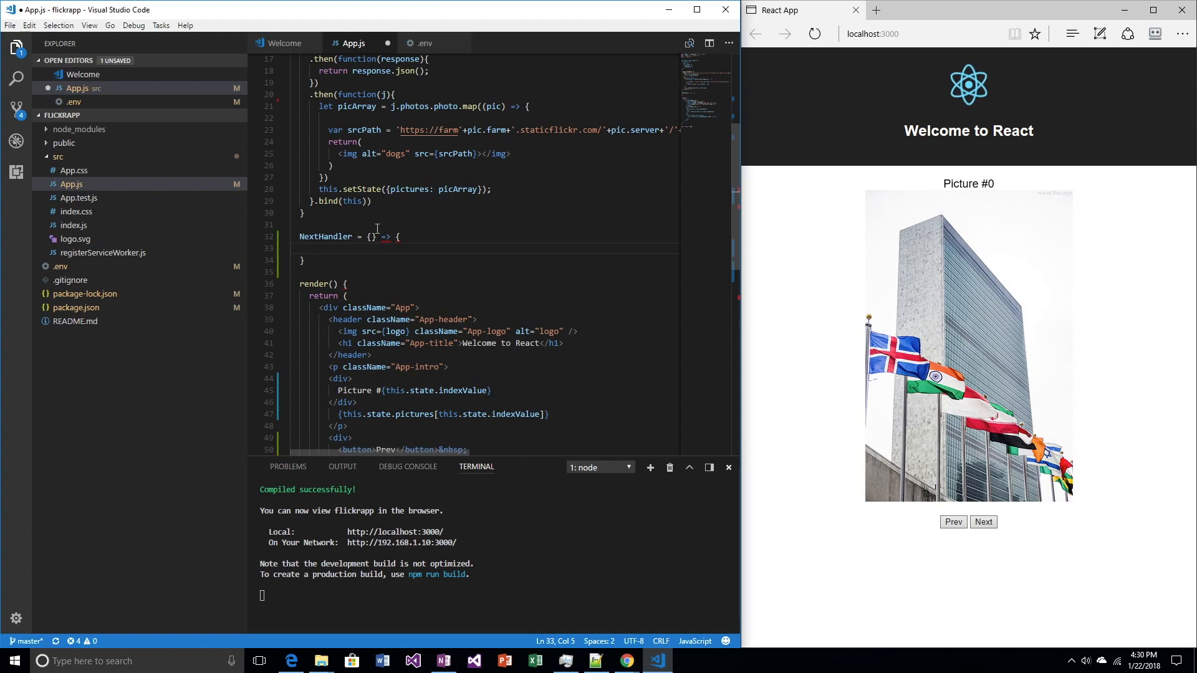
Step: Make NextHandler read indexValue into currentIndex, increment it, and call this.setState({indexValue: currentIndex})
left_click_drag(300, 235, 377, 236)
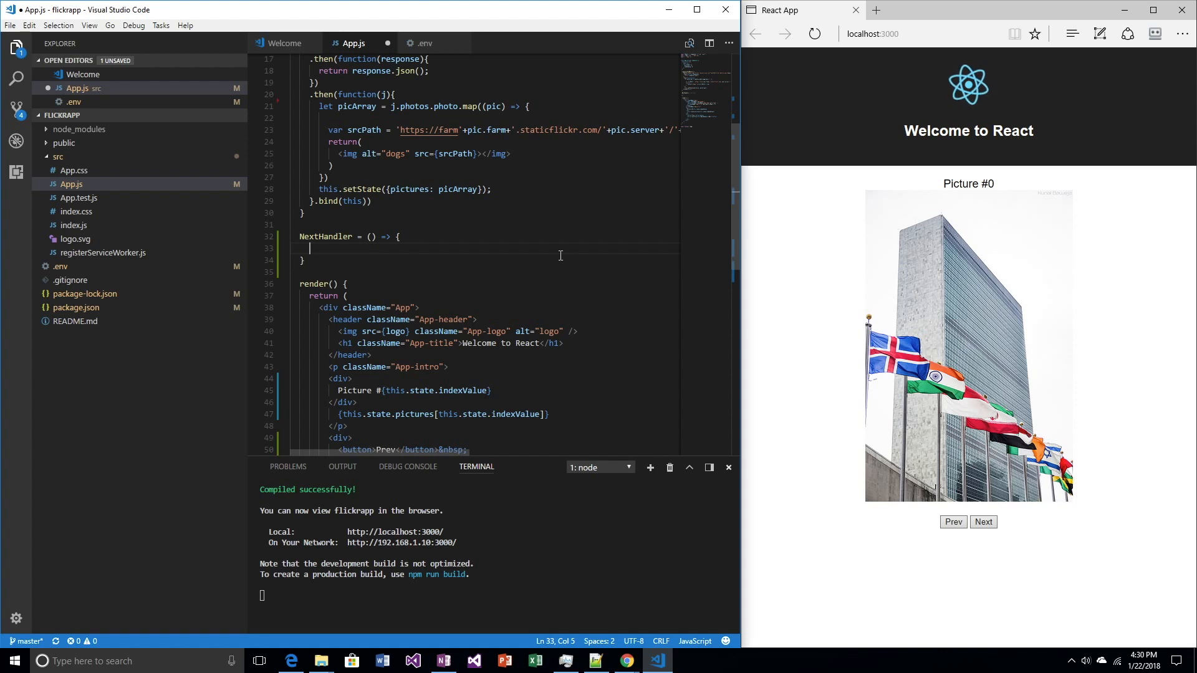
type("var")
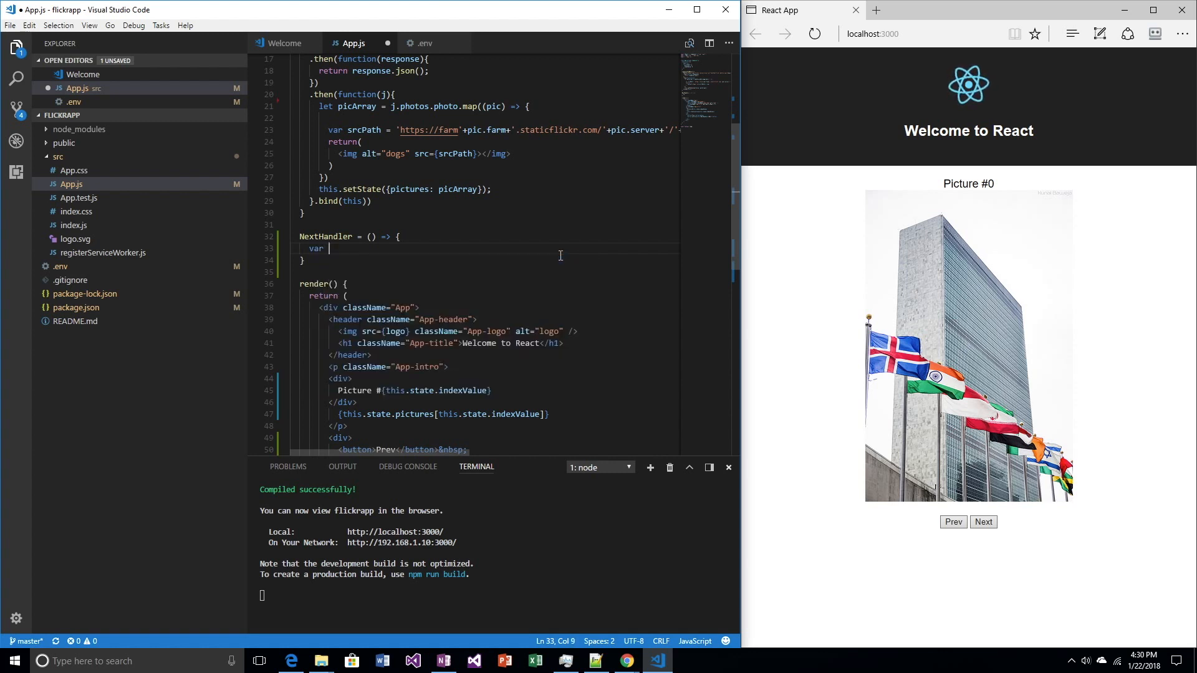
type("currentIndex =")
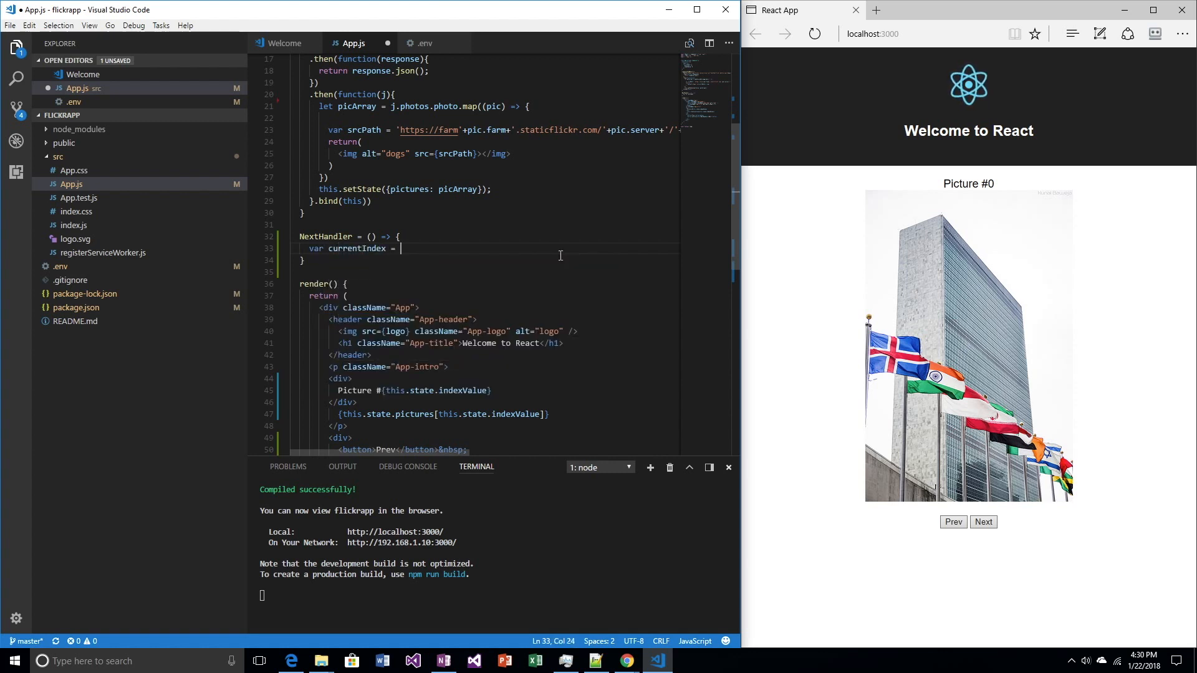
type("this.state.indexValue;")
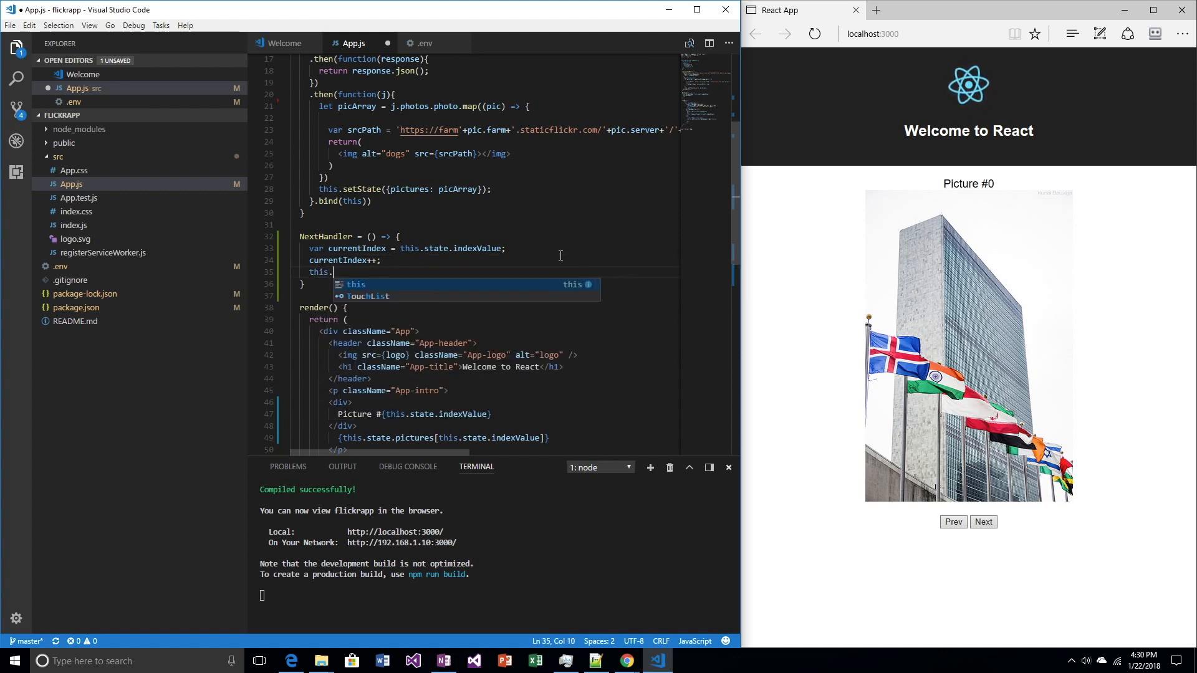
type("s")
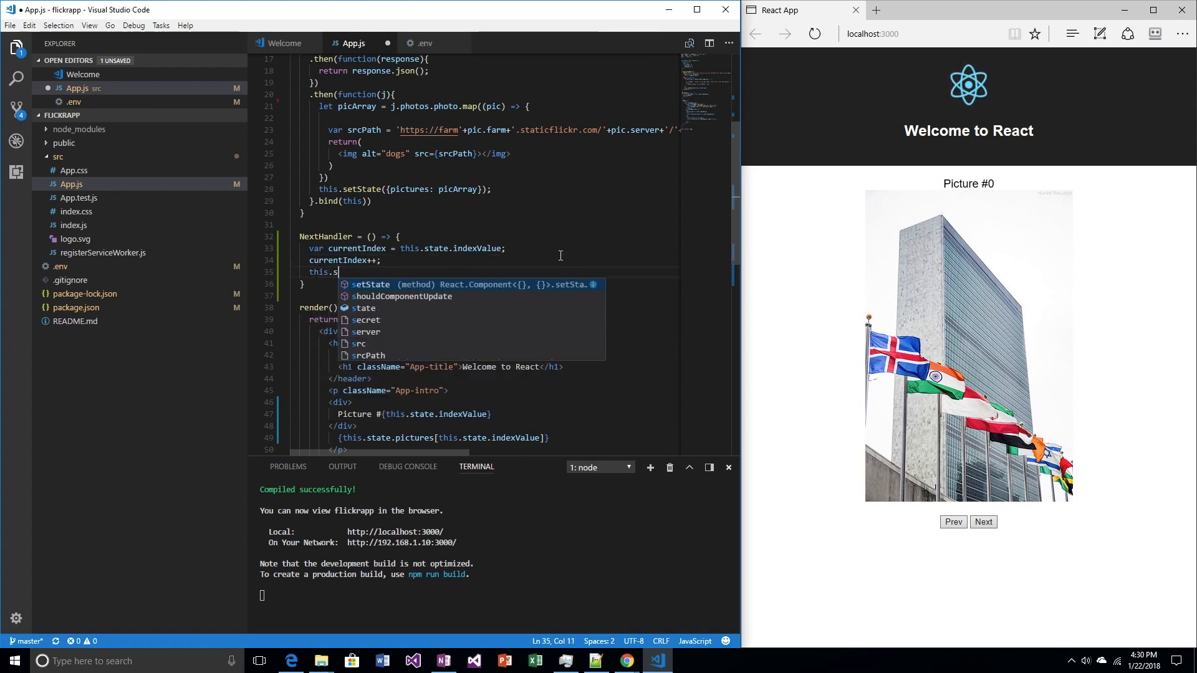
type("etState(")
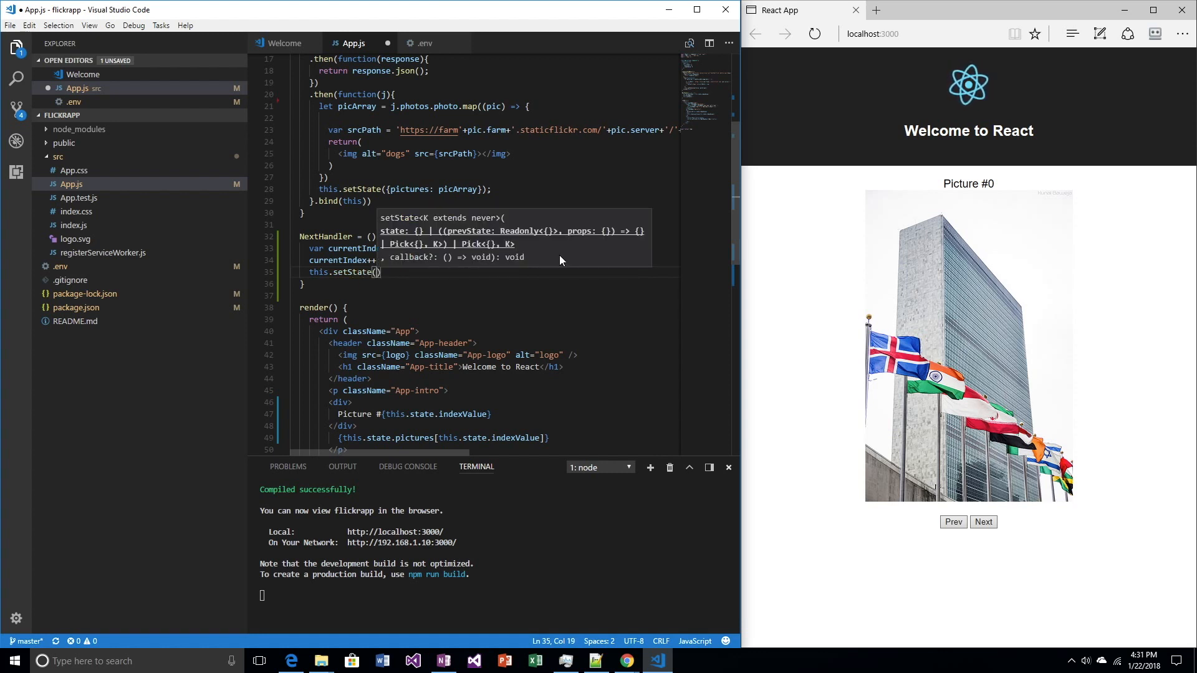
type("indexVS")
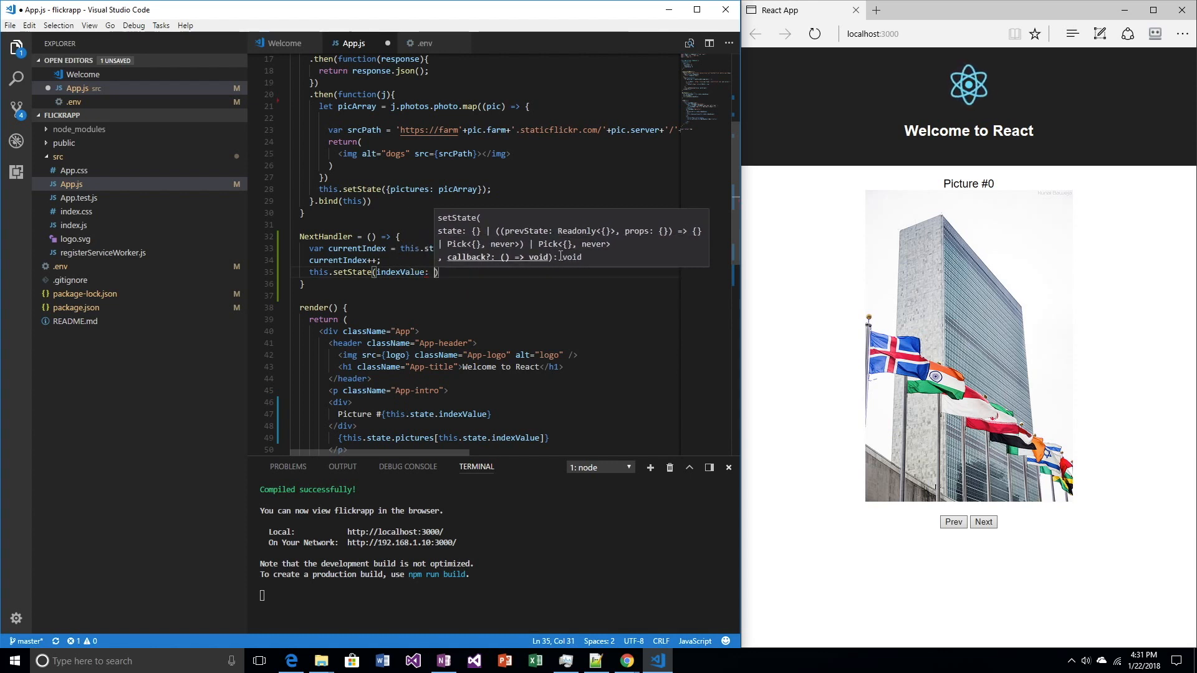
type("currentIndex}")
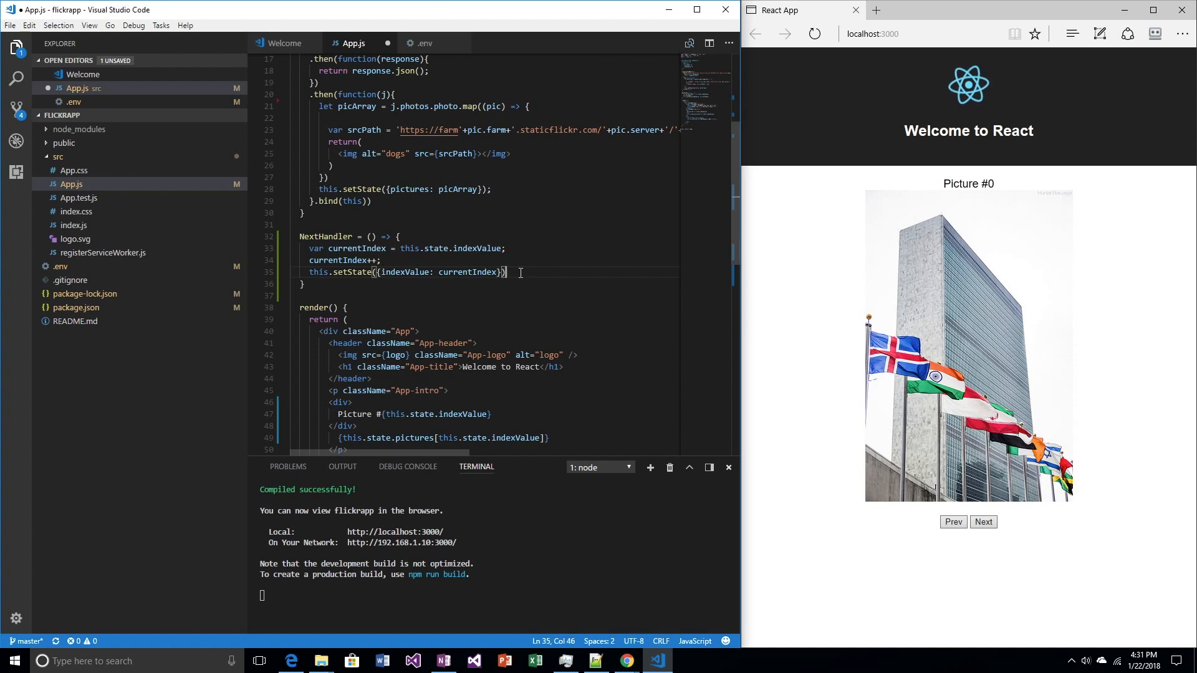
type(";")
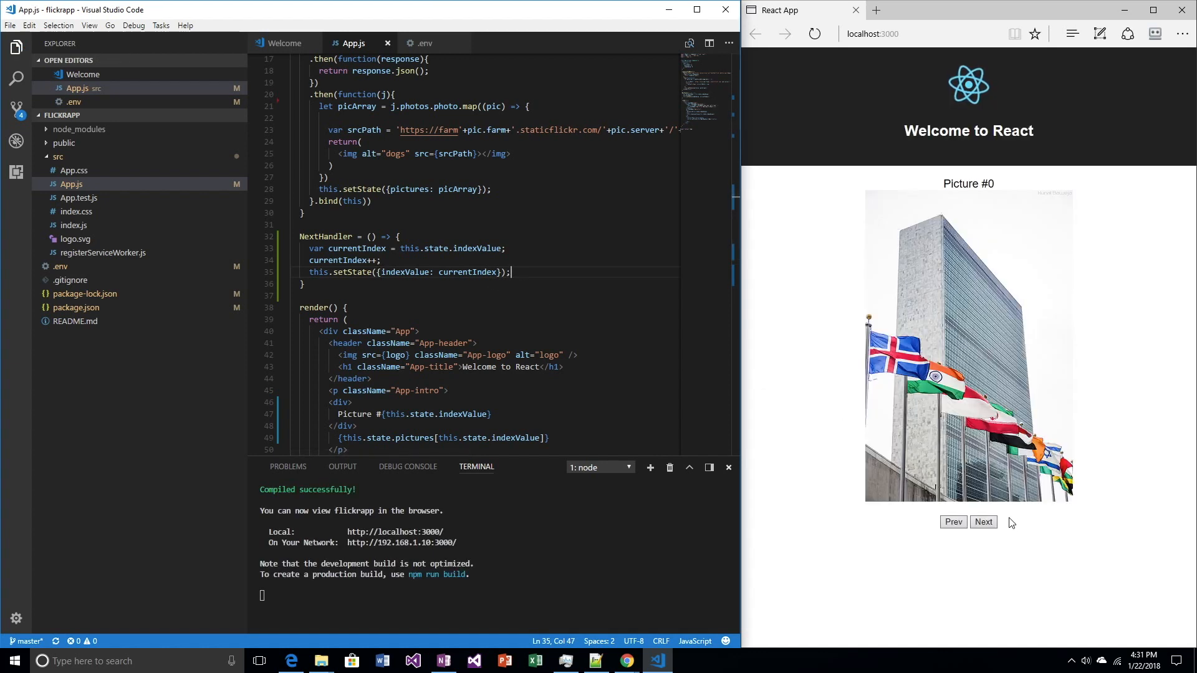
left_click(983, 523)
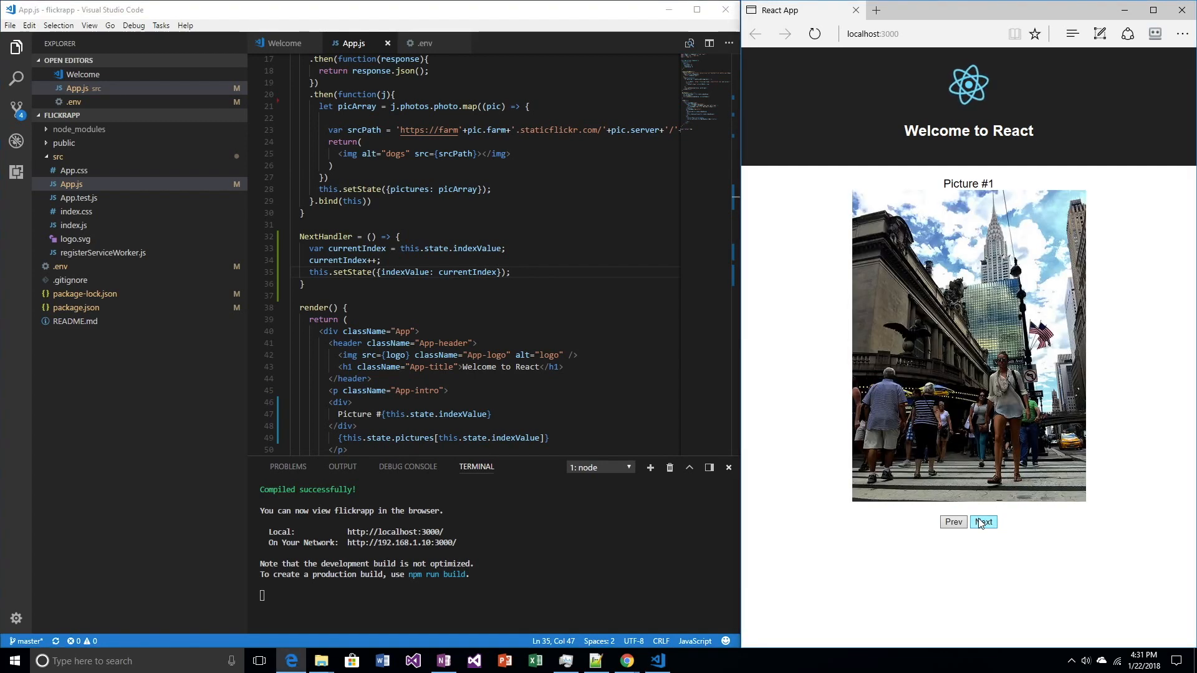
left_click(982, 521)
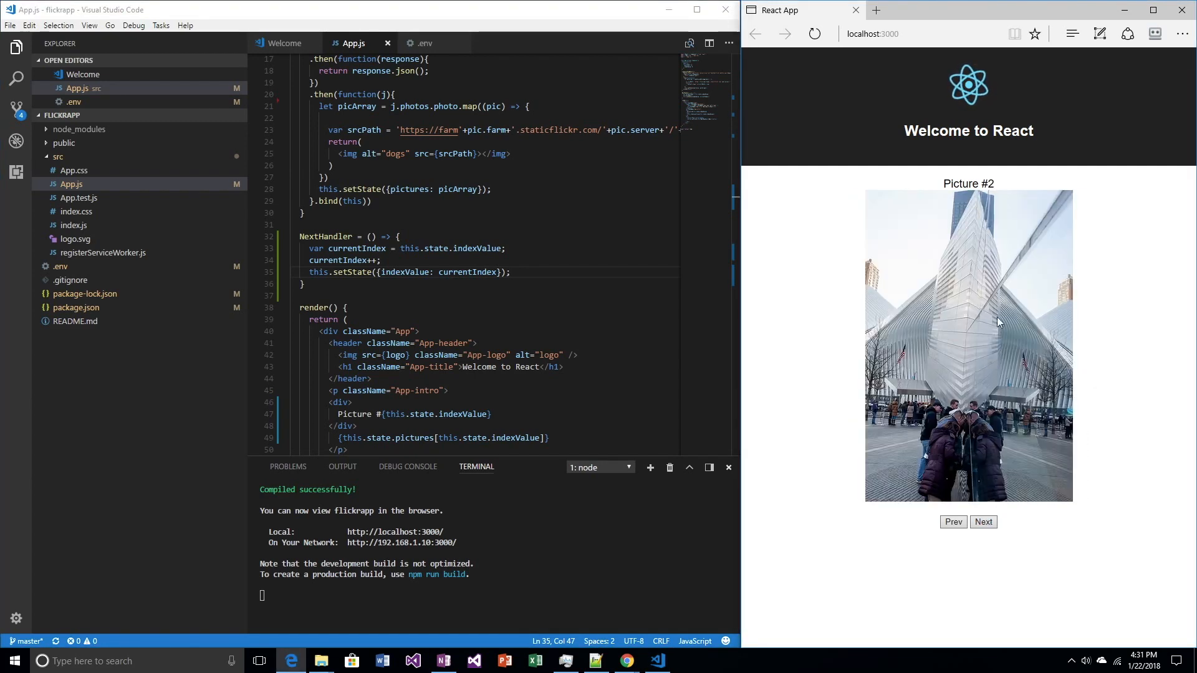
left_click(983, 521)
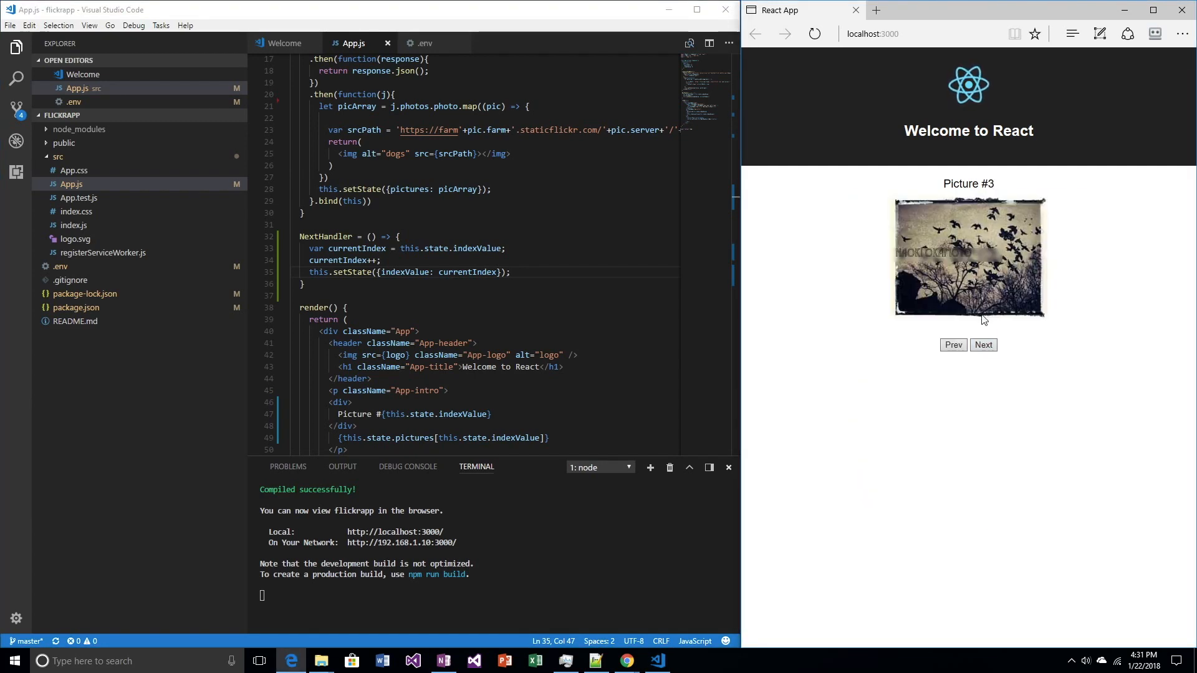
left_click(983, 444)
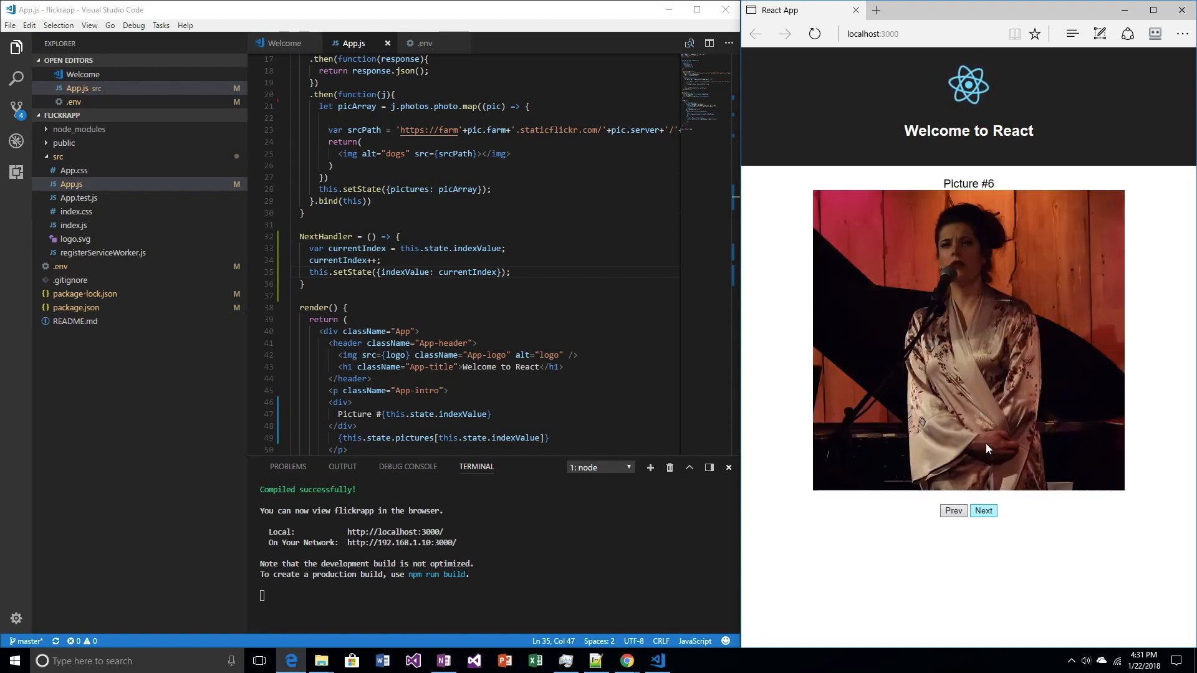
left_click(984, 510)
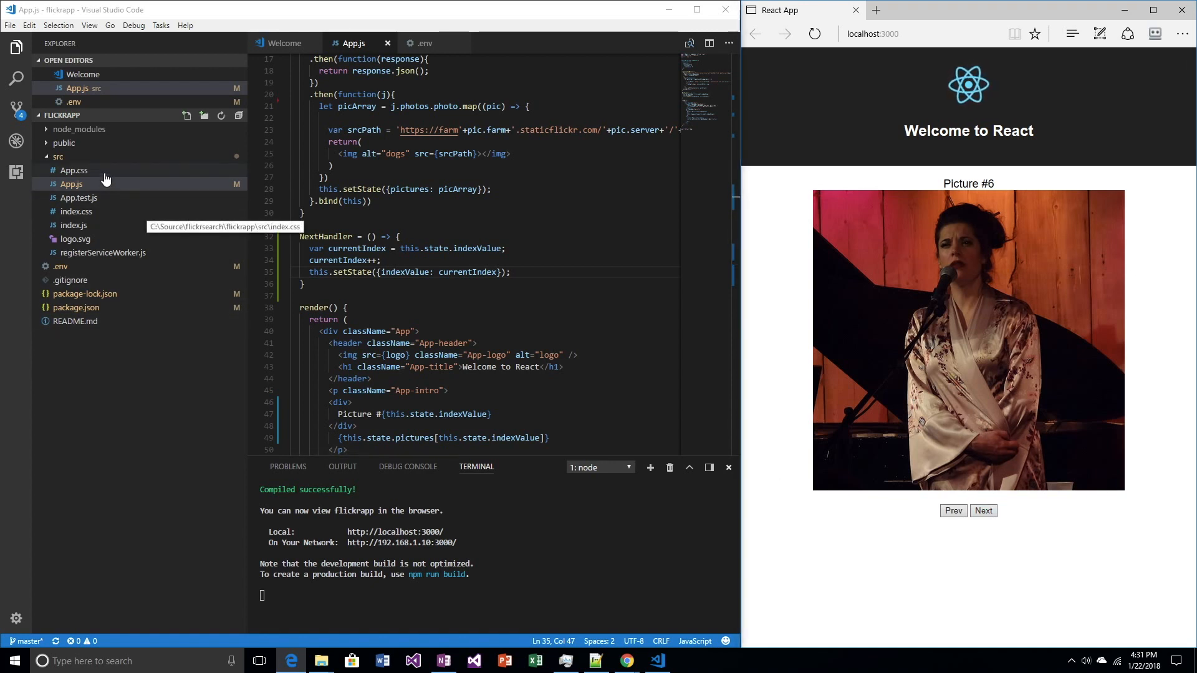
Step: Open App.css and add a .pictureClass rule with height: 400px and width: auto
left_click(73, 170)
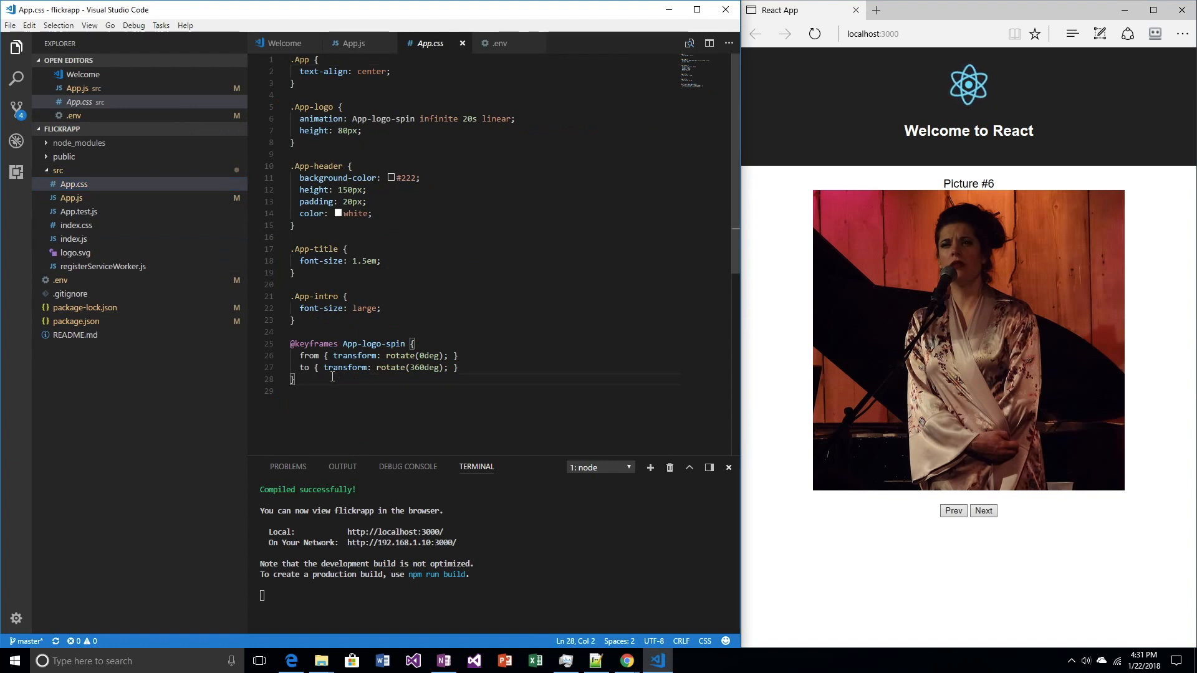
type(".")
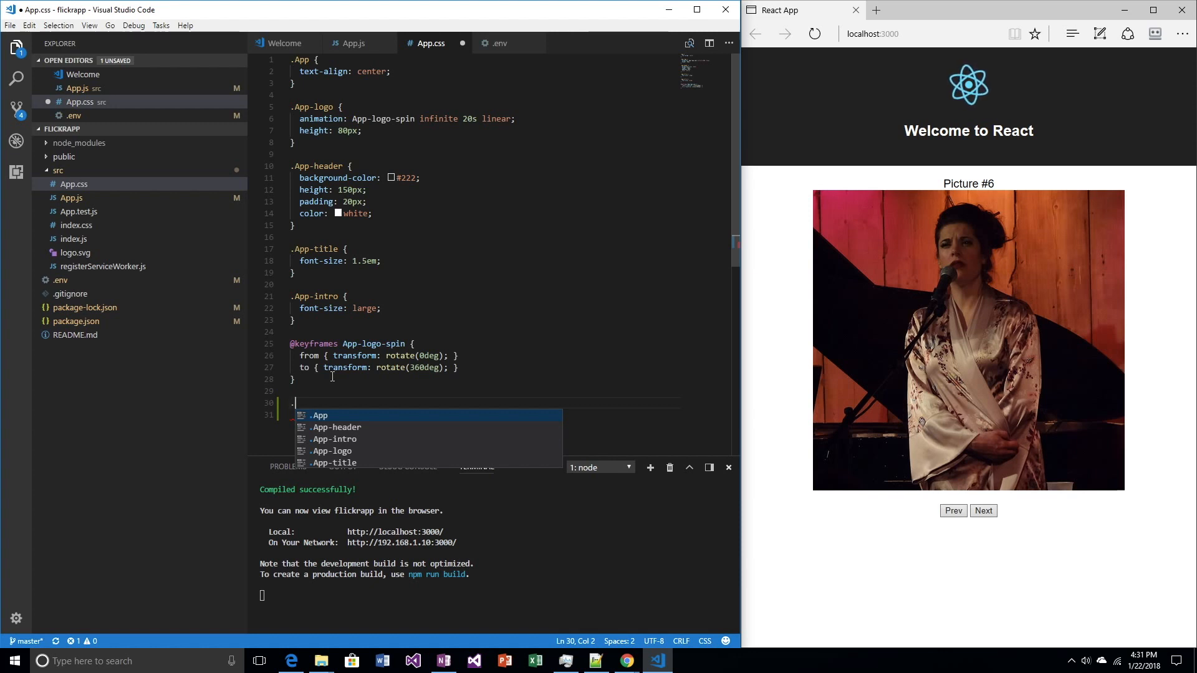
type("p")
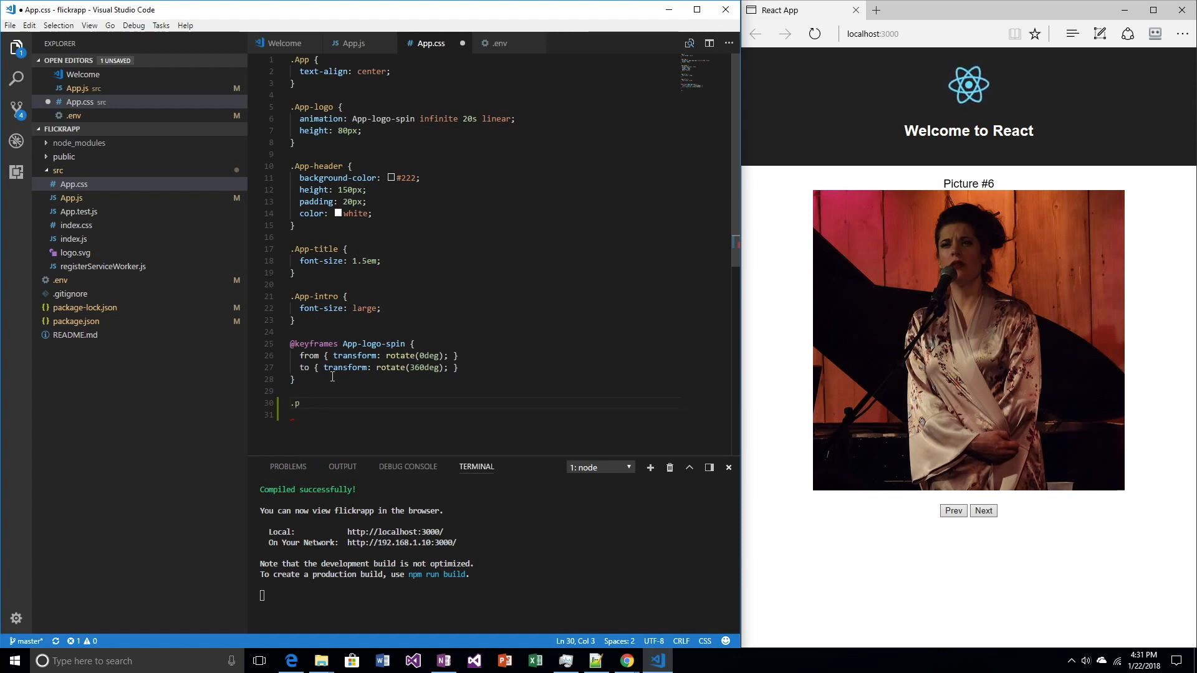
type("icture")
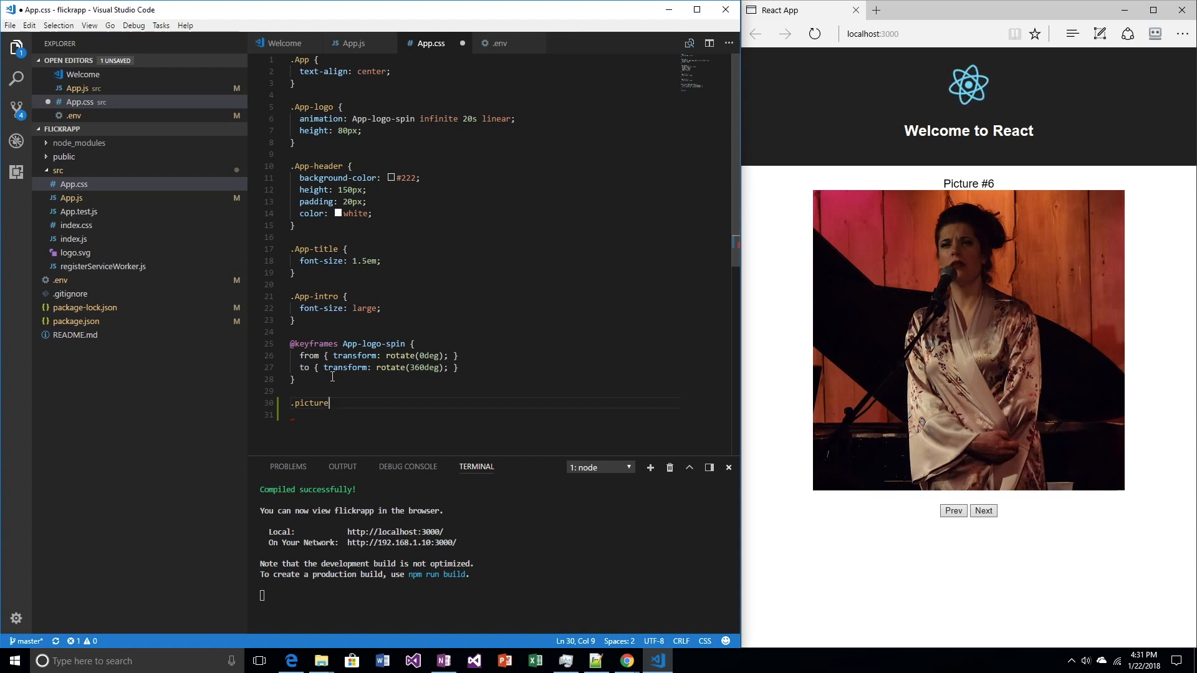
type("Class{")
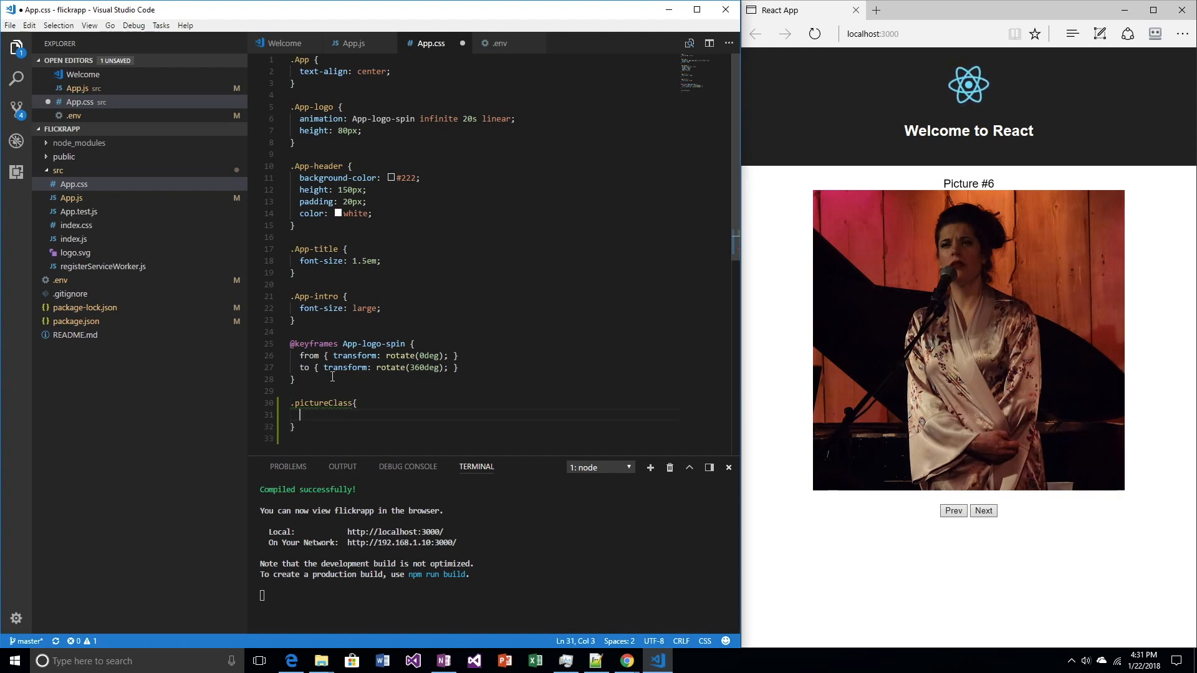
type("heigh")
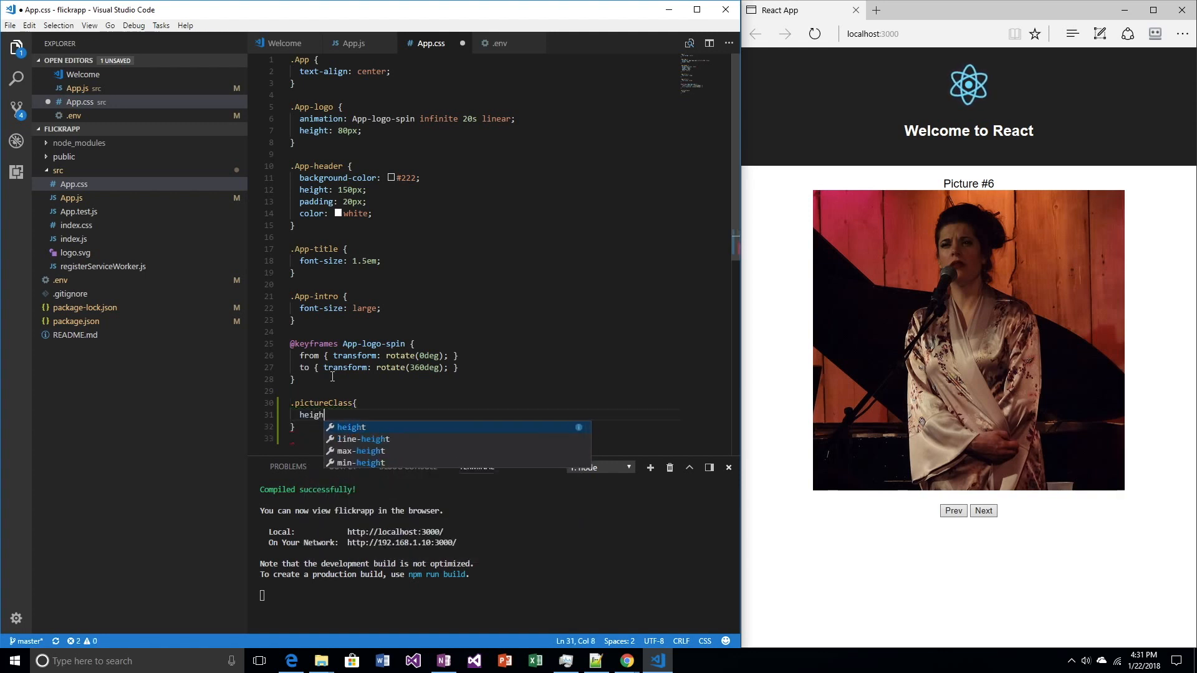
type(": 4")
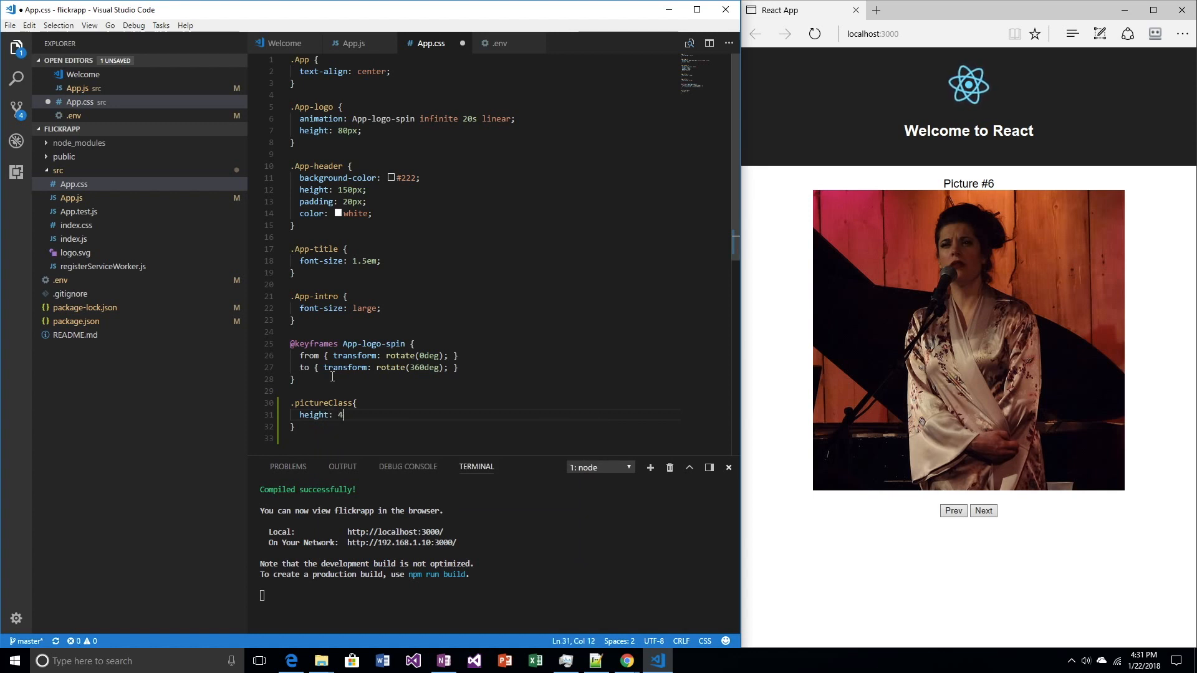
type("00px;")
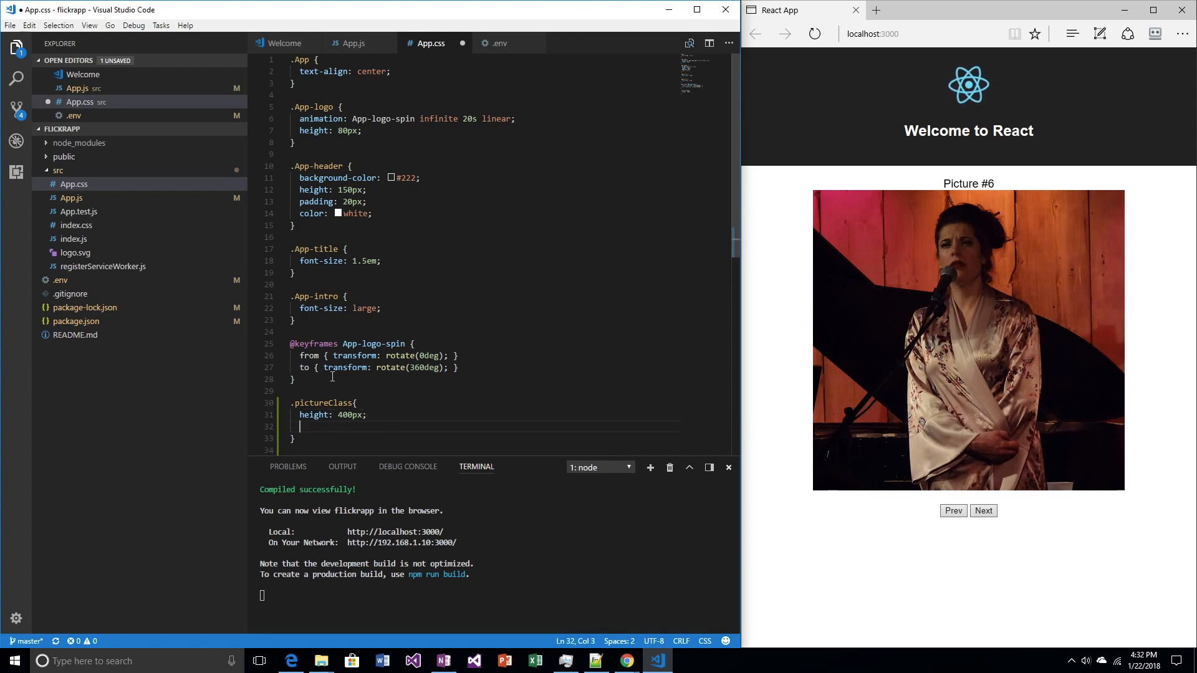
type("width")
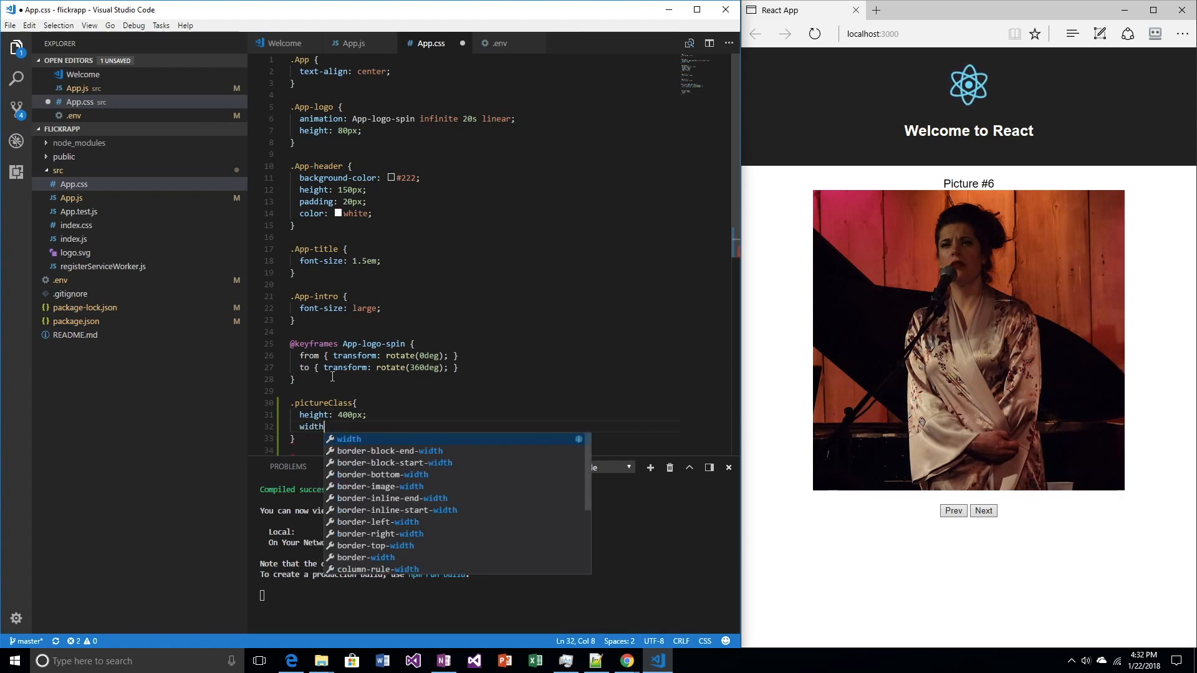
type(": auto;")
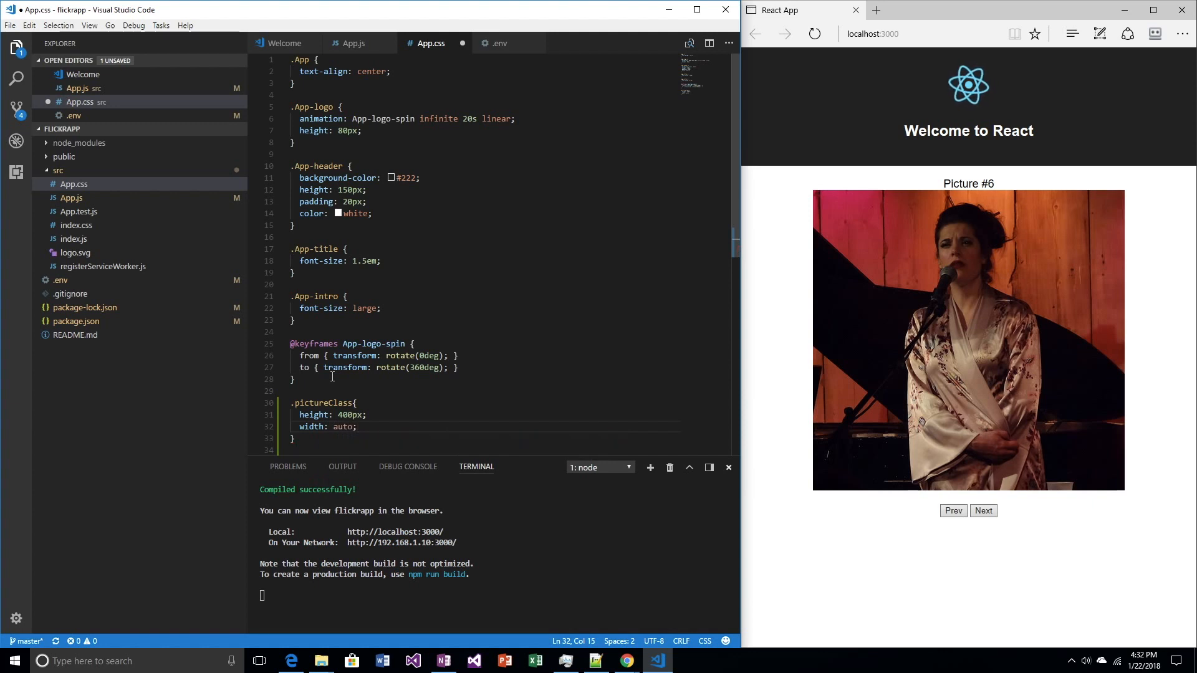
mouse_move(355, 367)
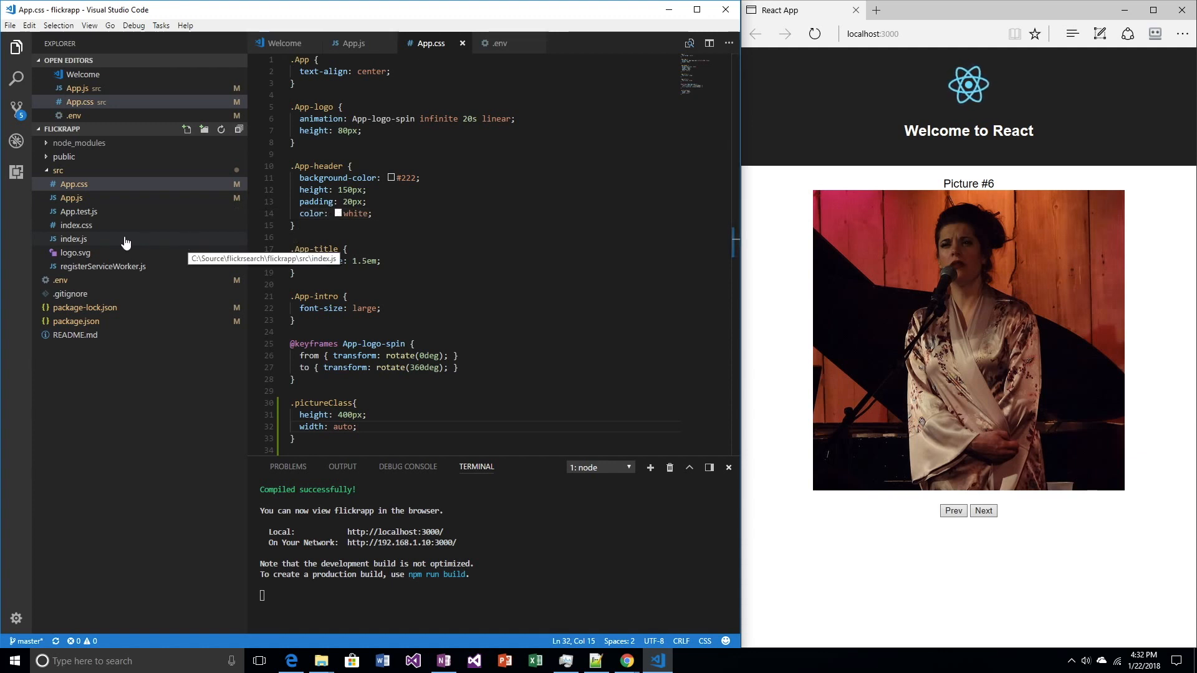
Step: Add className="pictureClass" to the img tag in App.js, checking the name against App.css
left_click(71, 198)
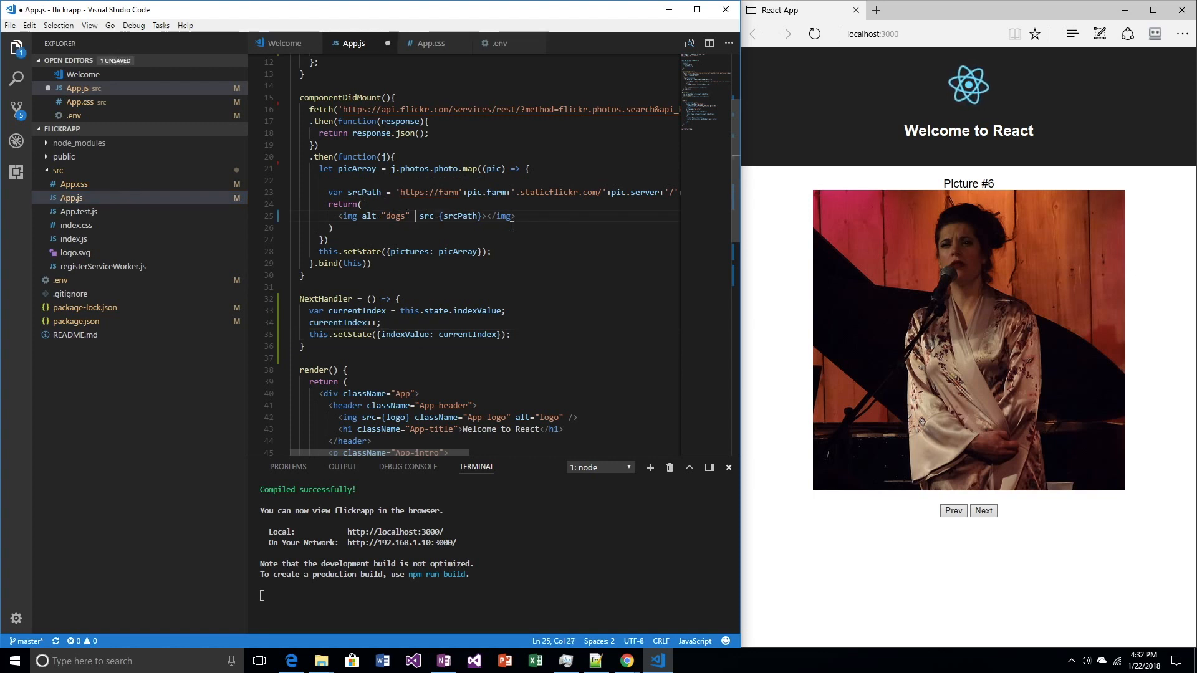
type("className=")
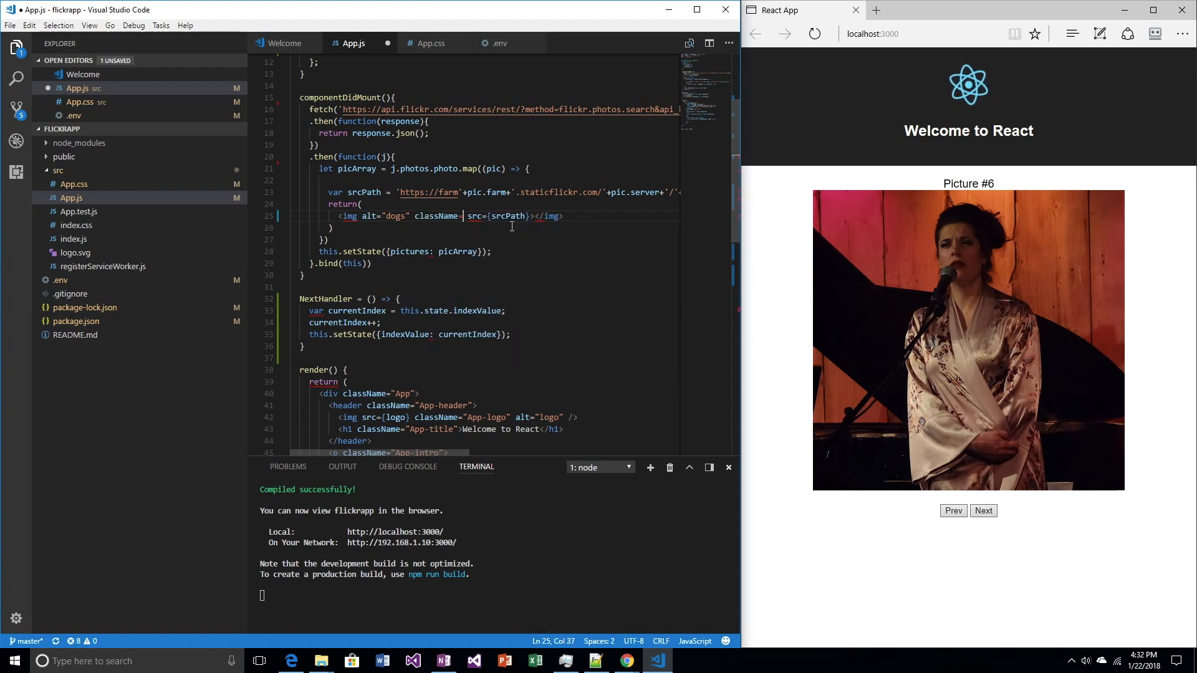
type("\"")
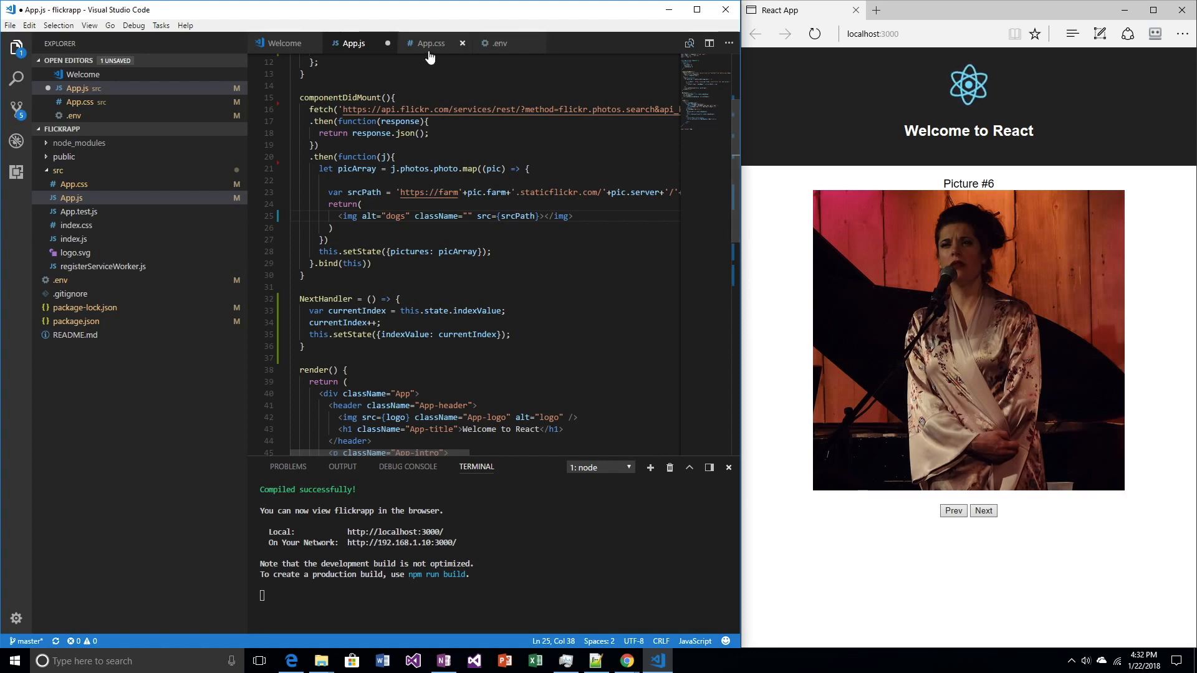
left_click(430, 43)
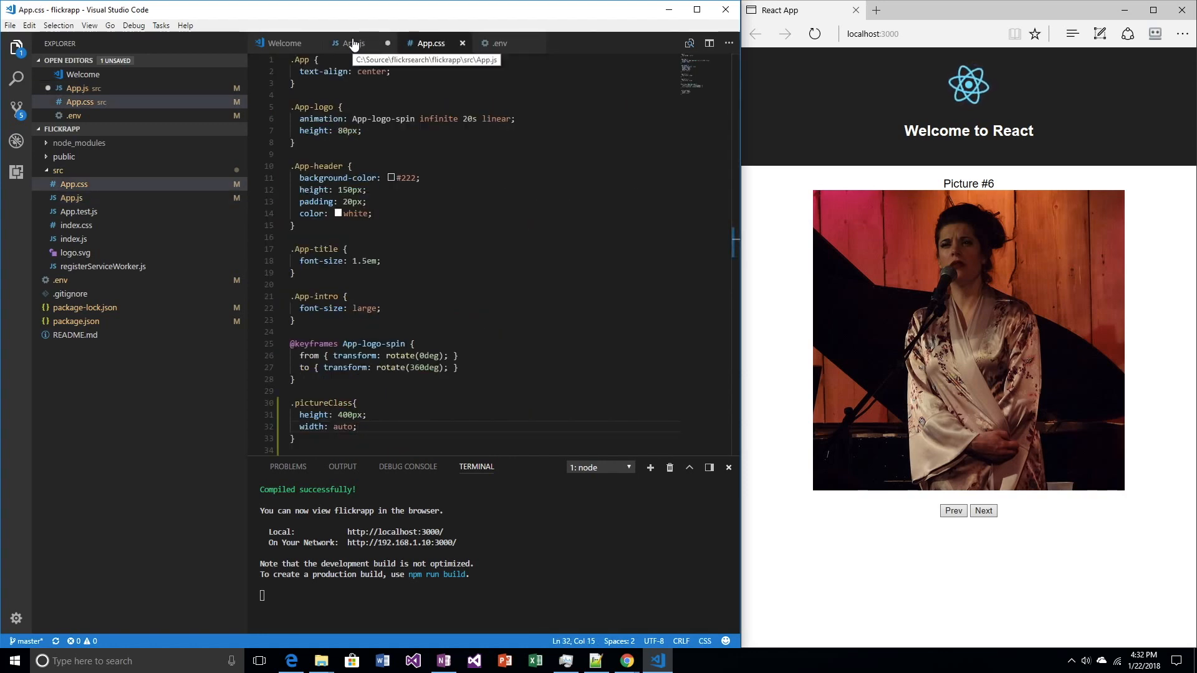
left_click(355, 43)
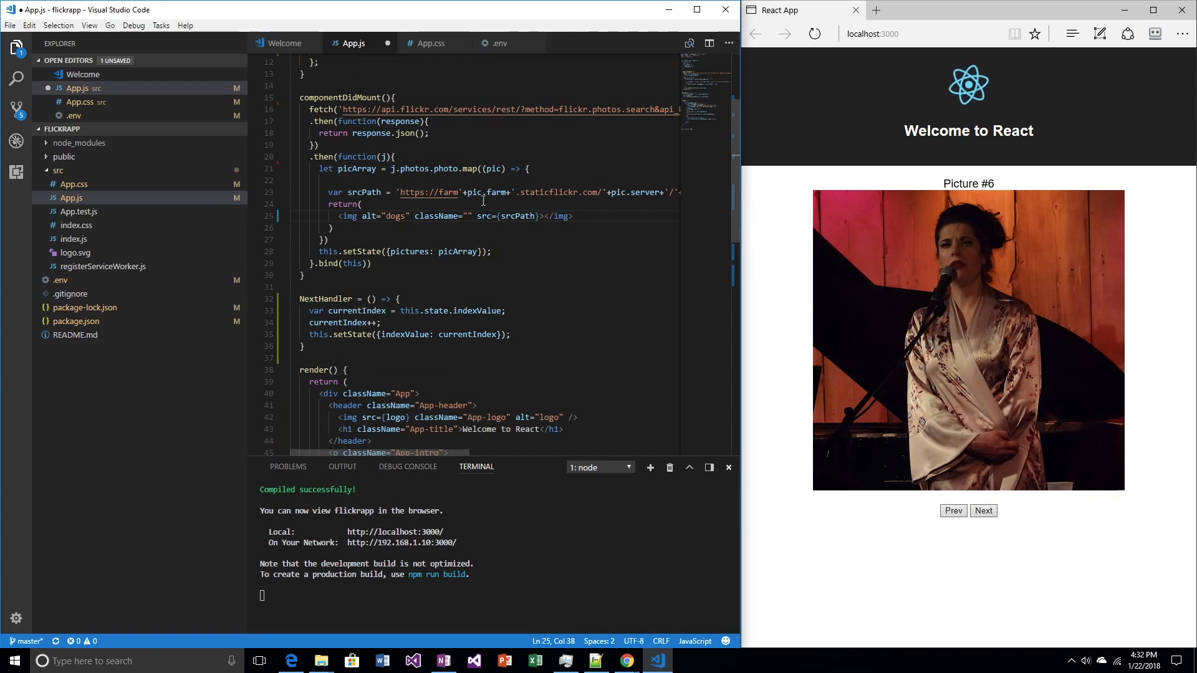
type("pictured")
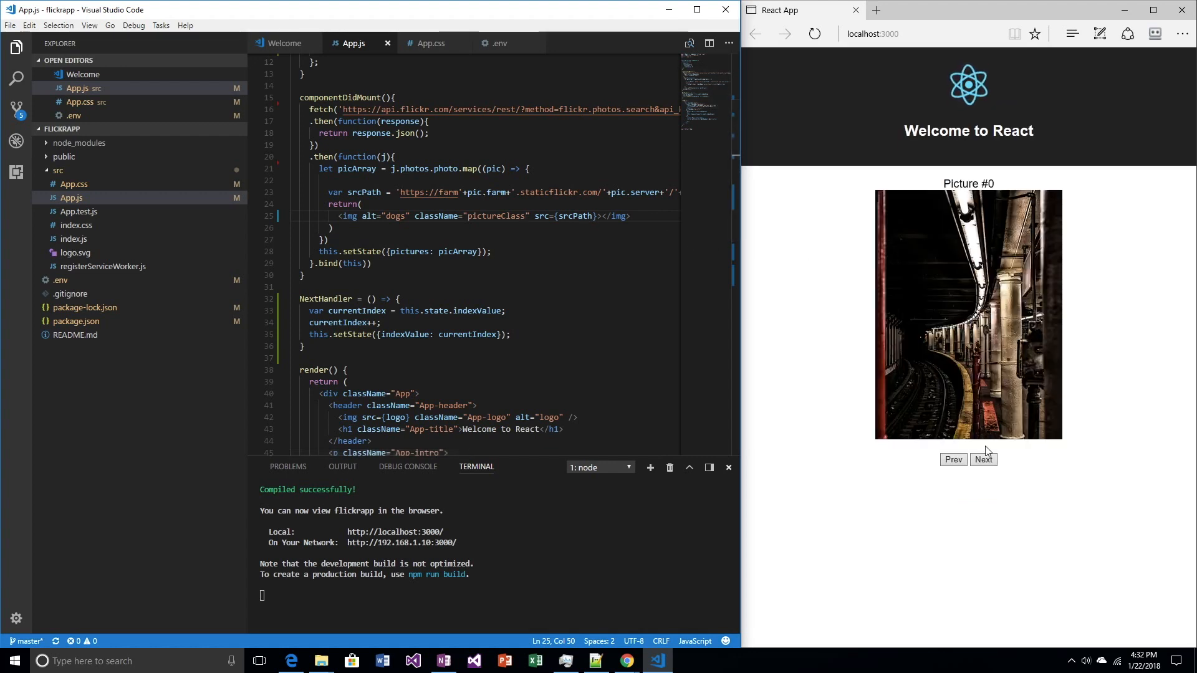
Step: Advance three pictures in Edge to confirm each shows at the same height
left_click(983, 459)
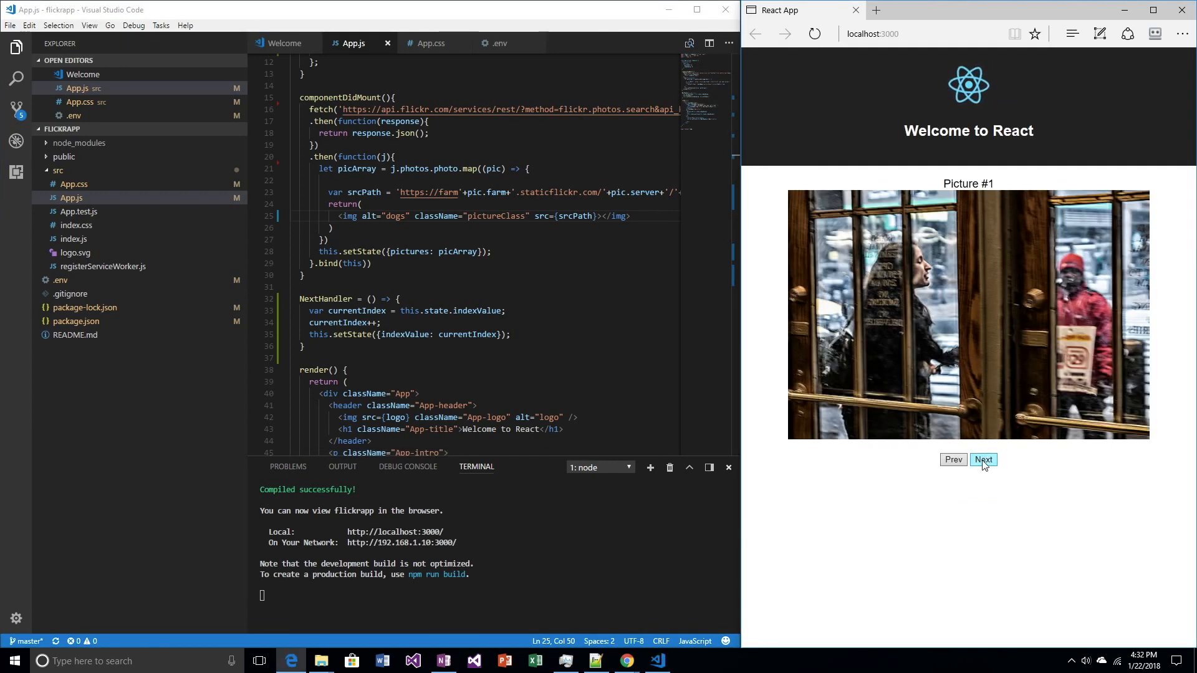
left_click(983, 459)
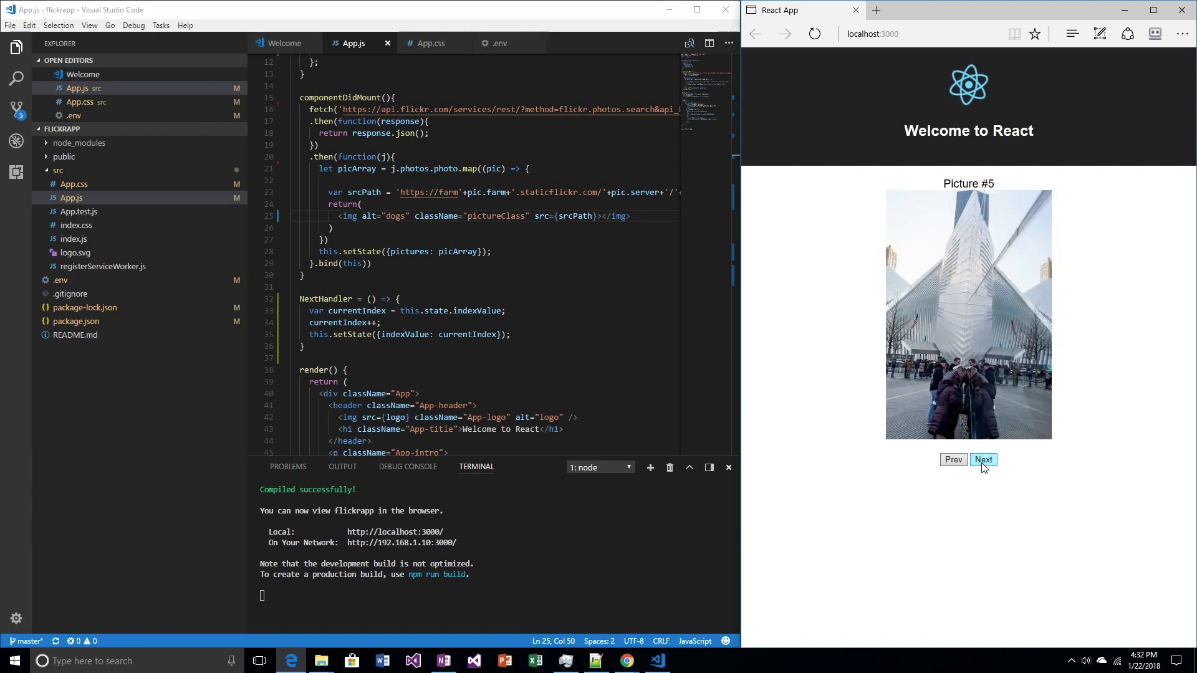
left_click(983, 459)
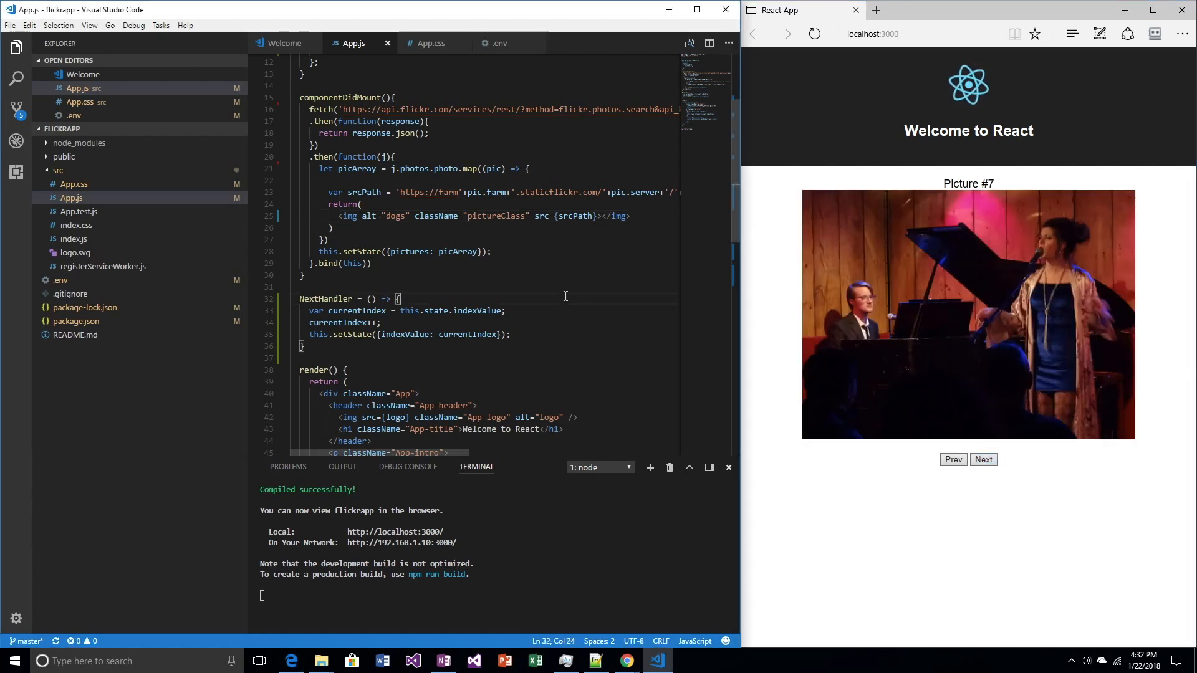
Step: Paste the copied handler as PrevHandler and start setting the Prev button's onClick to this.PrevHandler
scroll("down", 3)
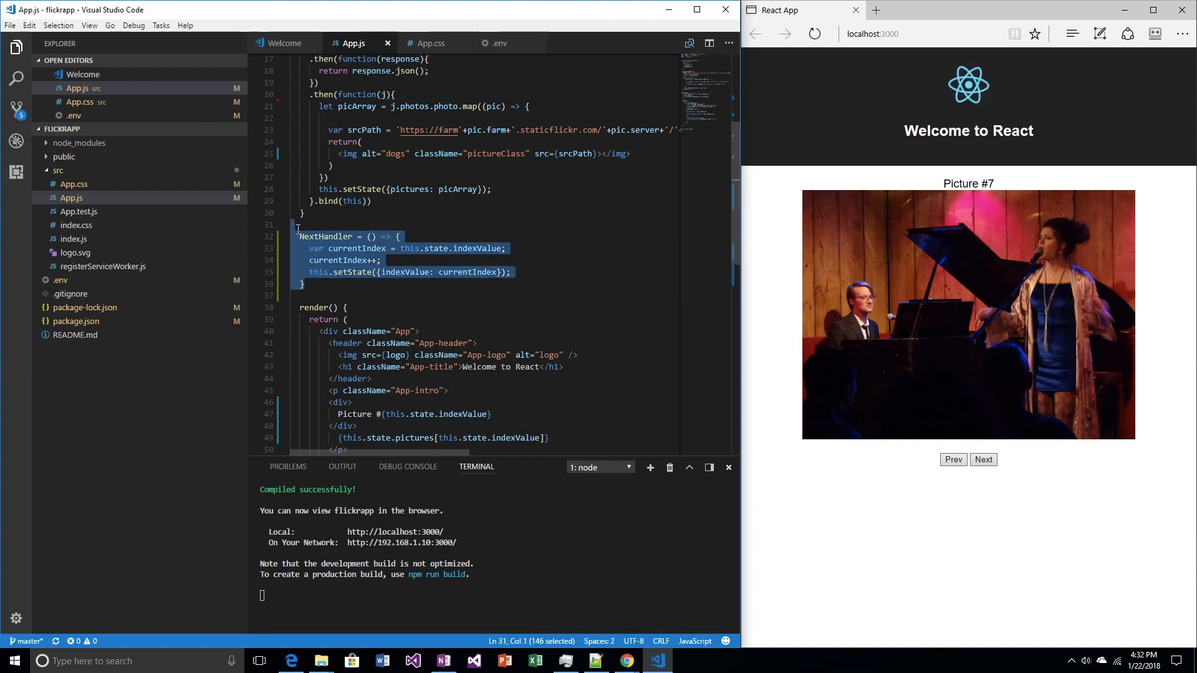
left_click(303, 284)
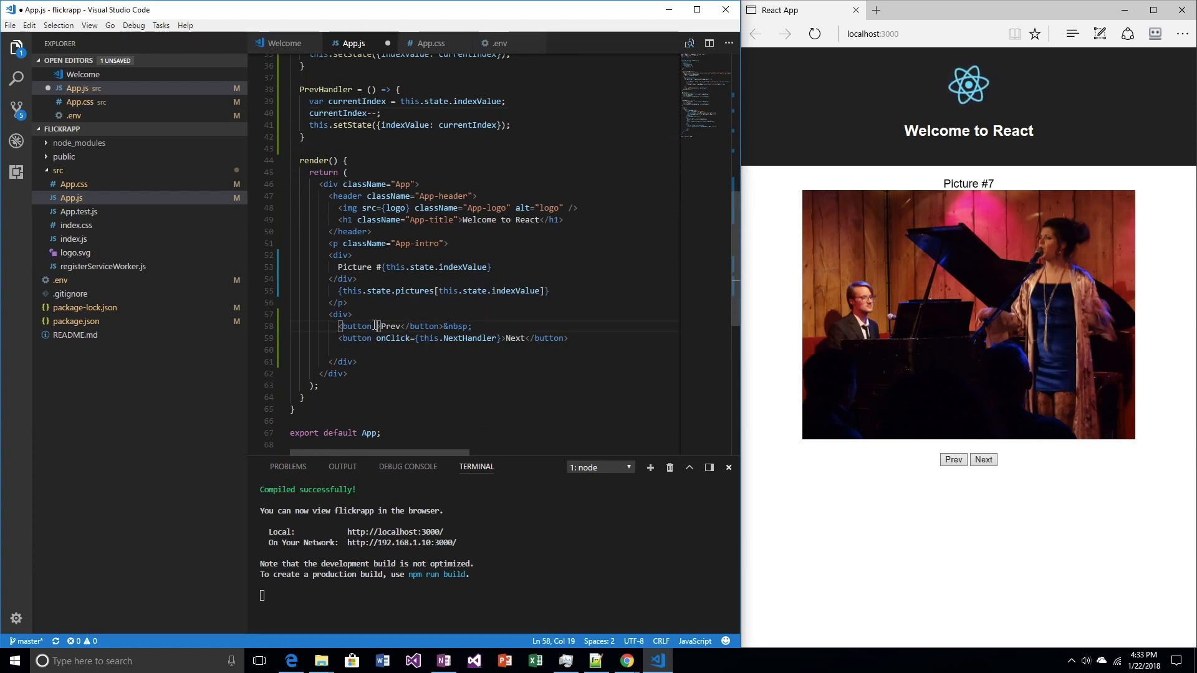
type("onClick")
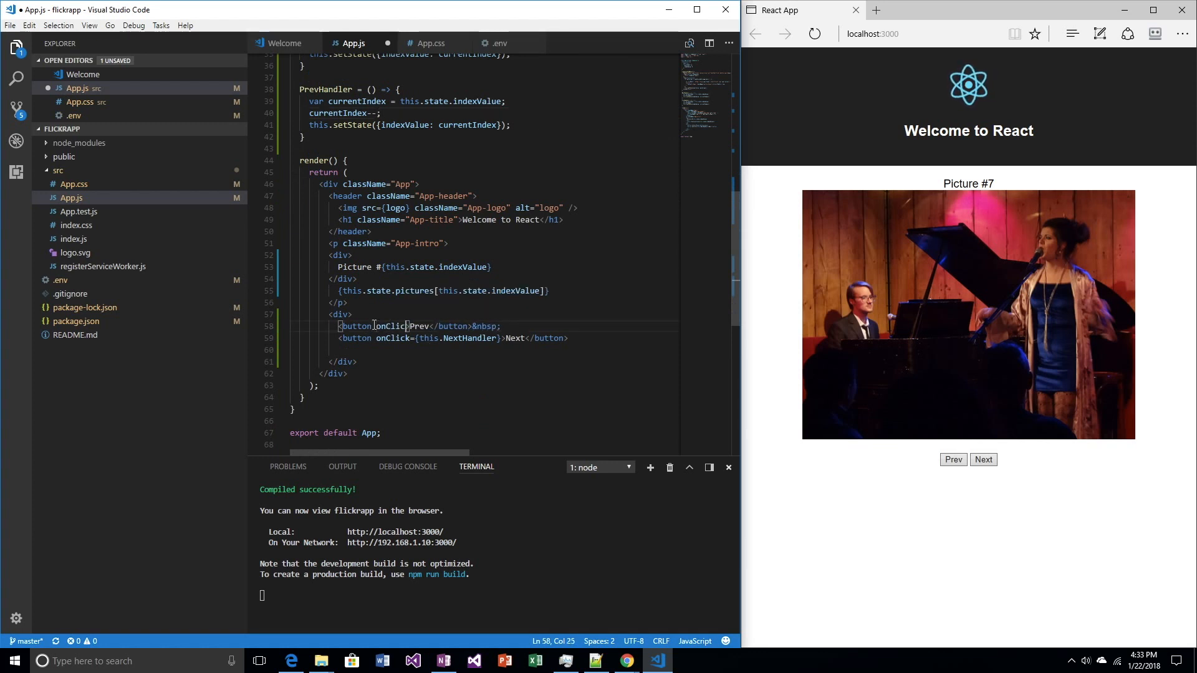
type("={this.PrevHandler")
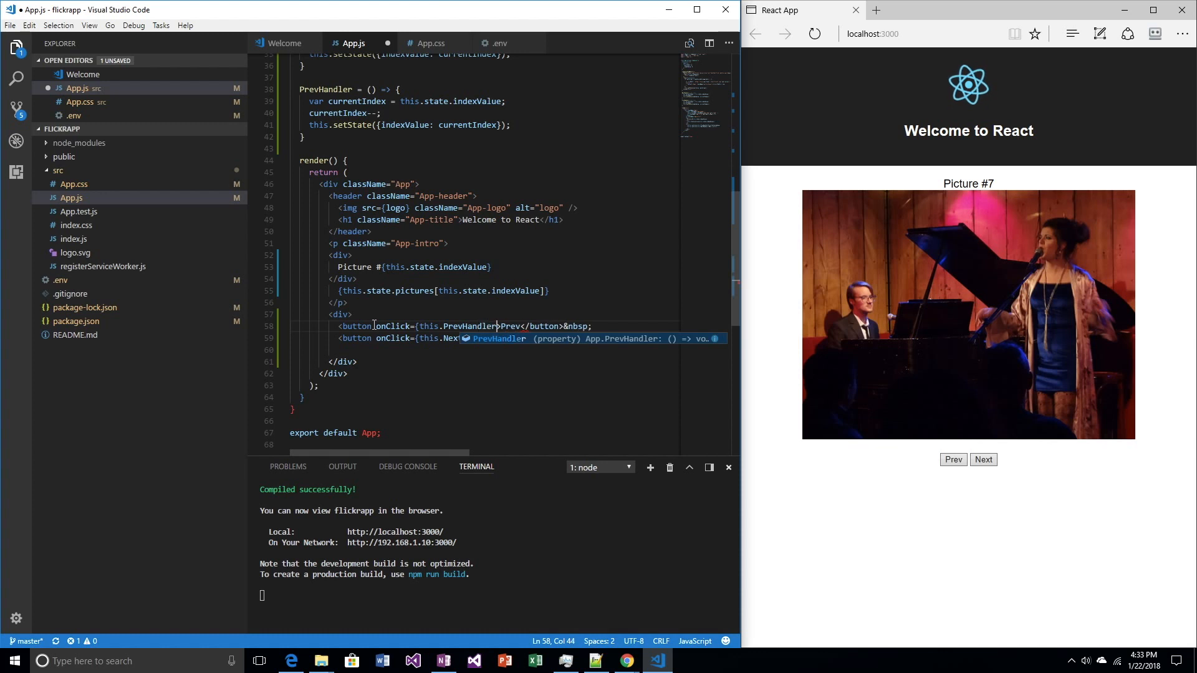
mouse_move(562, 276)
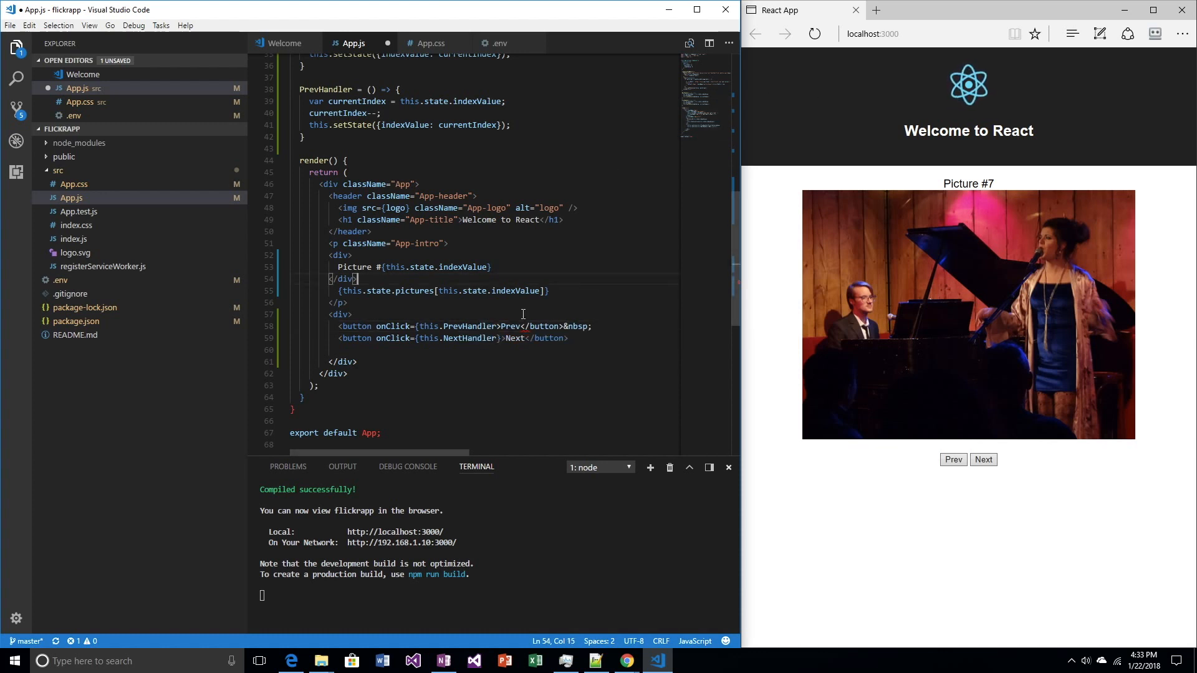
mouse_move(520, 326)
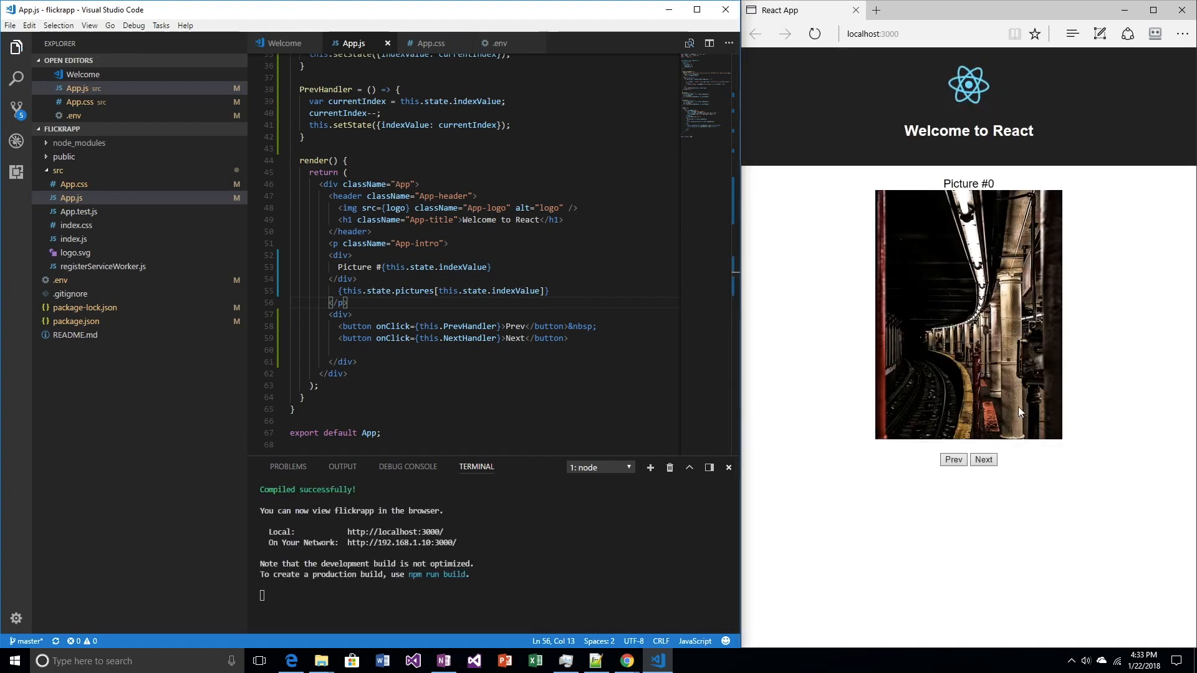
Step: Step through pictures with Next and Prev in Edge until the empty Picture #-1 appears
left_click(983, 460)
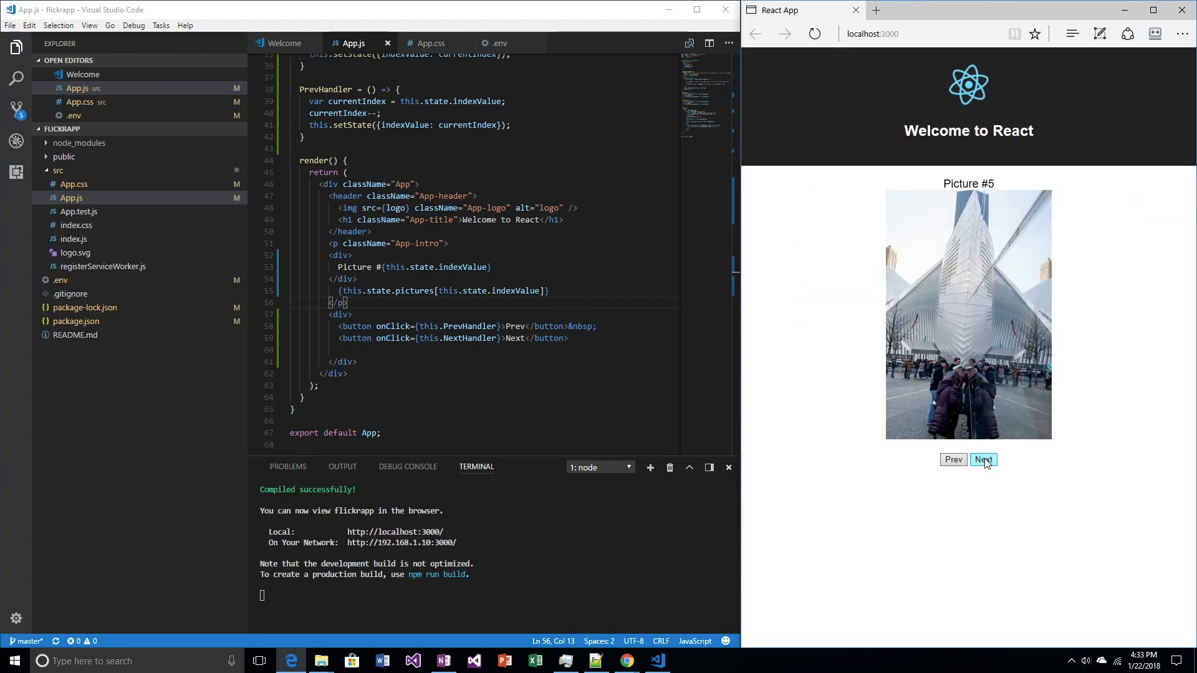
left_click(983, 460)
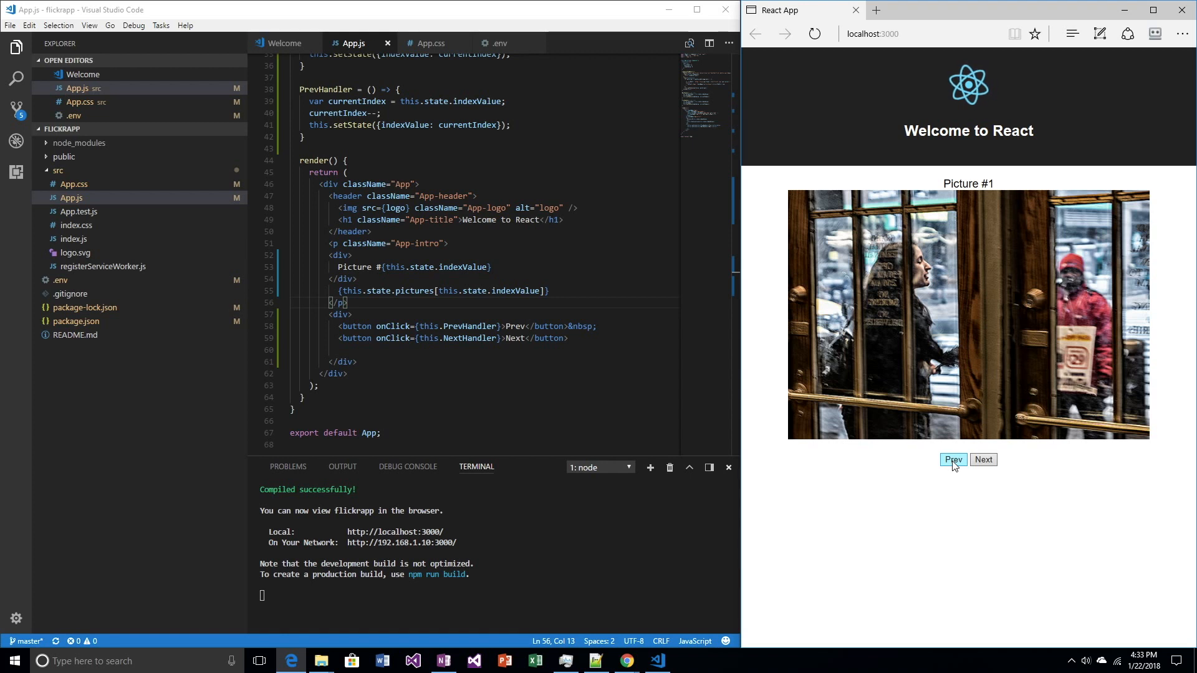
left_click(953, 459)
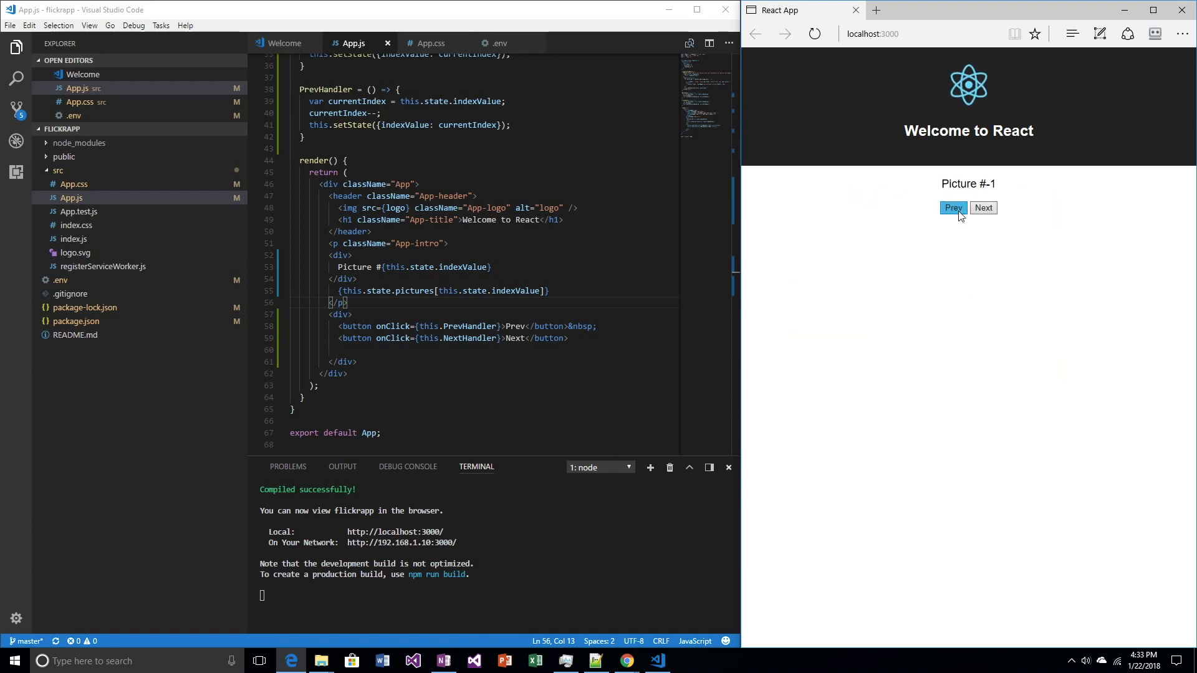
left_click(952, 207)
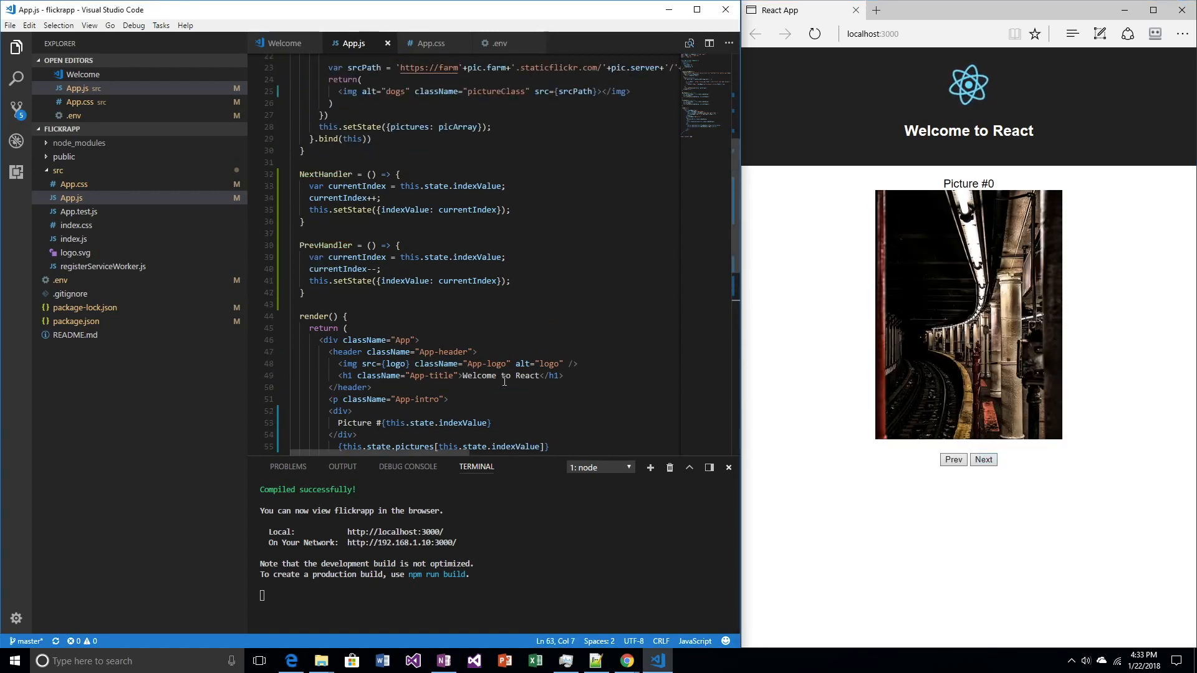
Step: Add if (currentIndex === 9) { currentIndex = 0 } else { currentIndex++ } to NextHandler
left_click(506, 186)
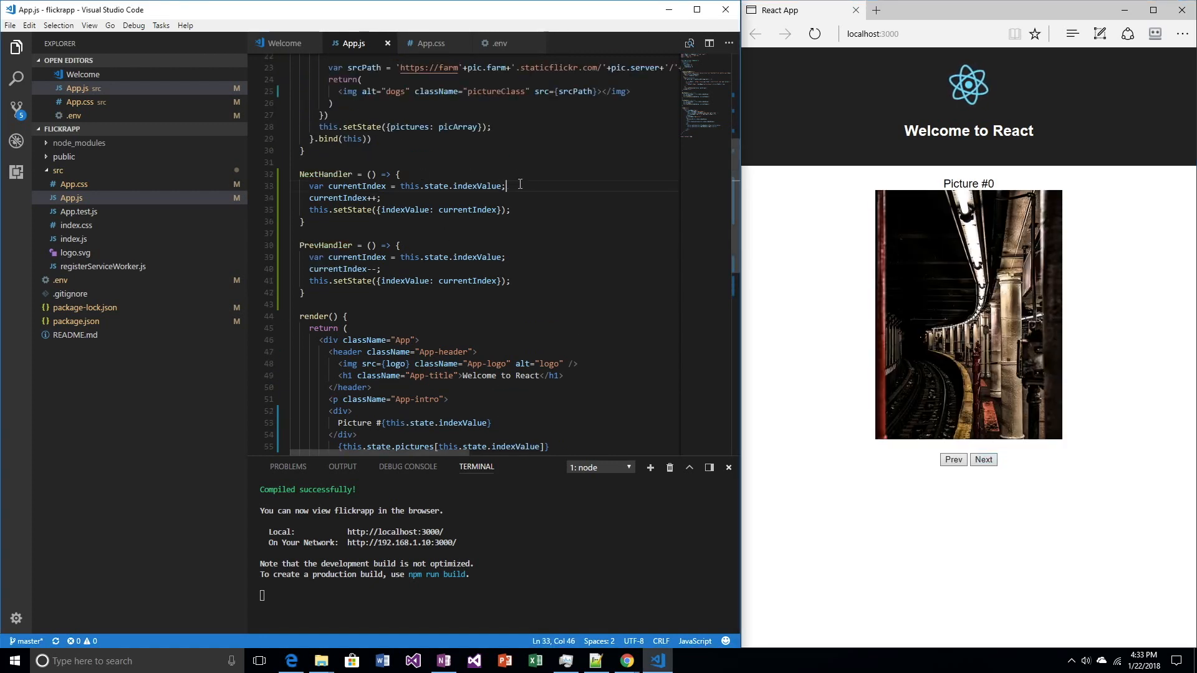
key("Enter")
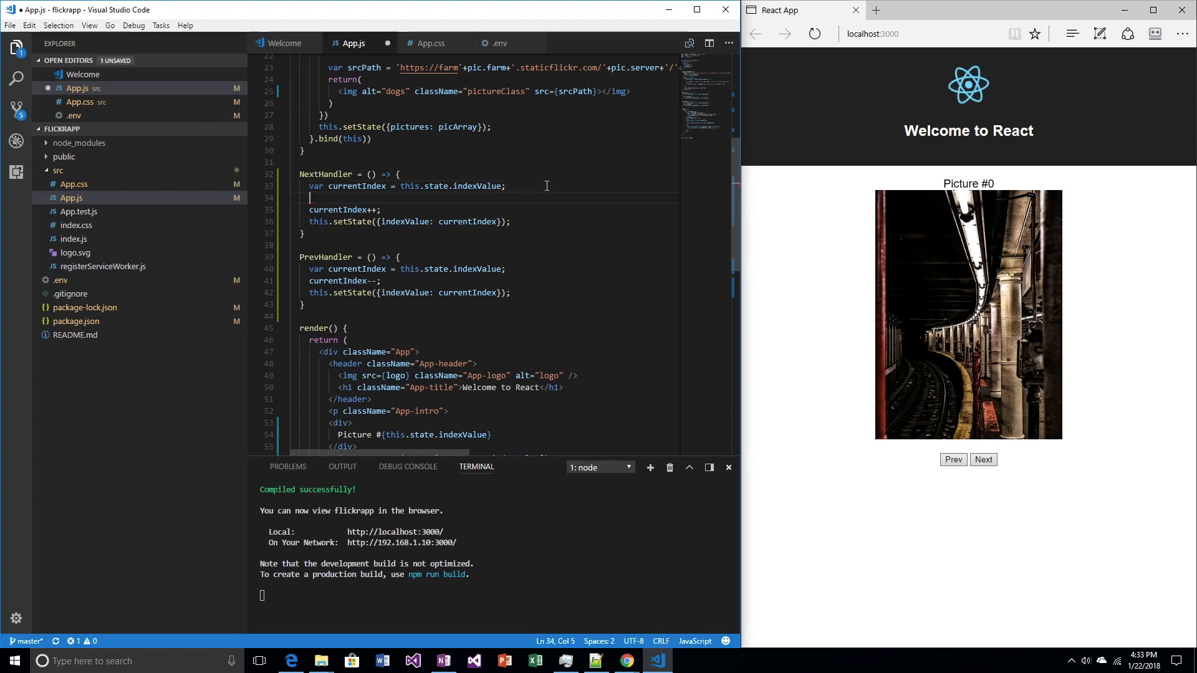
type("if(currentInd")
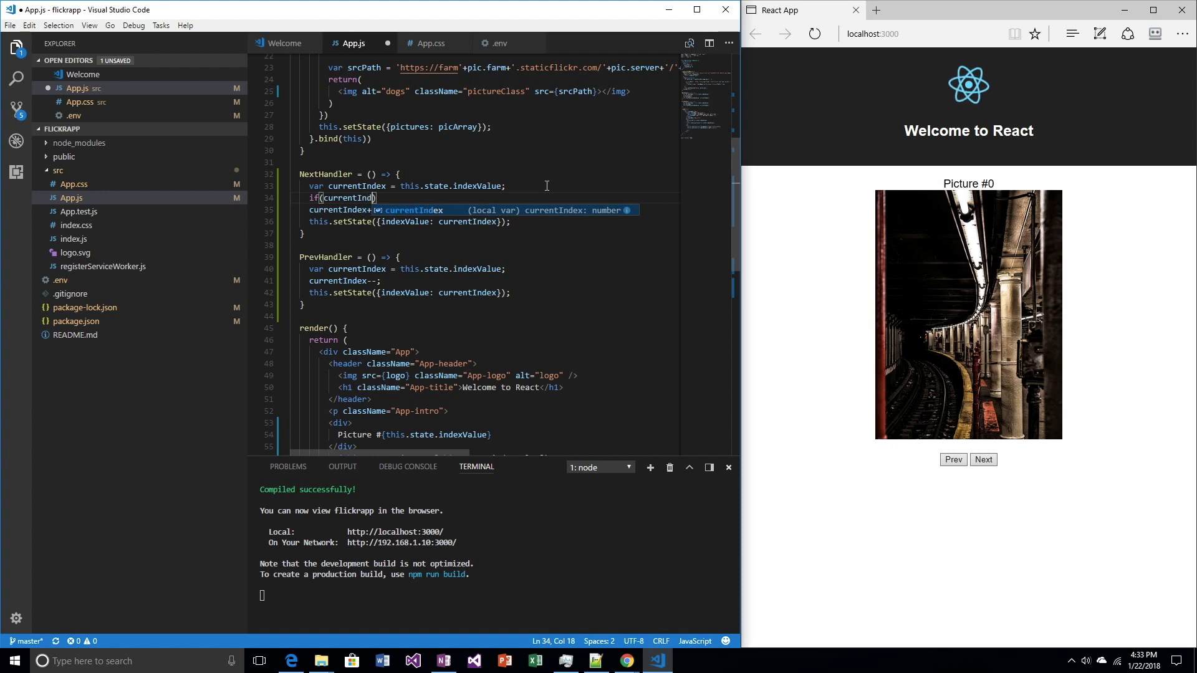
type("=== 9")
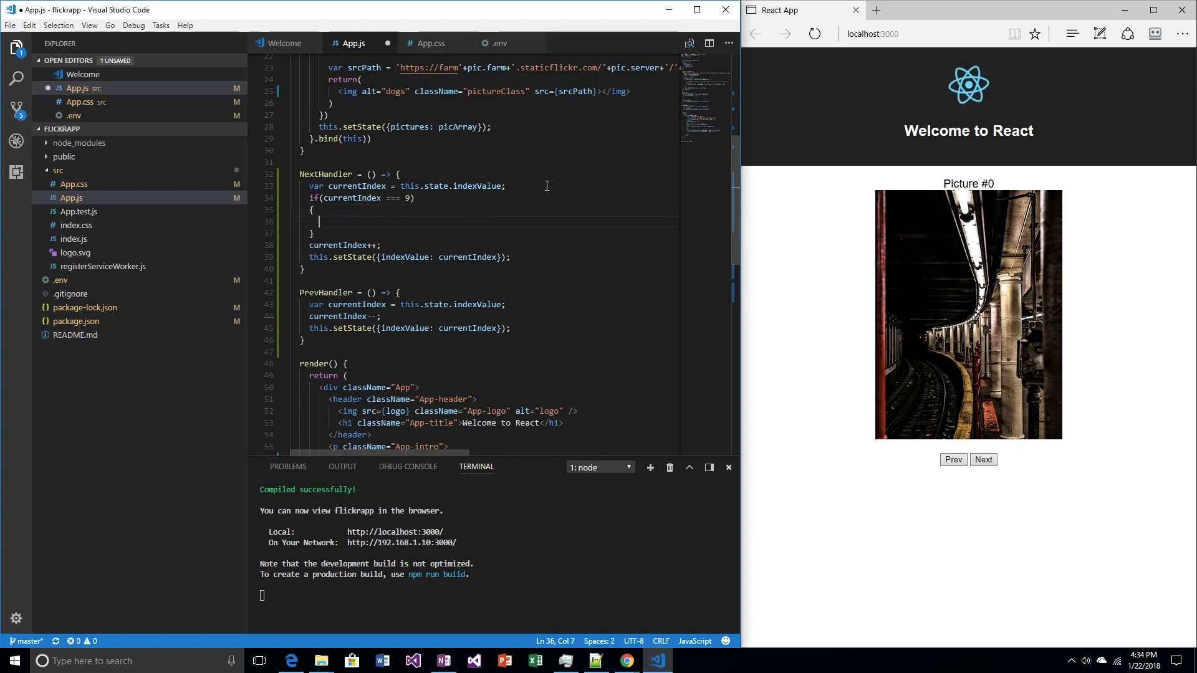
type("currentIndex")
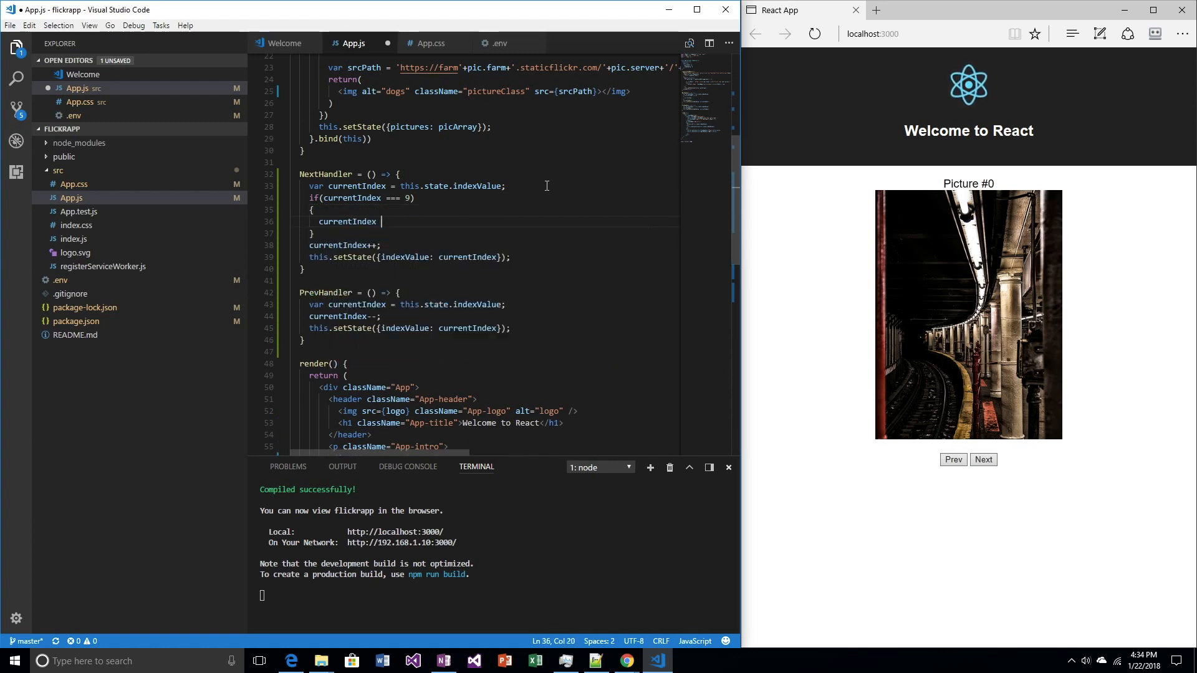
type("= 0")
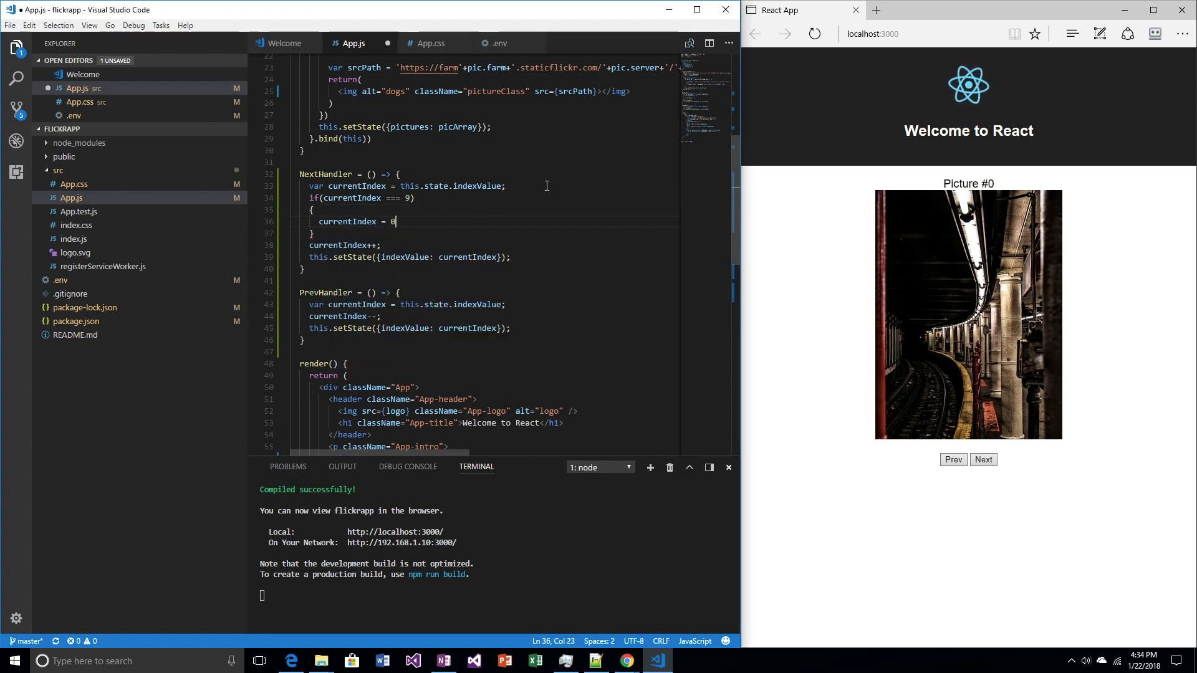
type("else")
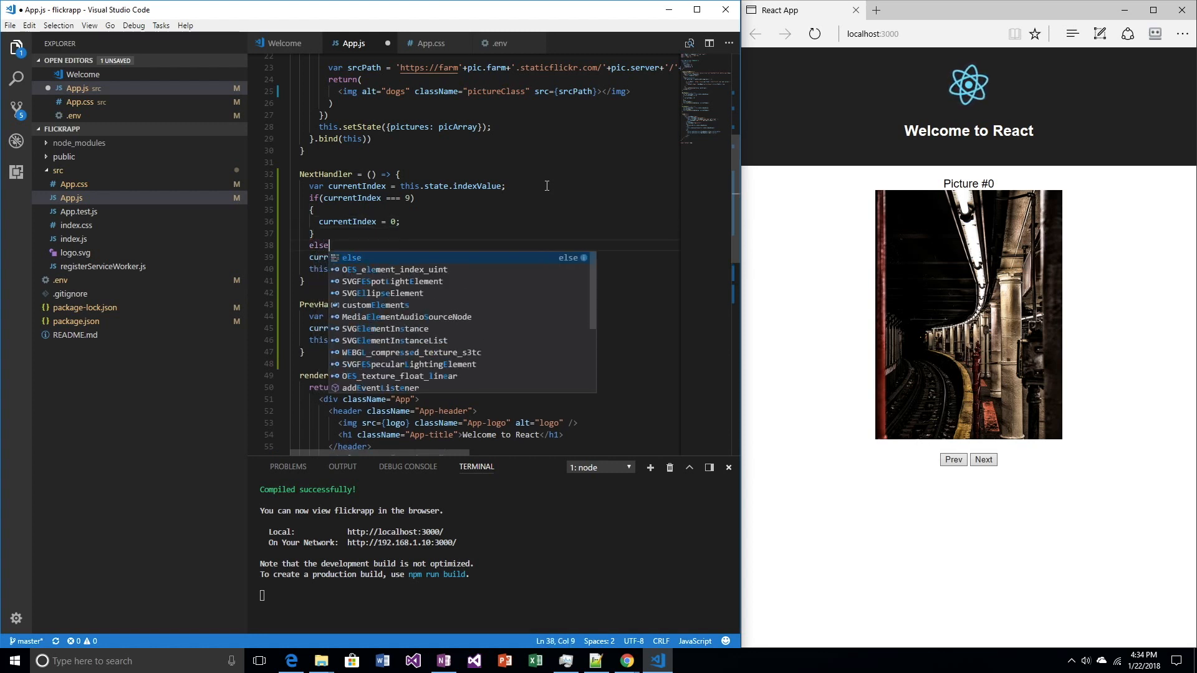
type("{")
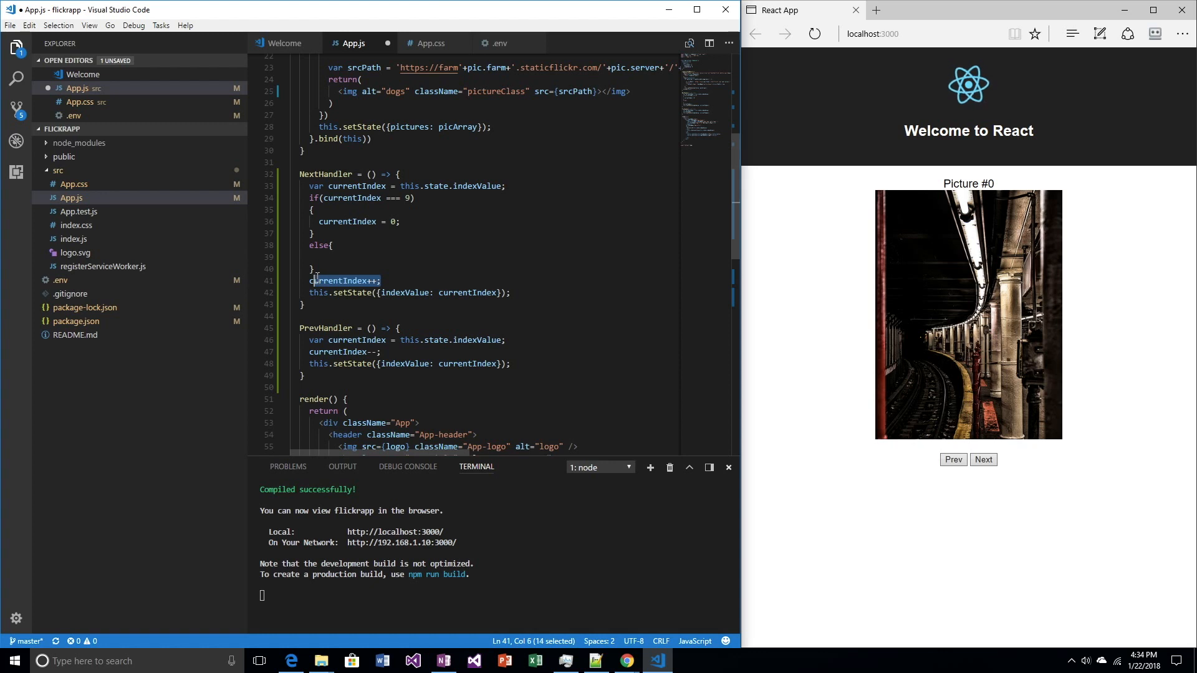
key("Delete")
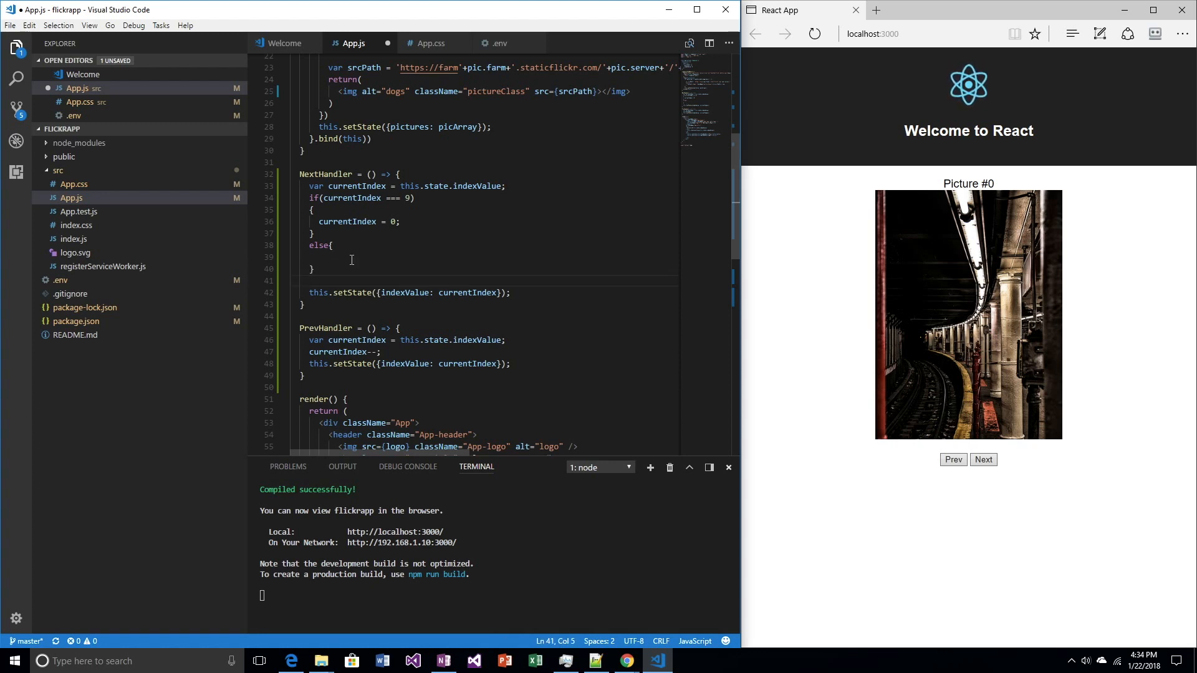
type("currentIndex++;")
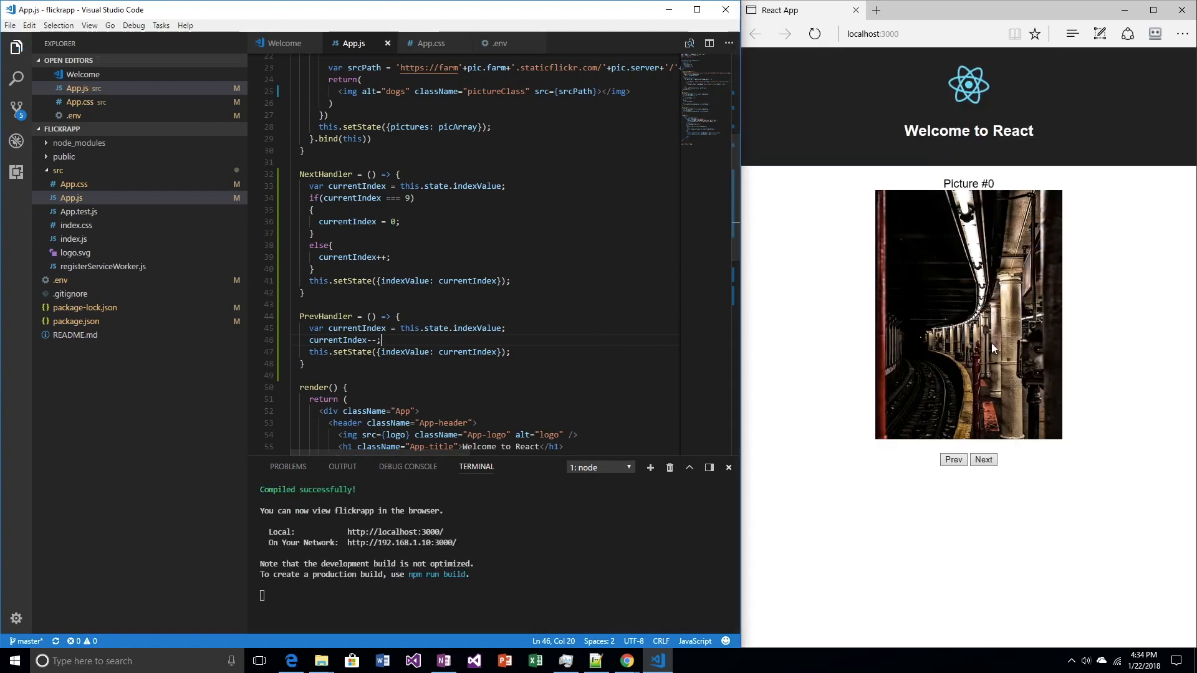
Step: Advance two pictures in Edge to test the new NextHandler
left_click(983, 459)
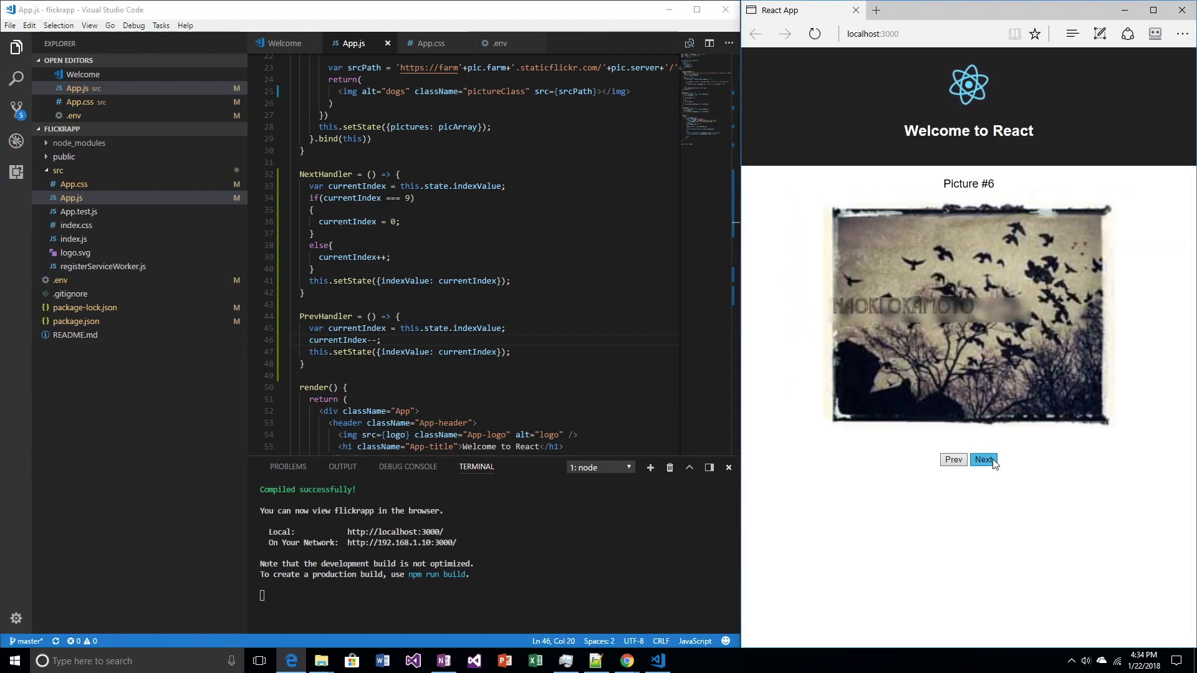
left_click(984, 460)
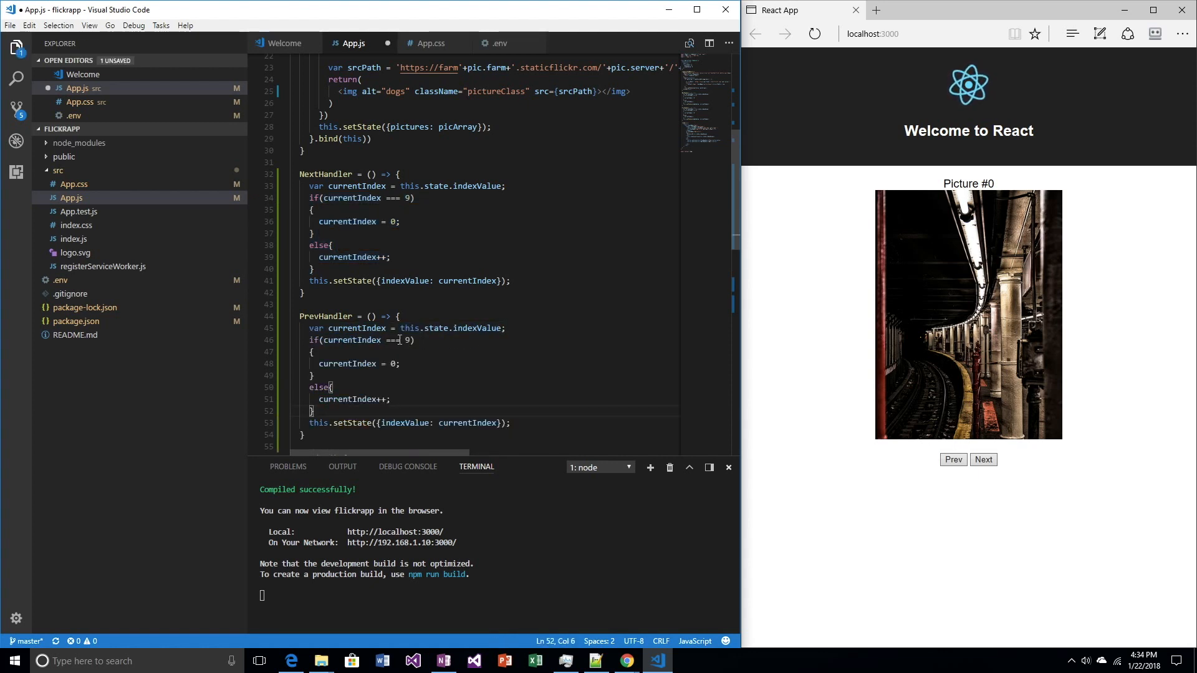
Step: Change PrevHandler's check to === 0, set currentIndex = 9, and replace ++ with --
type("0")
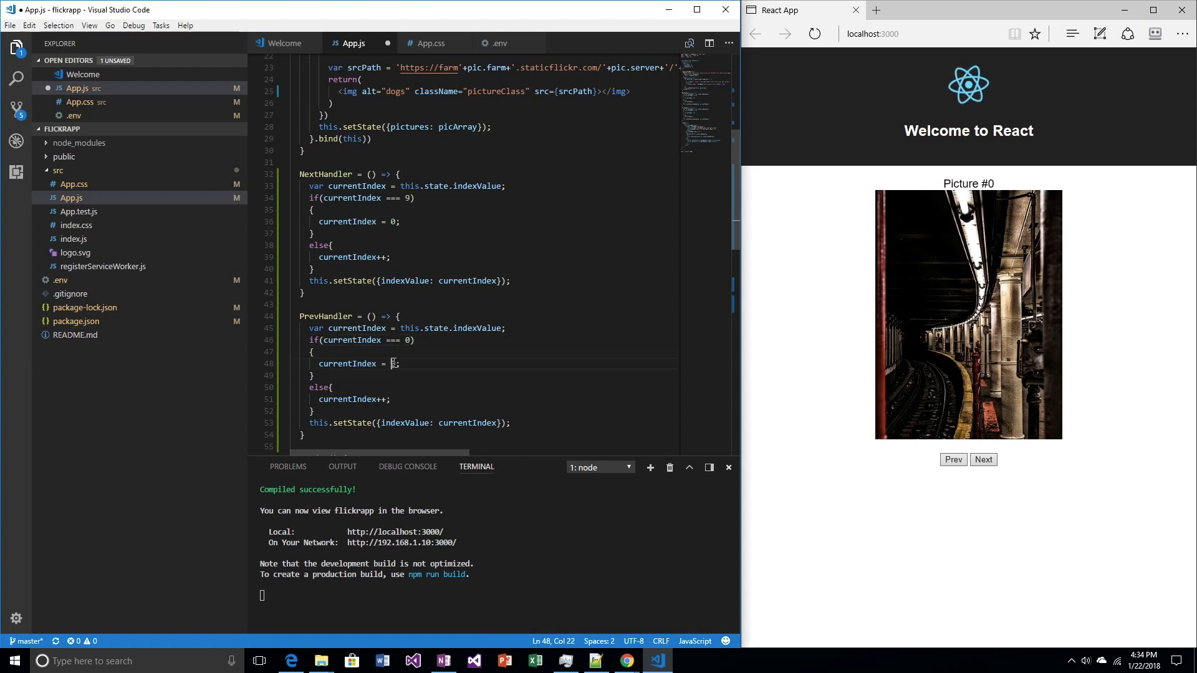
type("9")
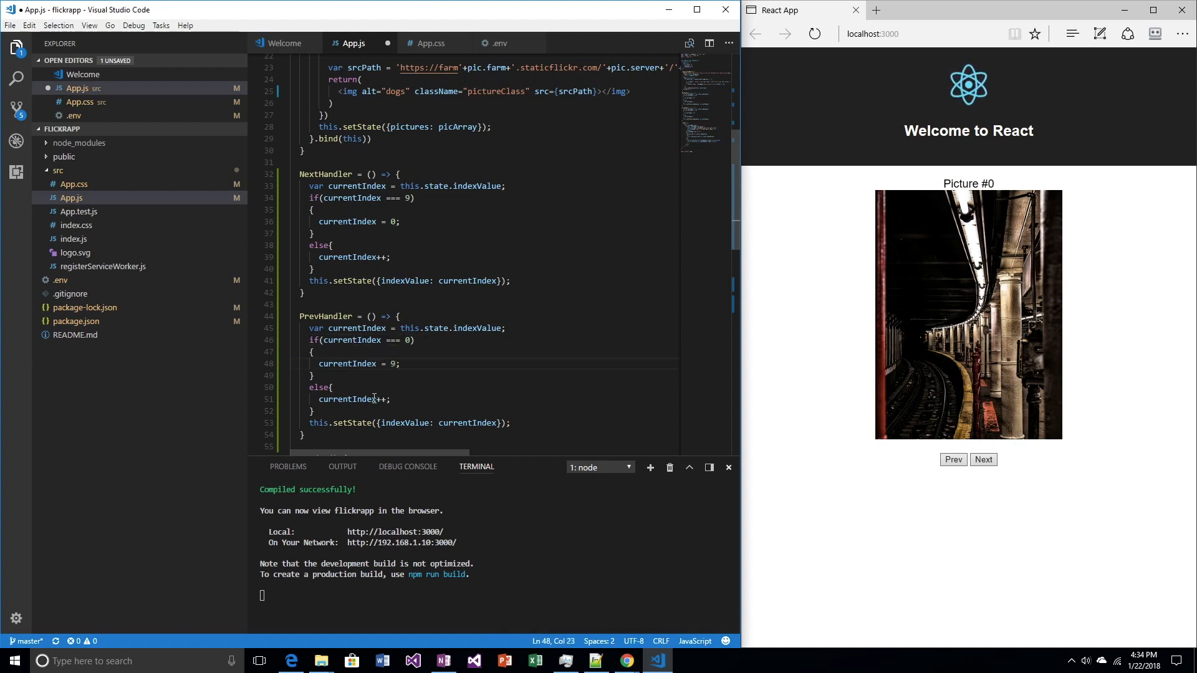
double_click(374, 399)
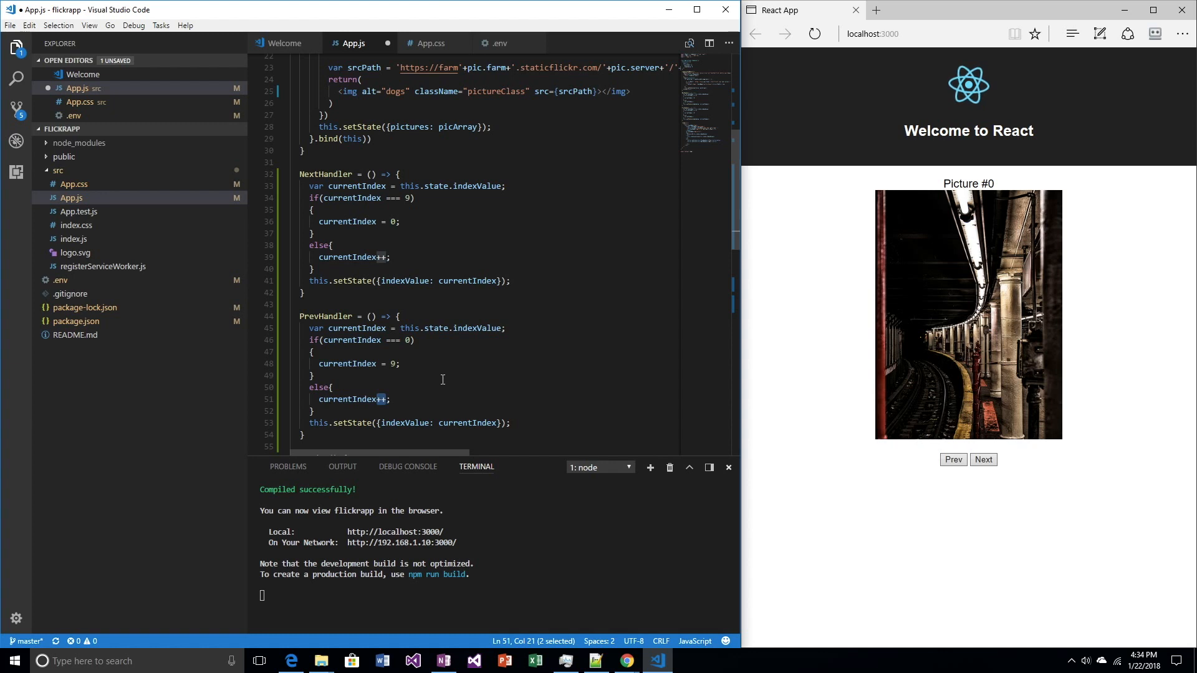
type("--")
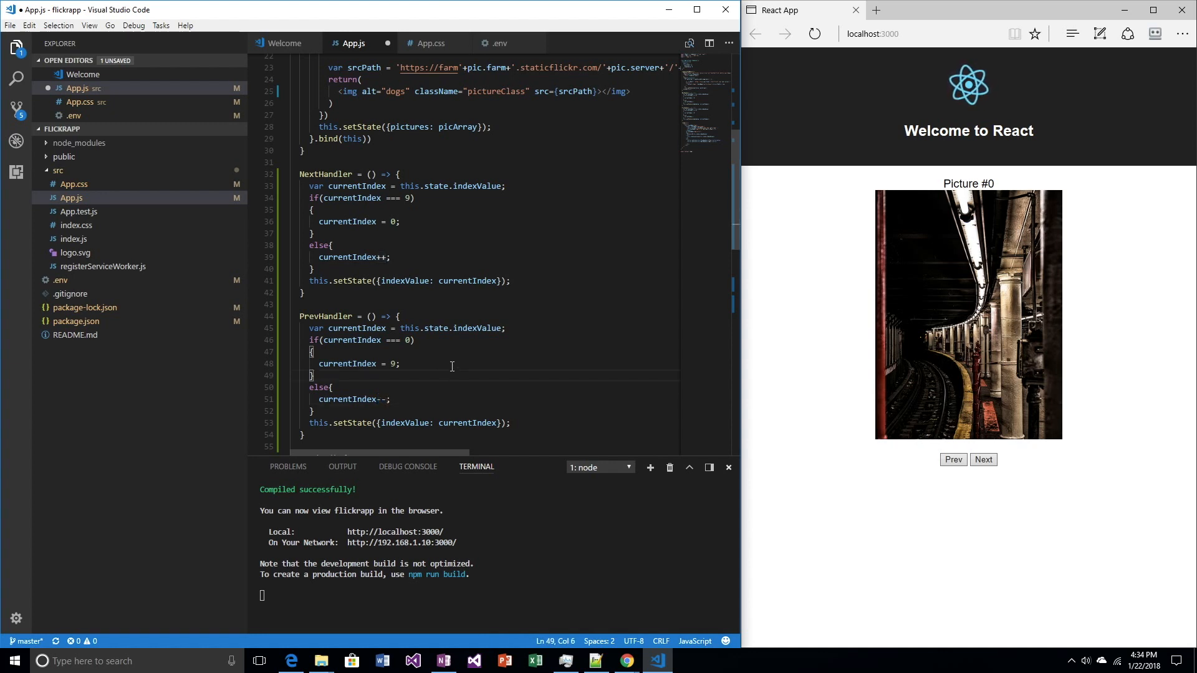
scroll("down", 3)
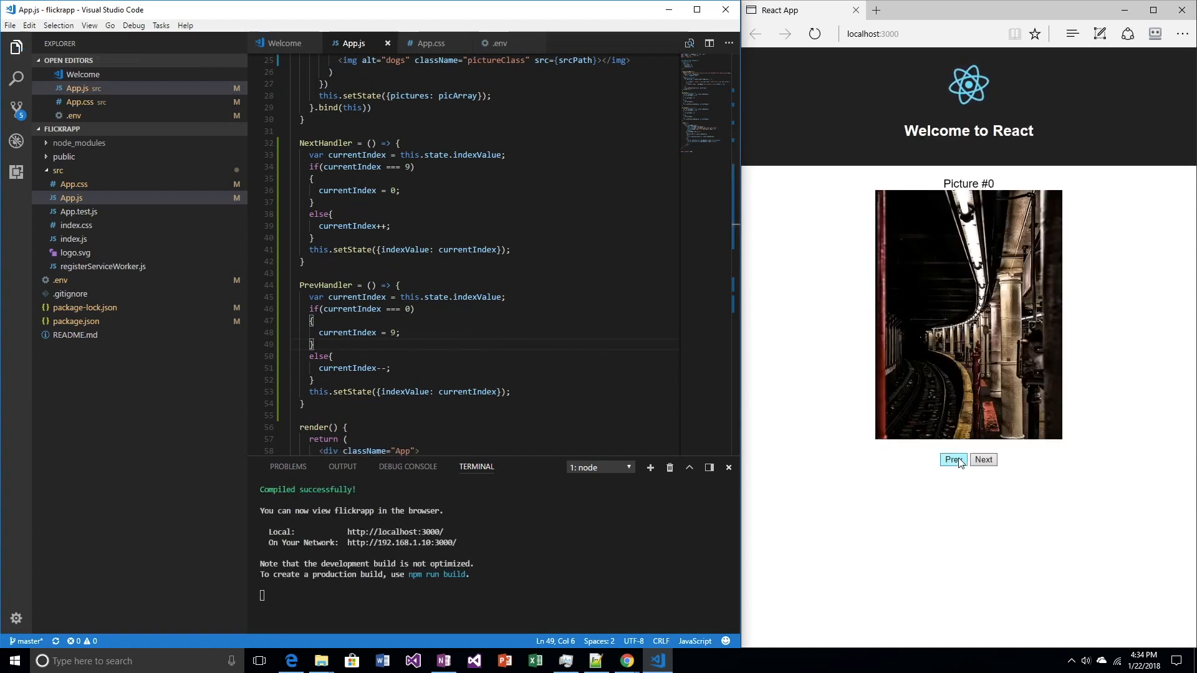
Step: Click Prev from Picture #0 to reach Picture #9, then step through the pictures
left_click(953, 460)
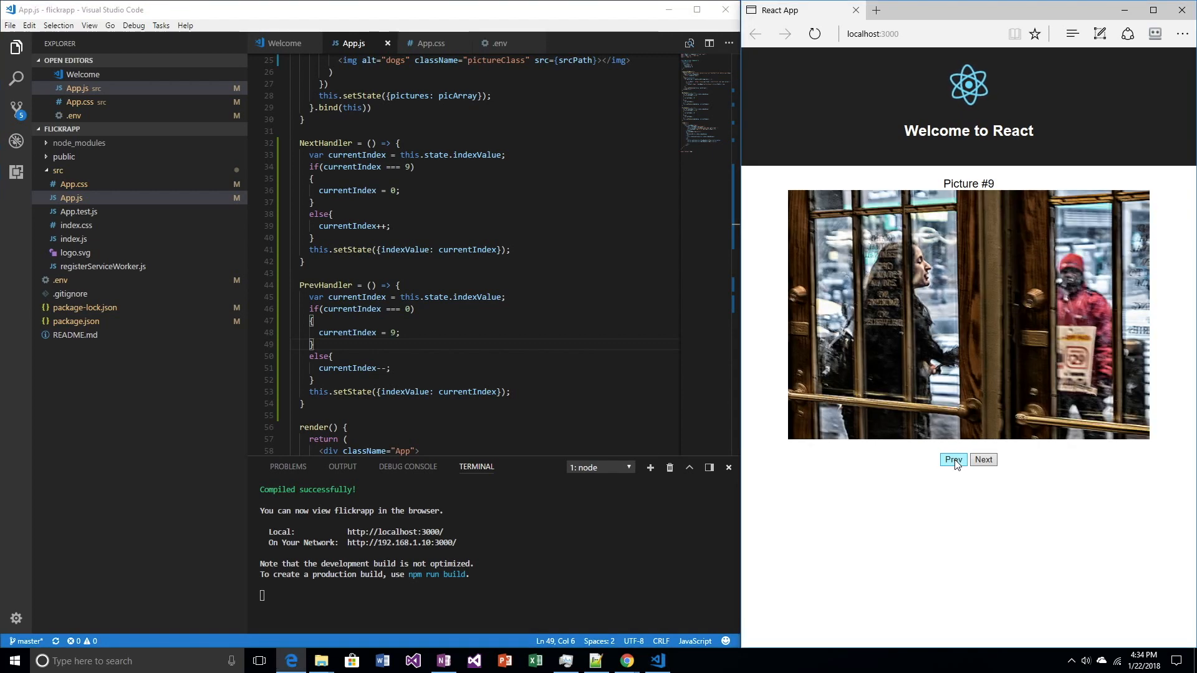
left_click(952, 459)
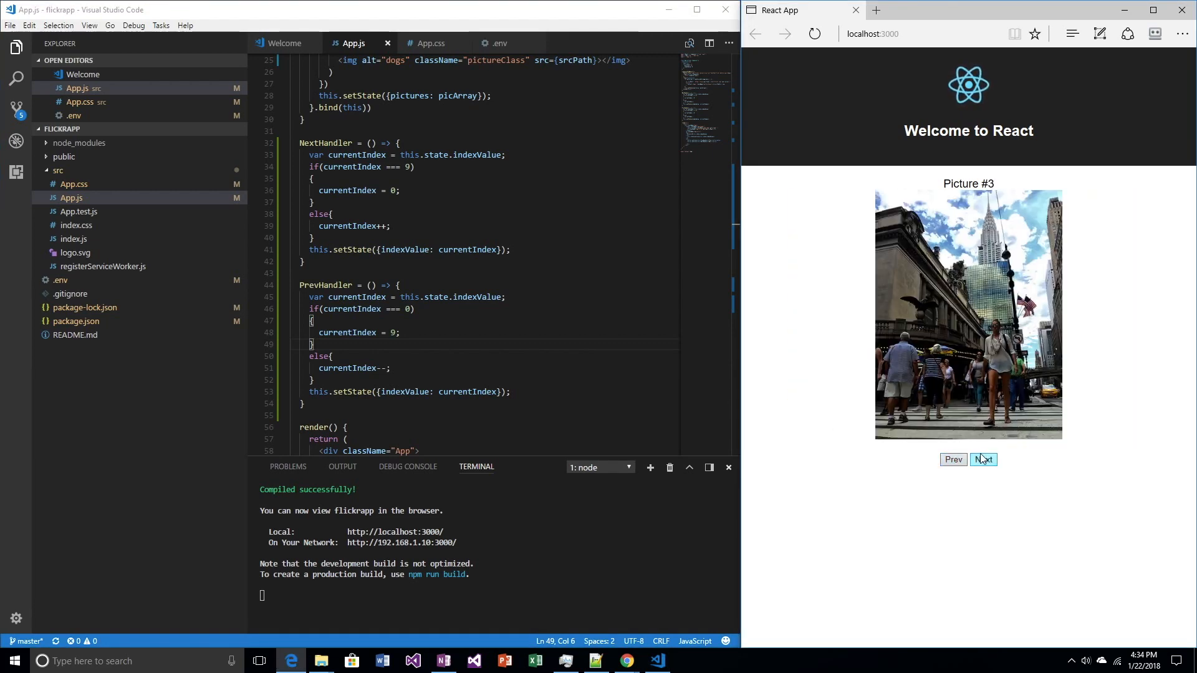
left_click(953, 460)
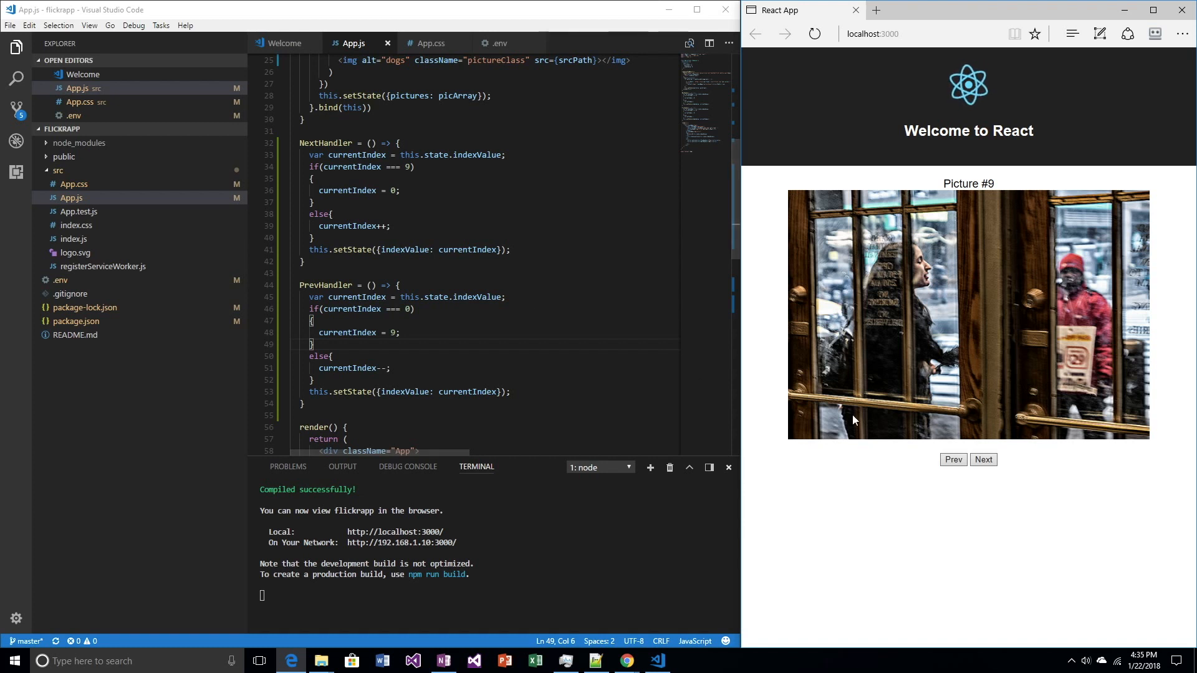
mouse_move(942, 431)
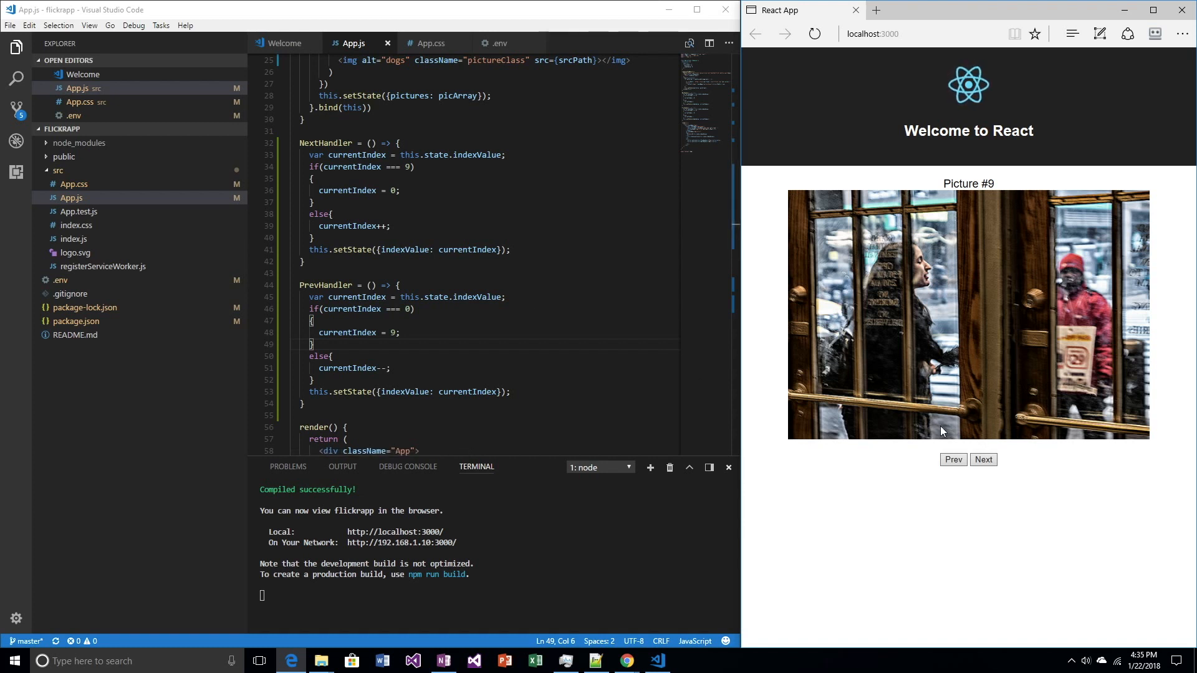
mouse_move(1070, 442)
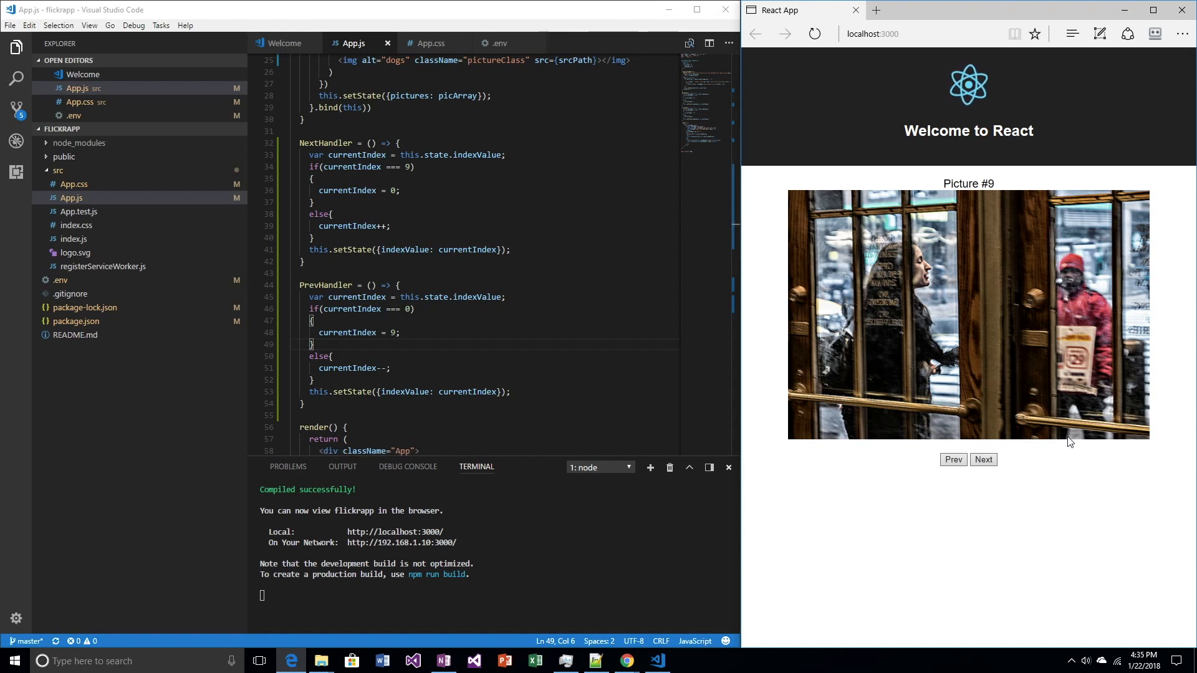